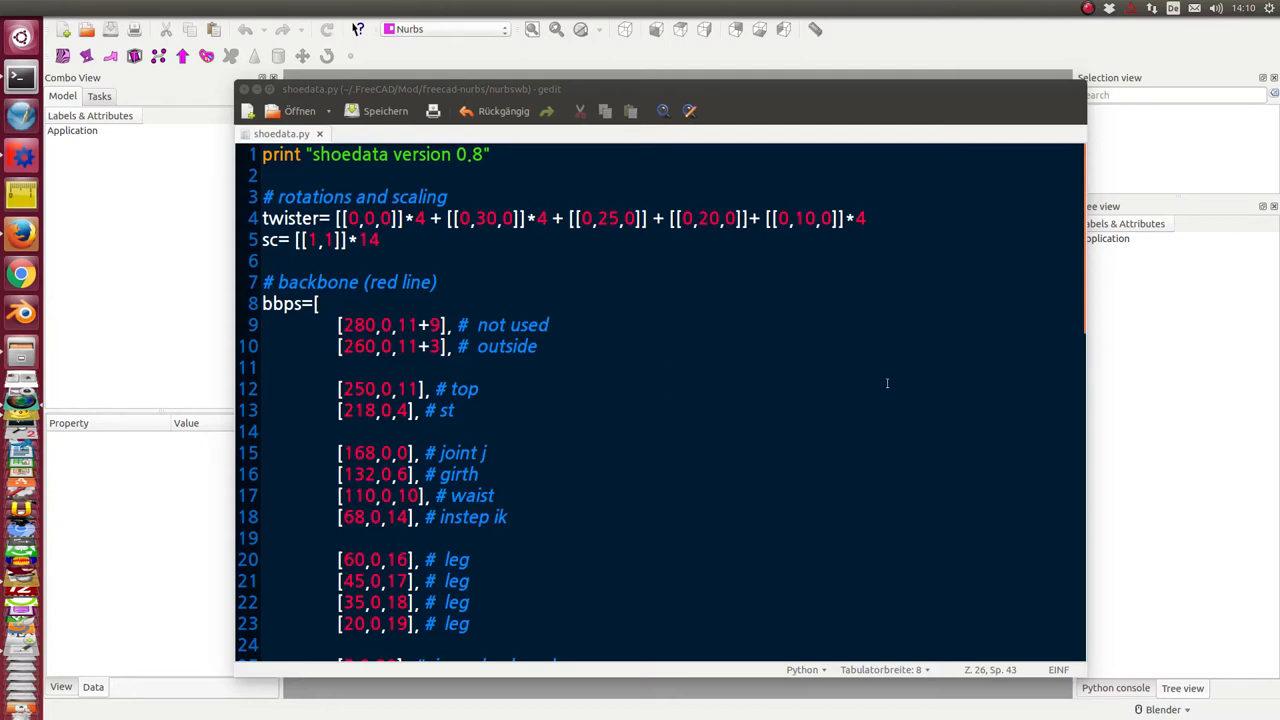
mouse_move(826, 472)
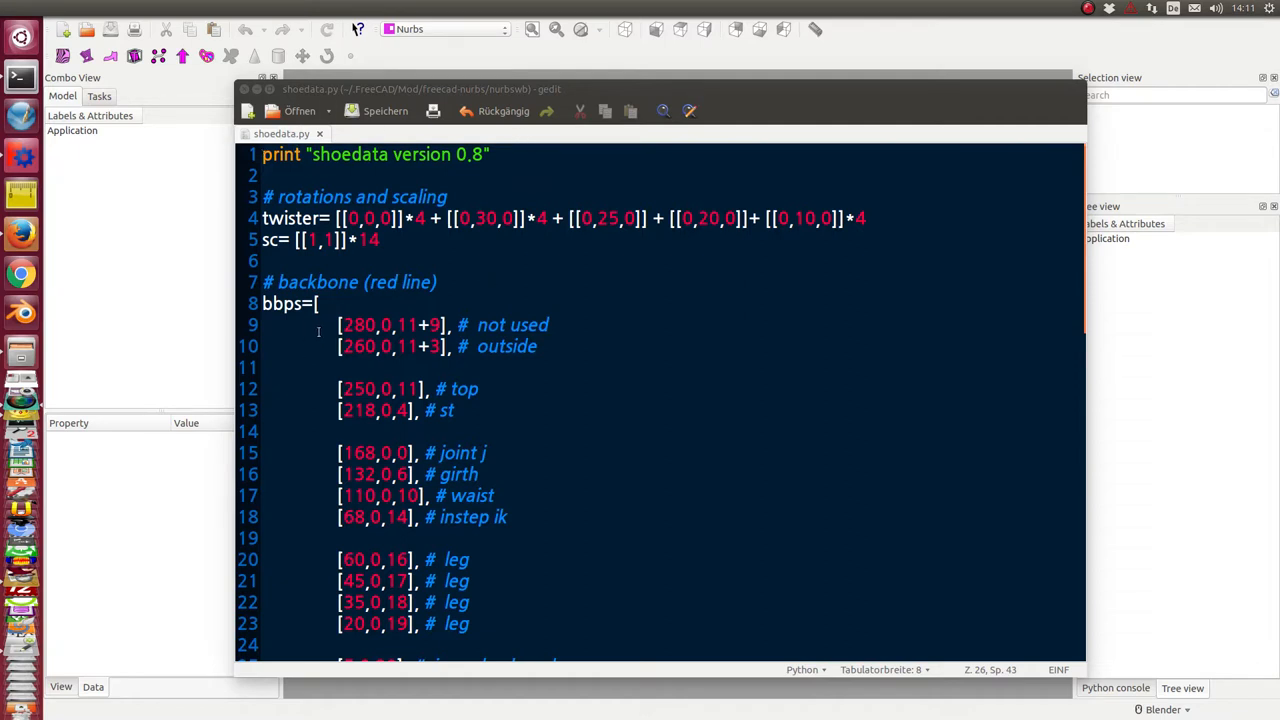
mouse_move(698, 365)
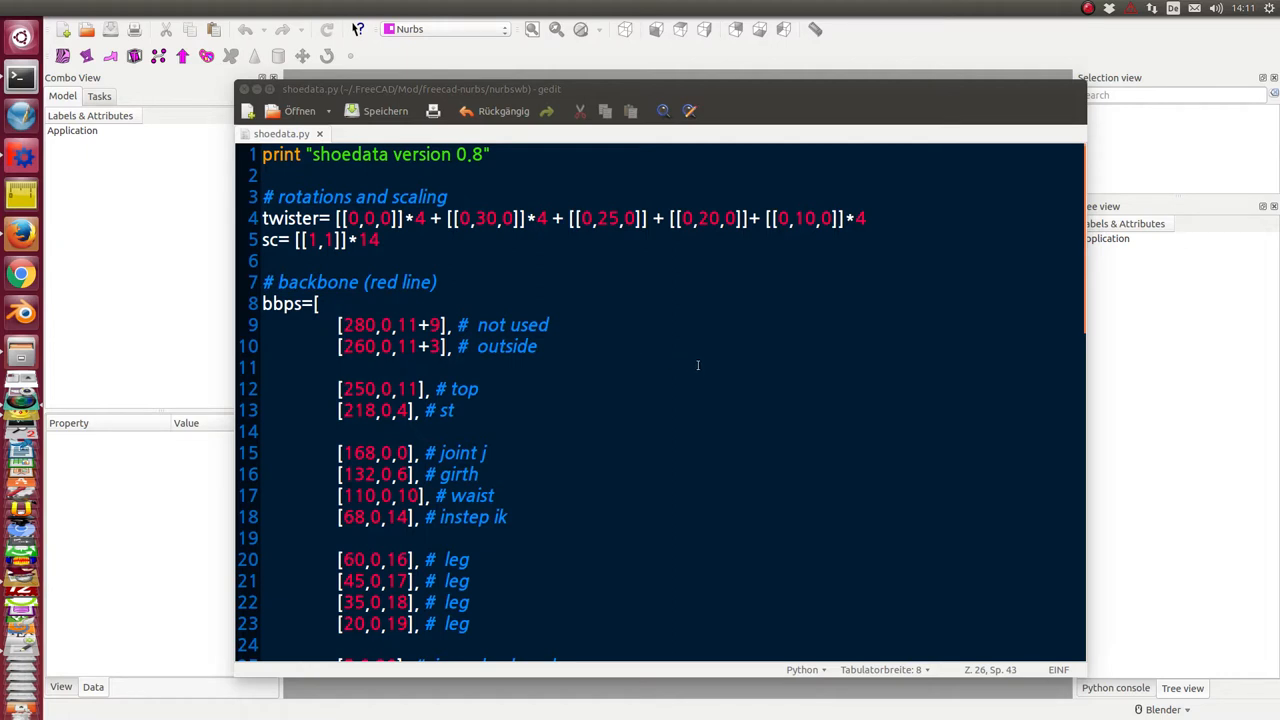
mouse_move(443, 285)
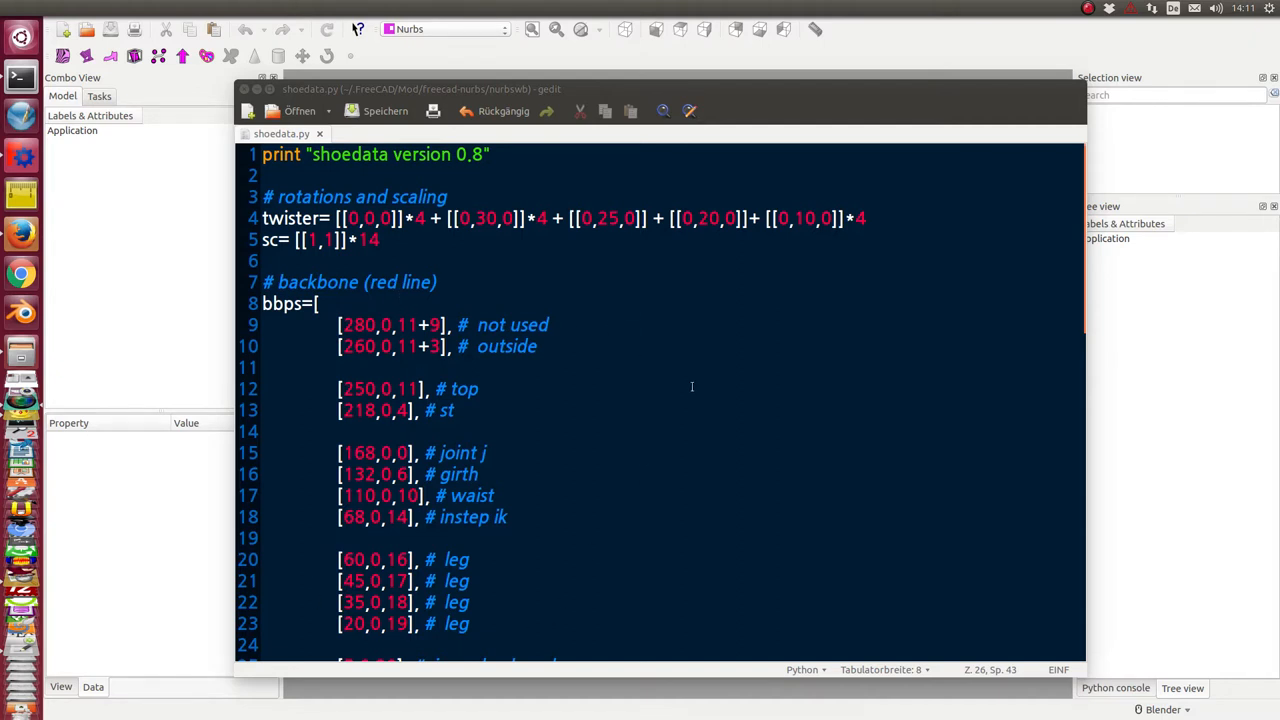
Scroll through the reference material and select the 38+2 value in the joint J3 row.
scroll("down", 3)
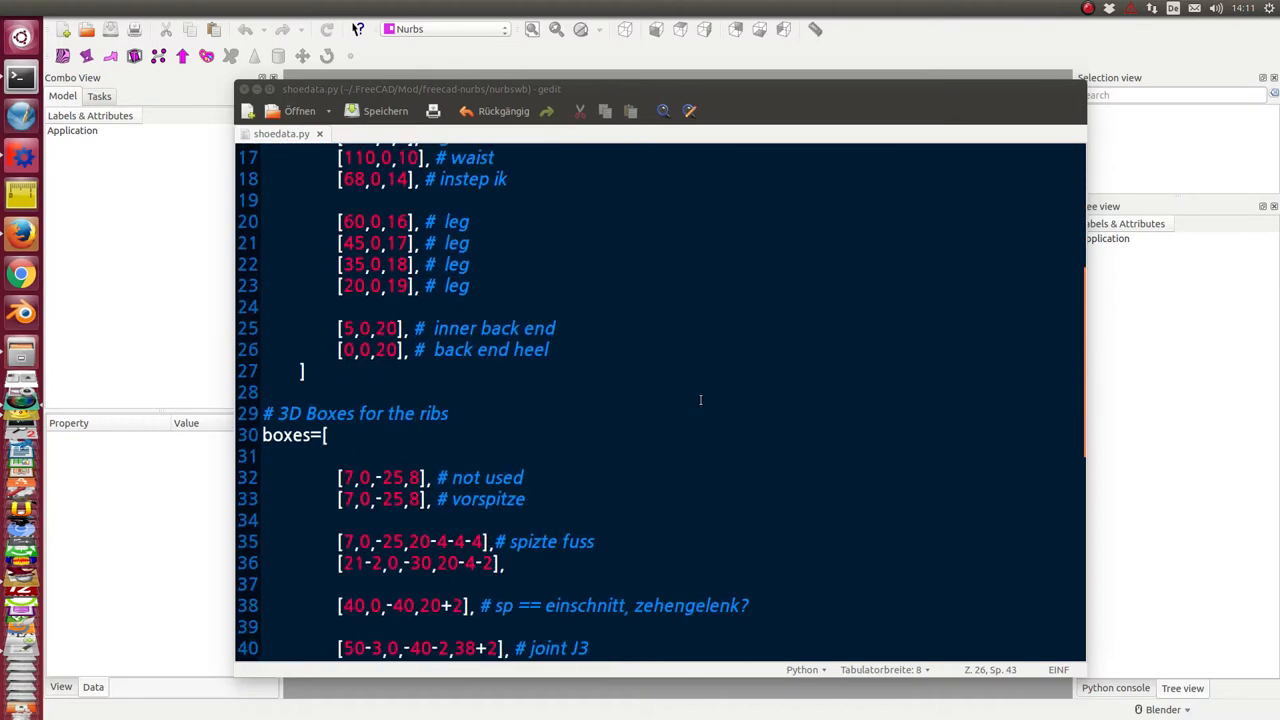
scroll("down", 3)
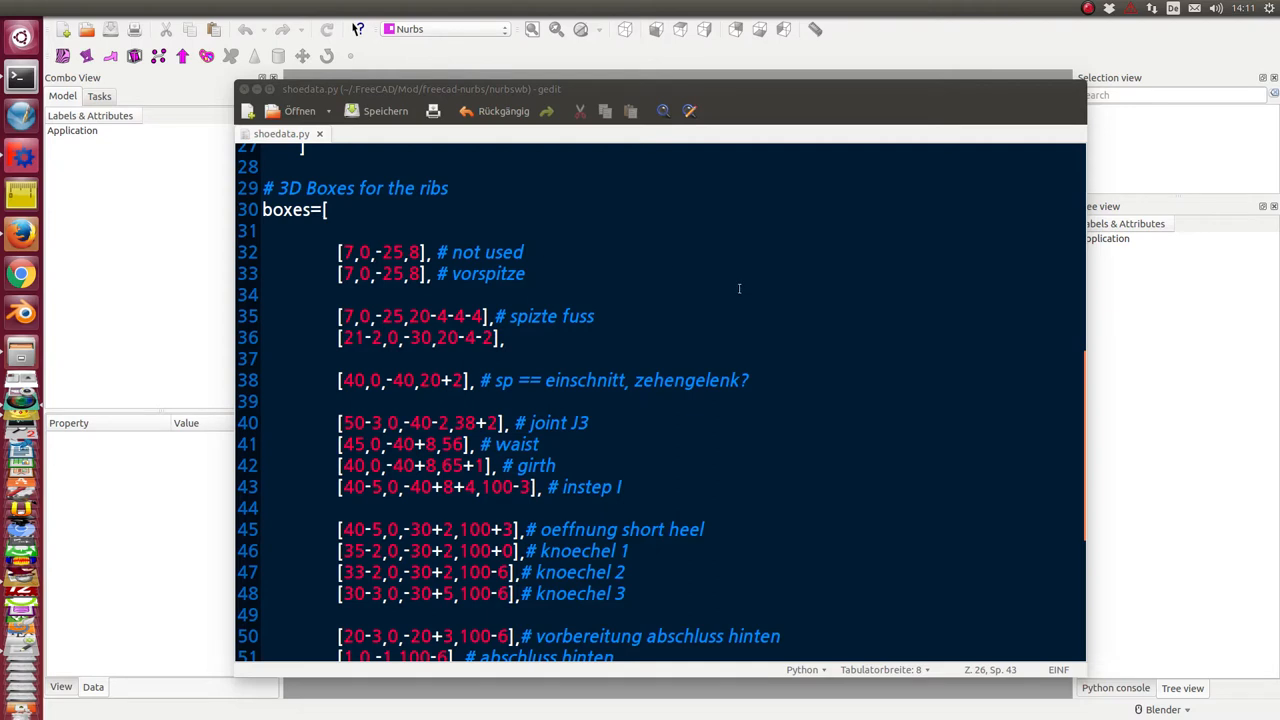
mouse_move(791, 437)
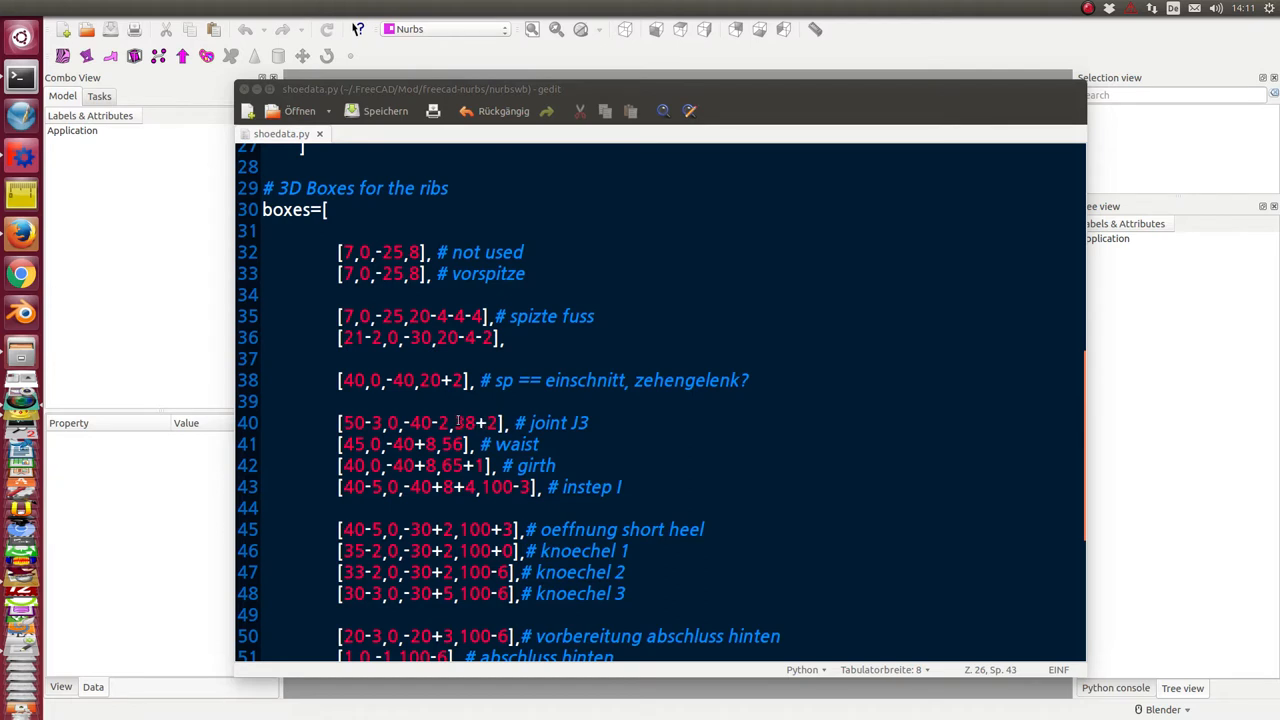
double_click(474, 422)
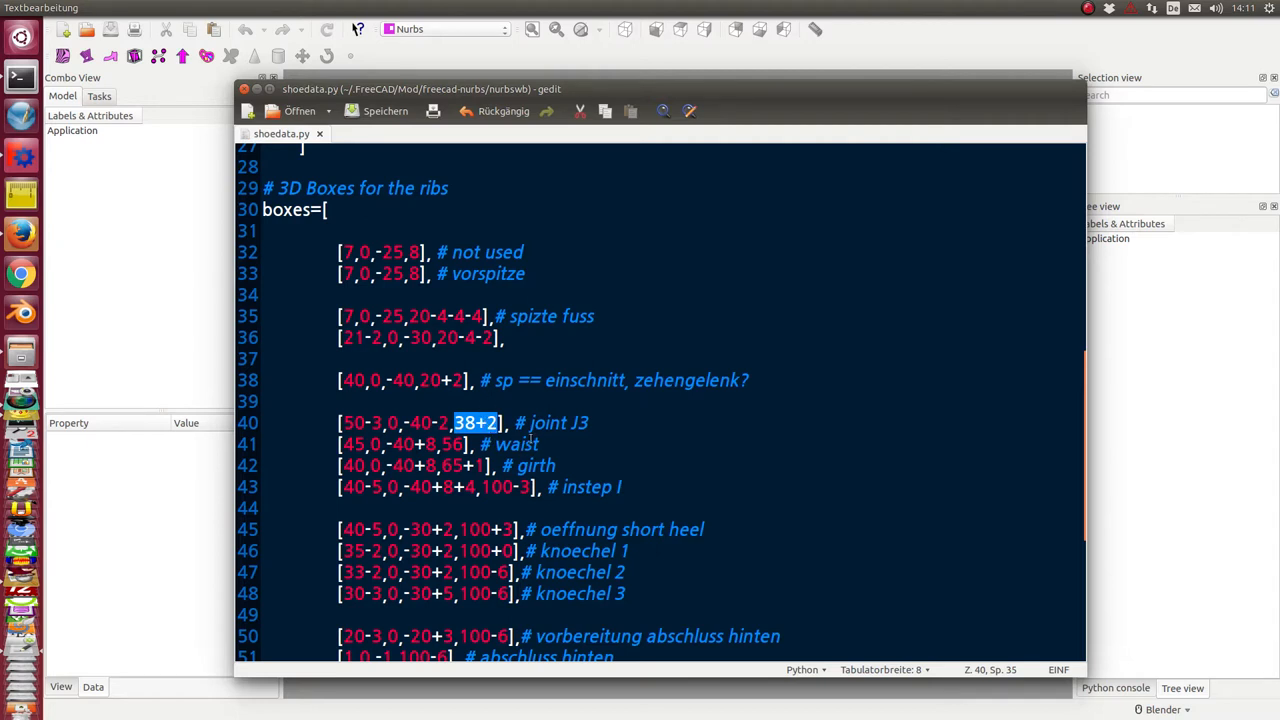
scroll("down", 3)
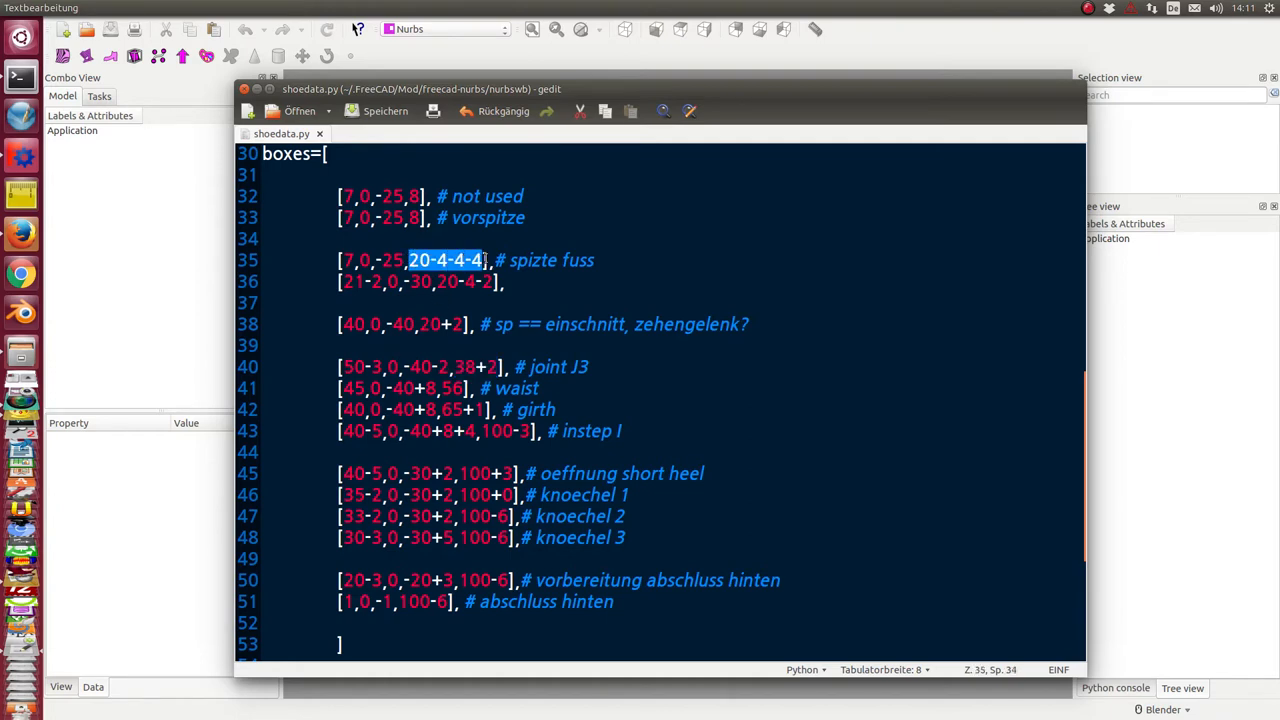
mouse_move(473, 73)
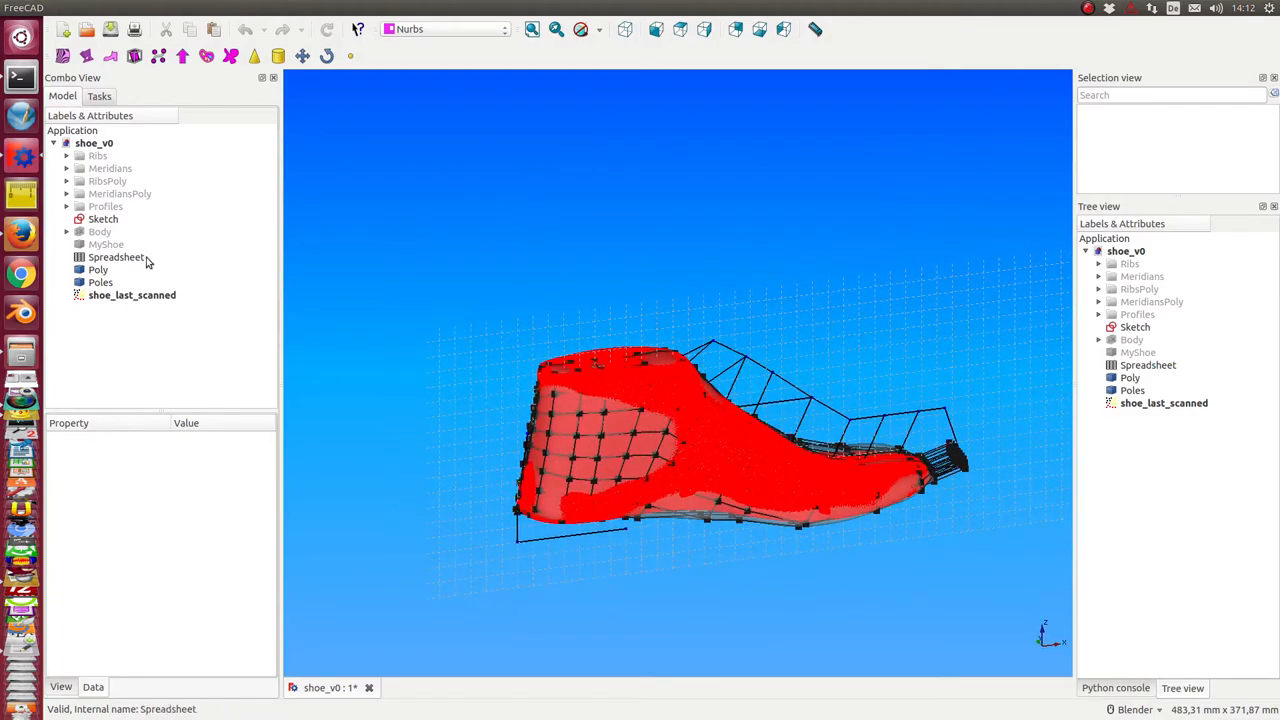
Select shoe_last_scanned and orbit to a side view before hiding it.
left_click(131, 294)
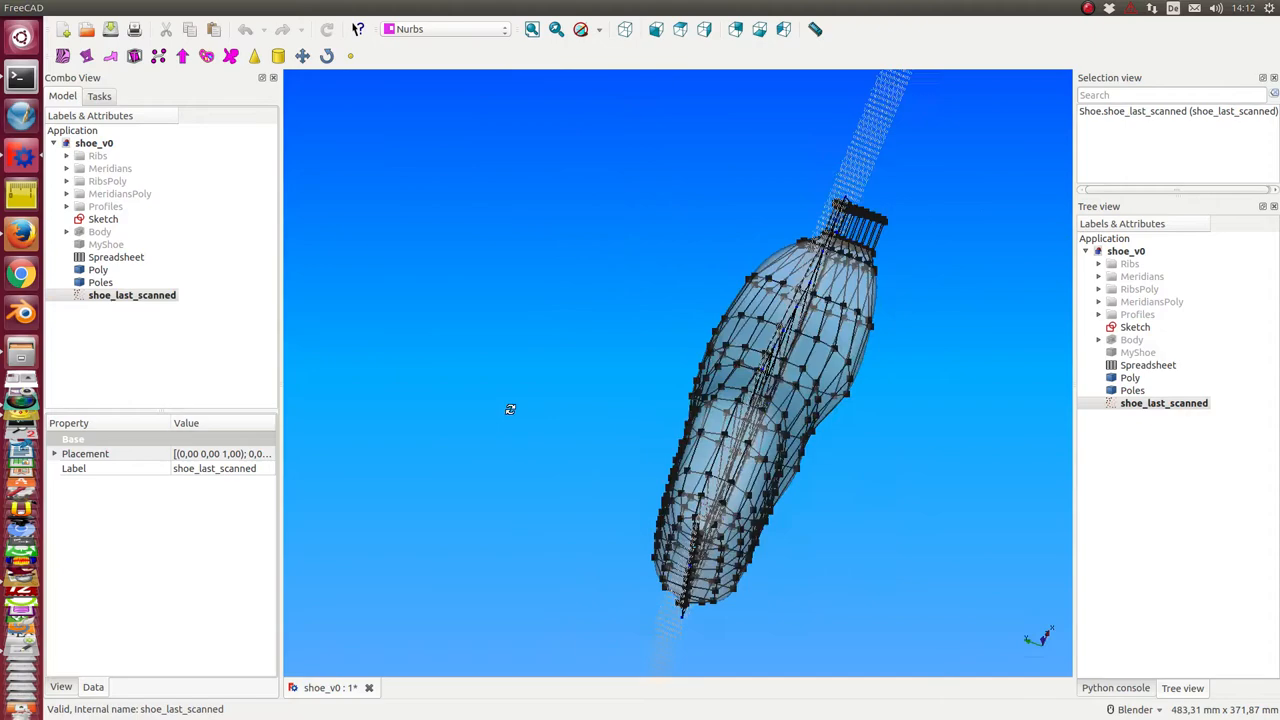
left_click_drag(510, 408, 827, 537)
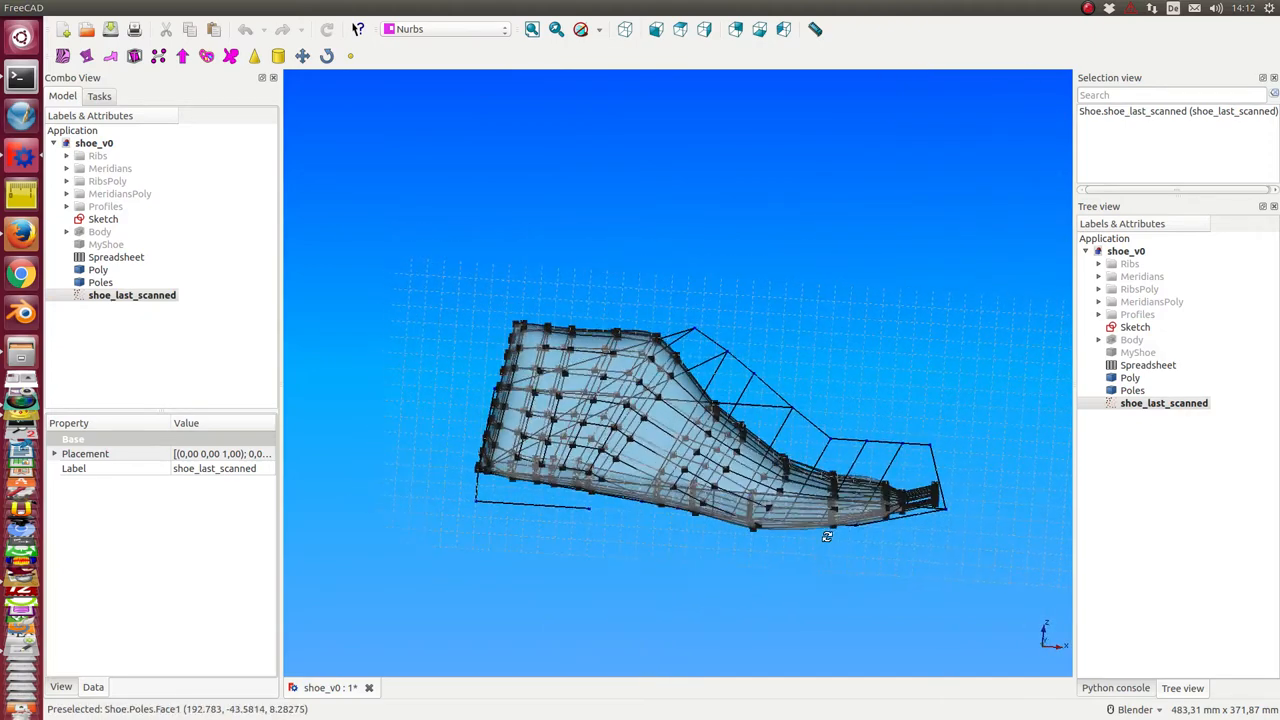
mouse_move(900, 495)
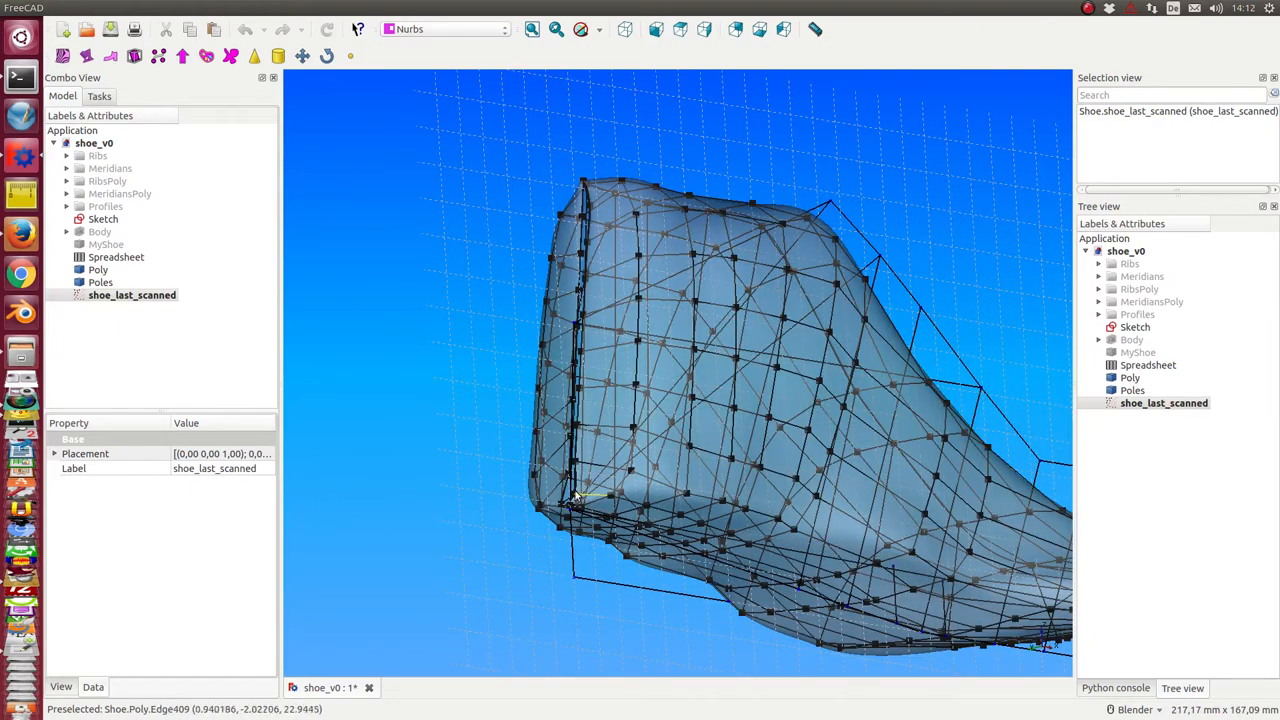
mouse_move(785, 262)
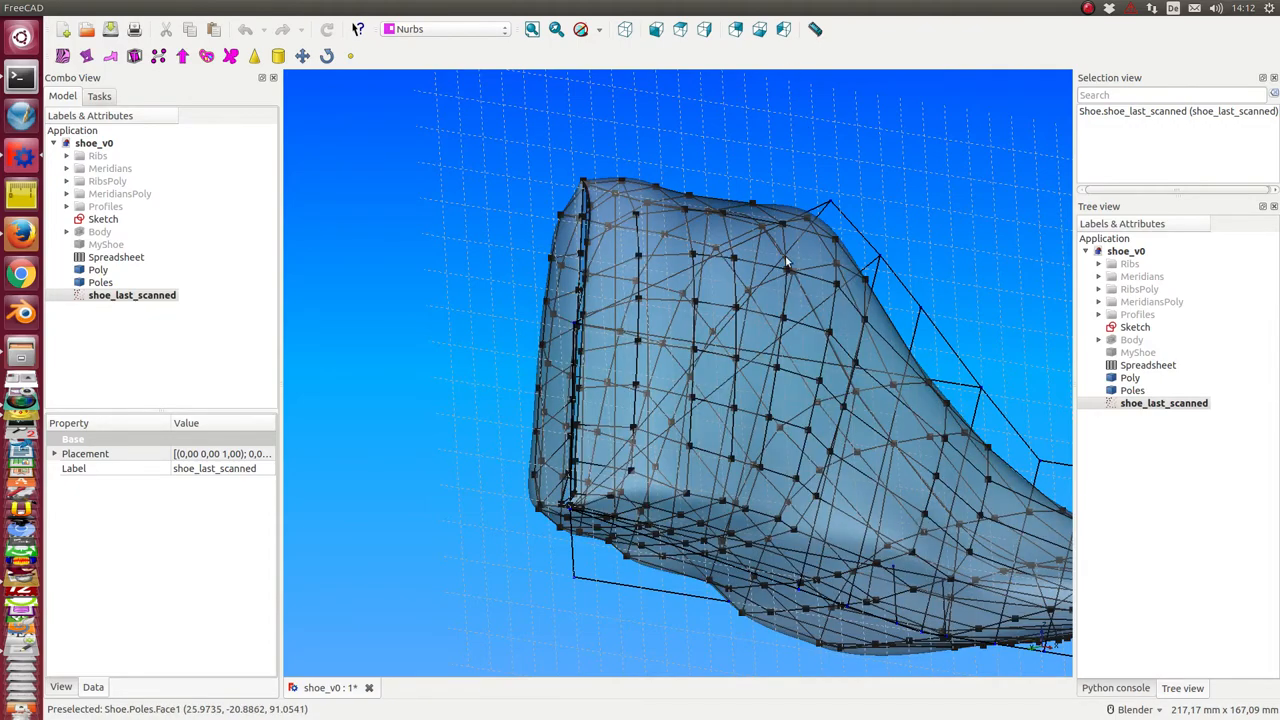
mouse_move(425, 247)
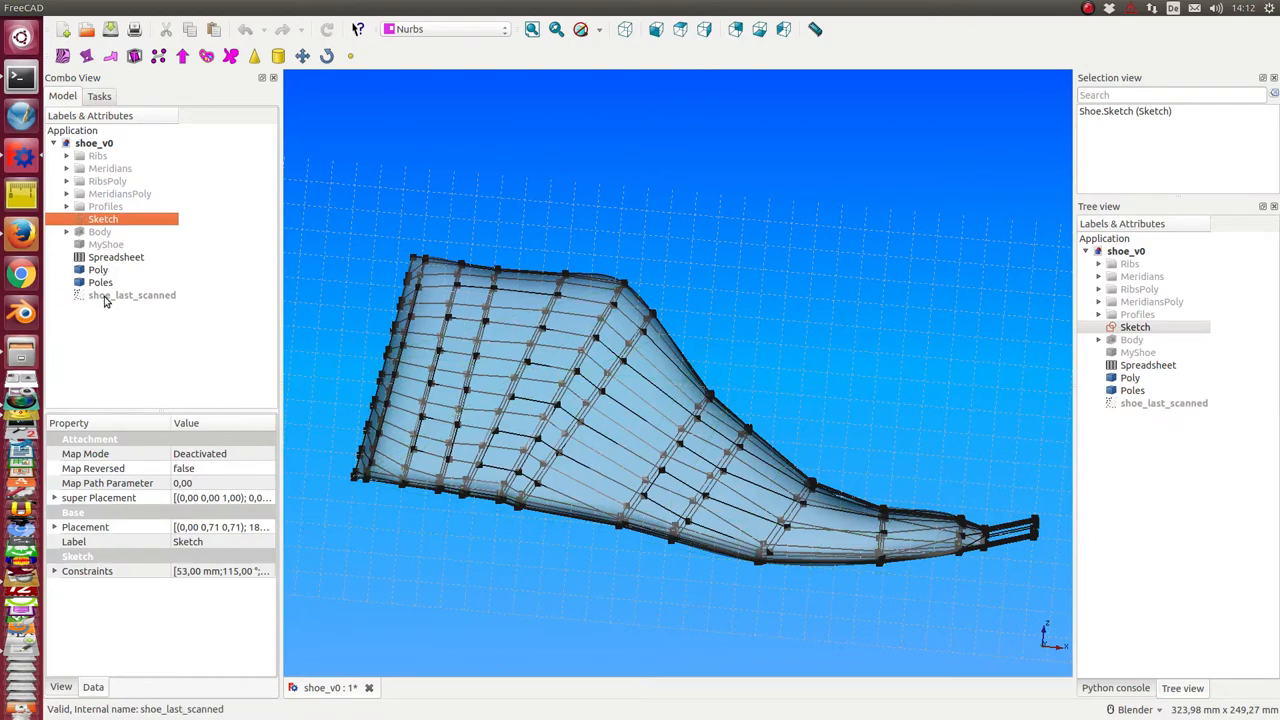
Hide the surface and pole grid, then copy the Ribs group with its dependent objects.
left_click(101, 282)
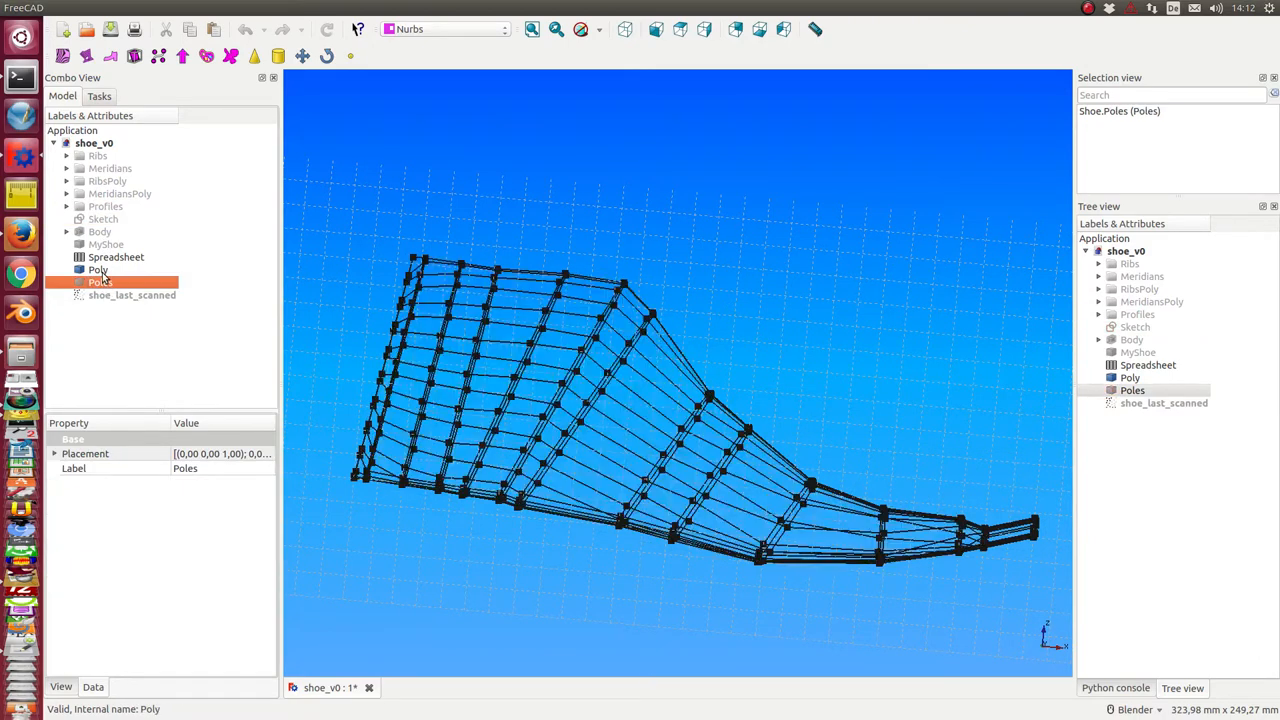
left_click(97, 156)
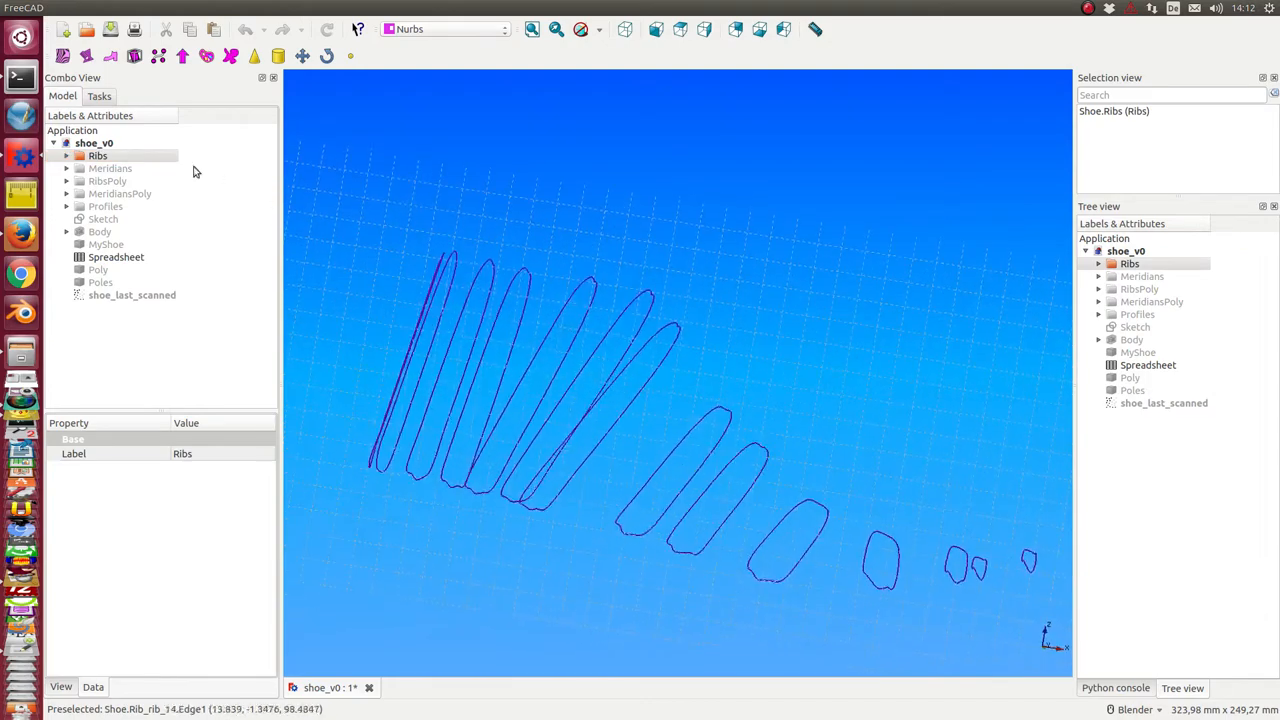
left_click(98, 156)
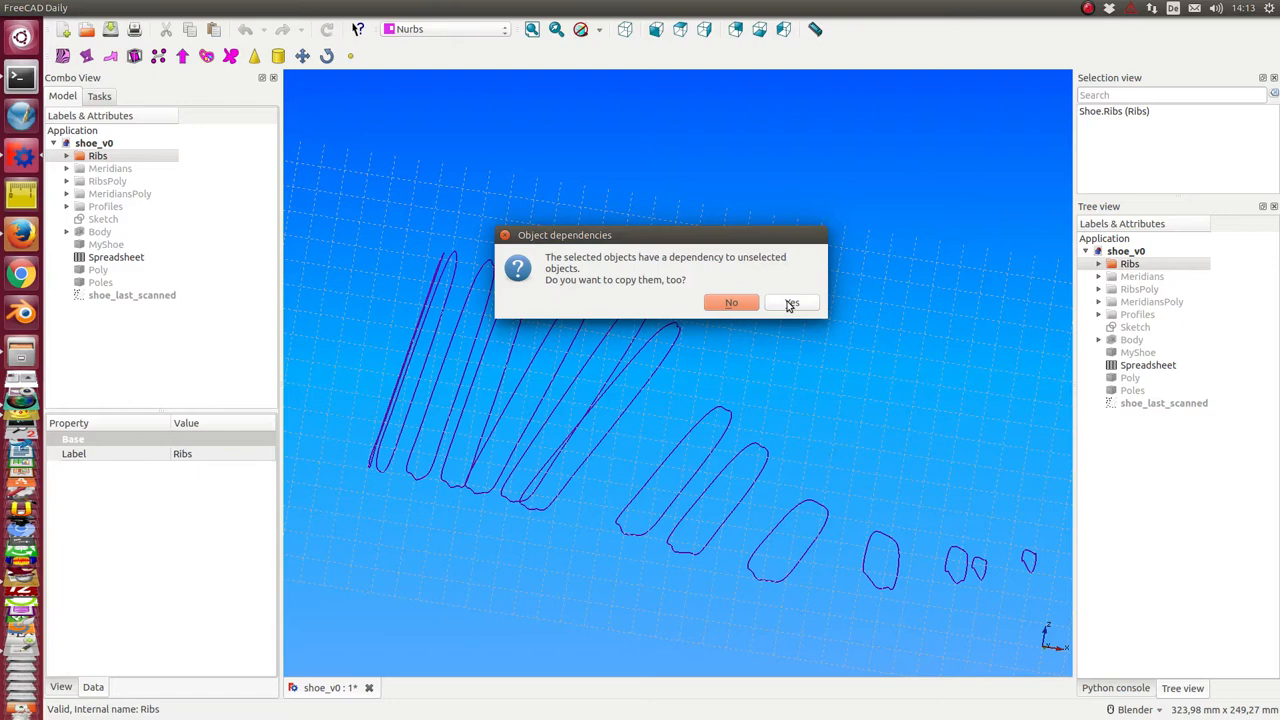
left_click(791, 303)
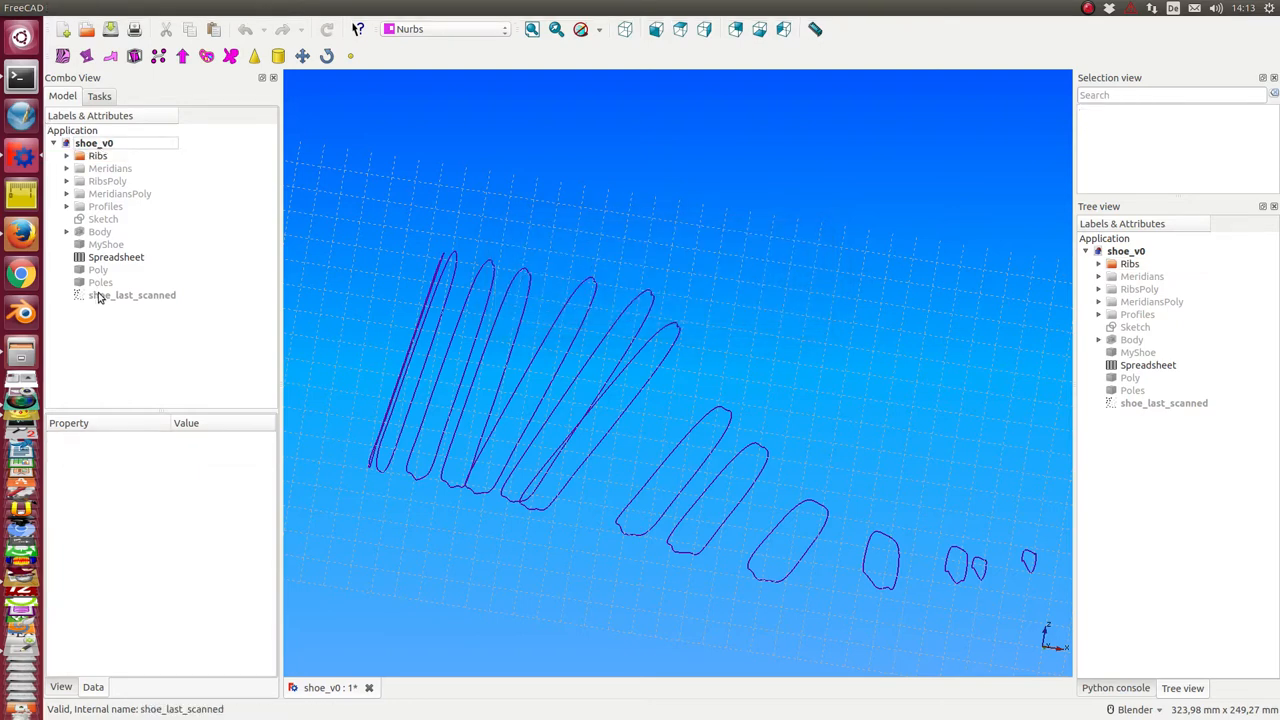
Paste the copy into the document, producing Ribs001 alongside the original Ribs.
right_click(132, 294)
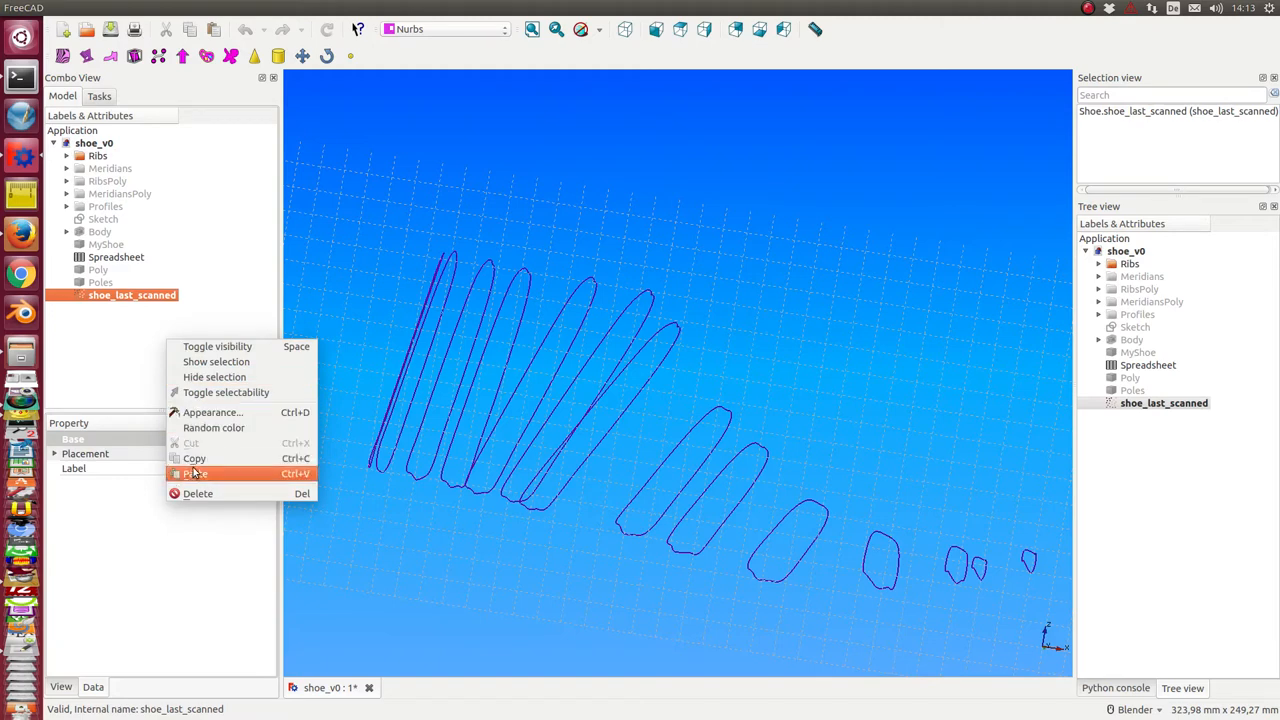
left_click(196, 473)
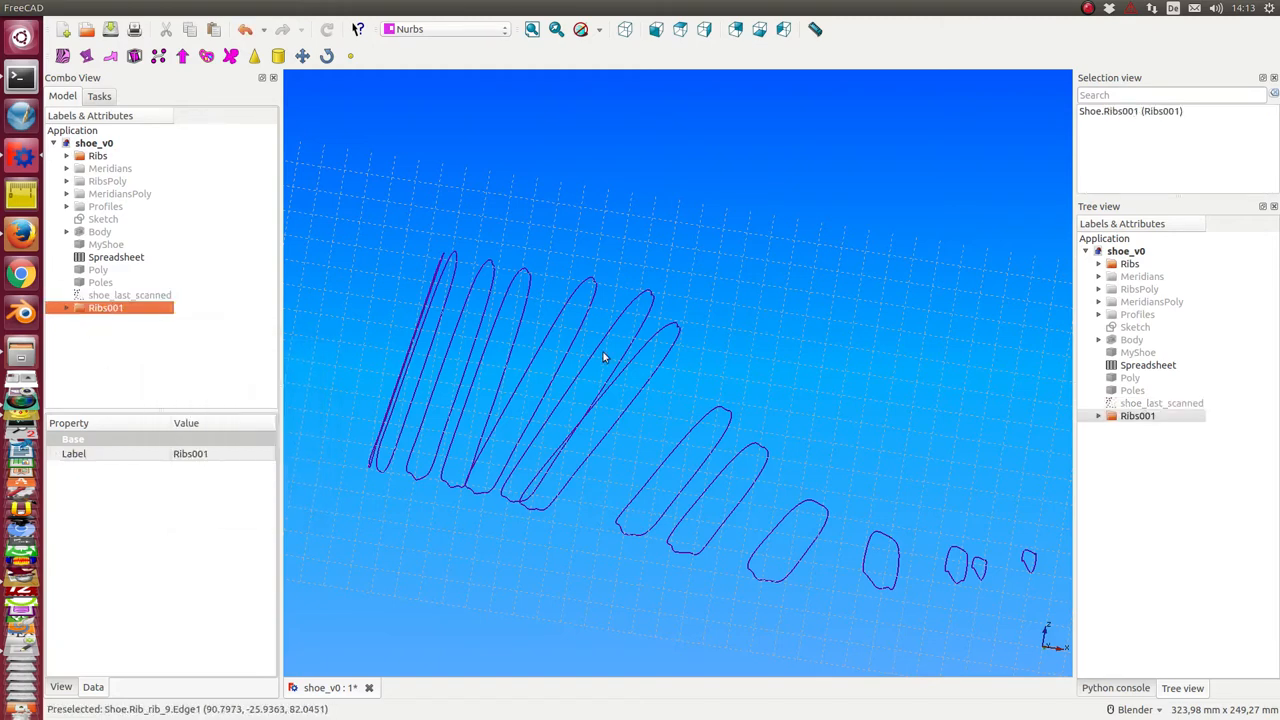
left_click(98, 155)
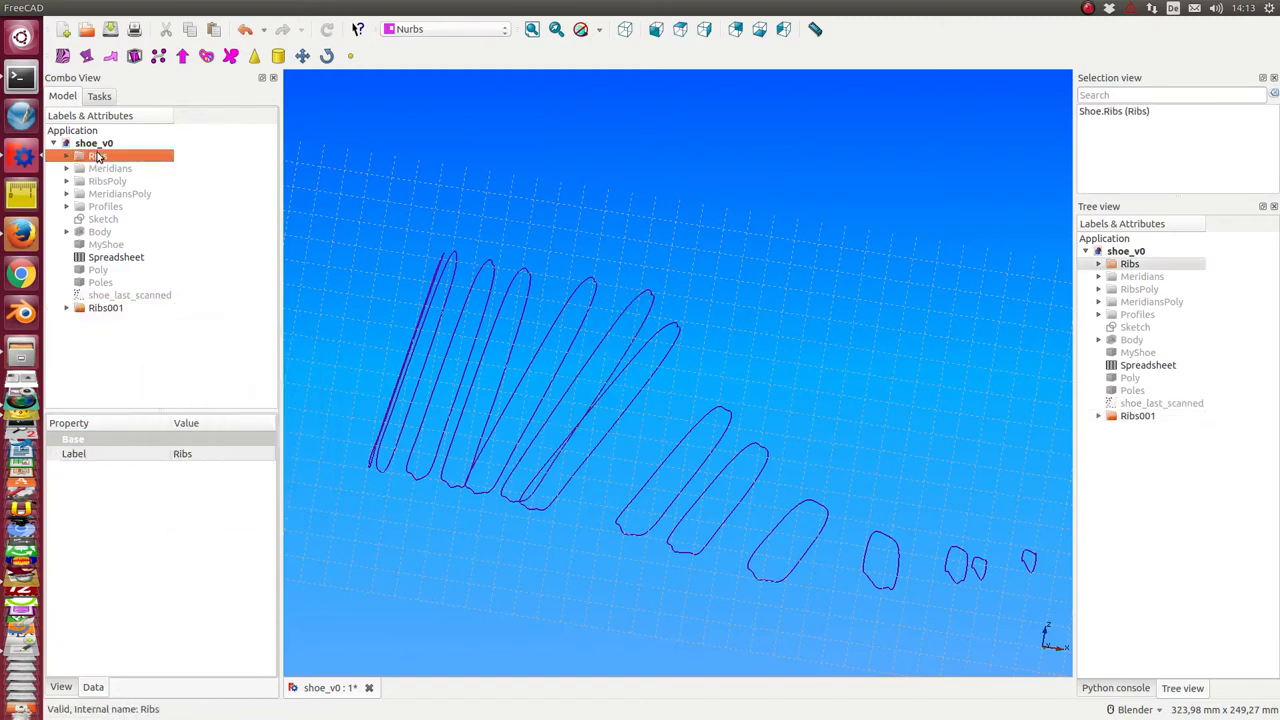
left_click(106, 307)
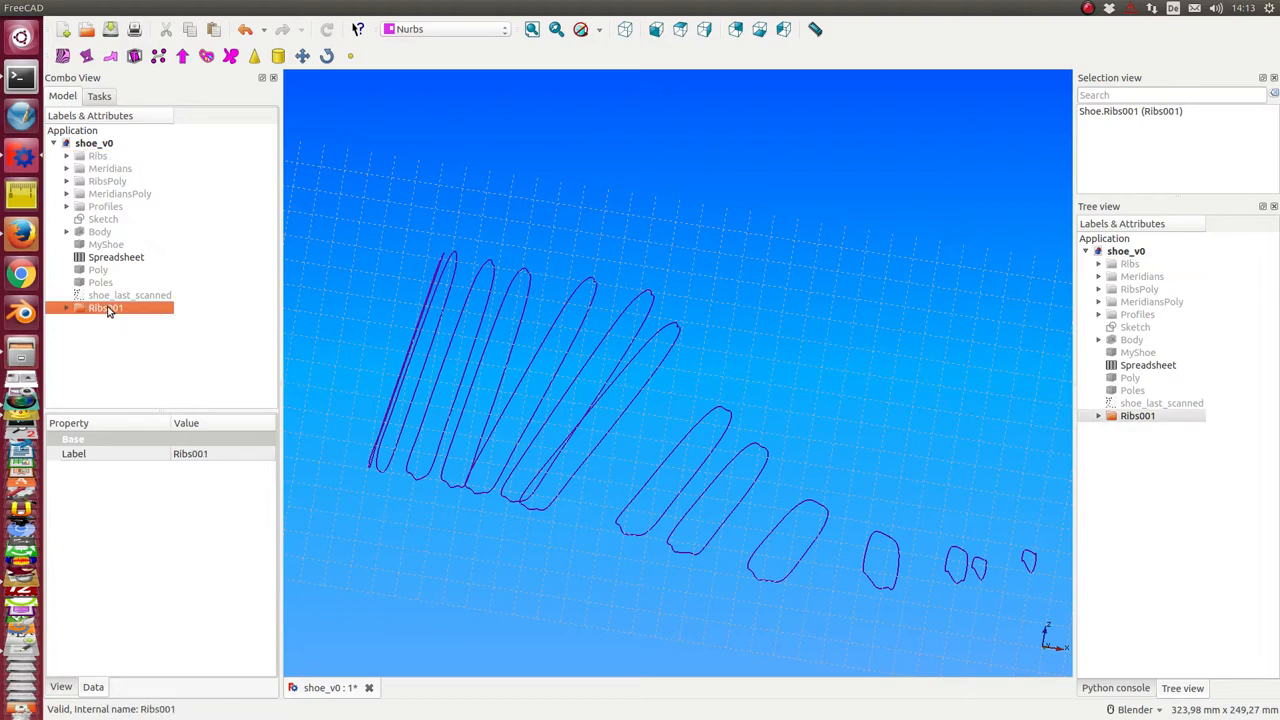
mouse_move(558, 532)
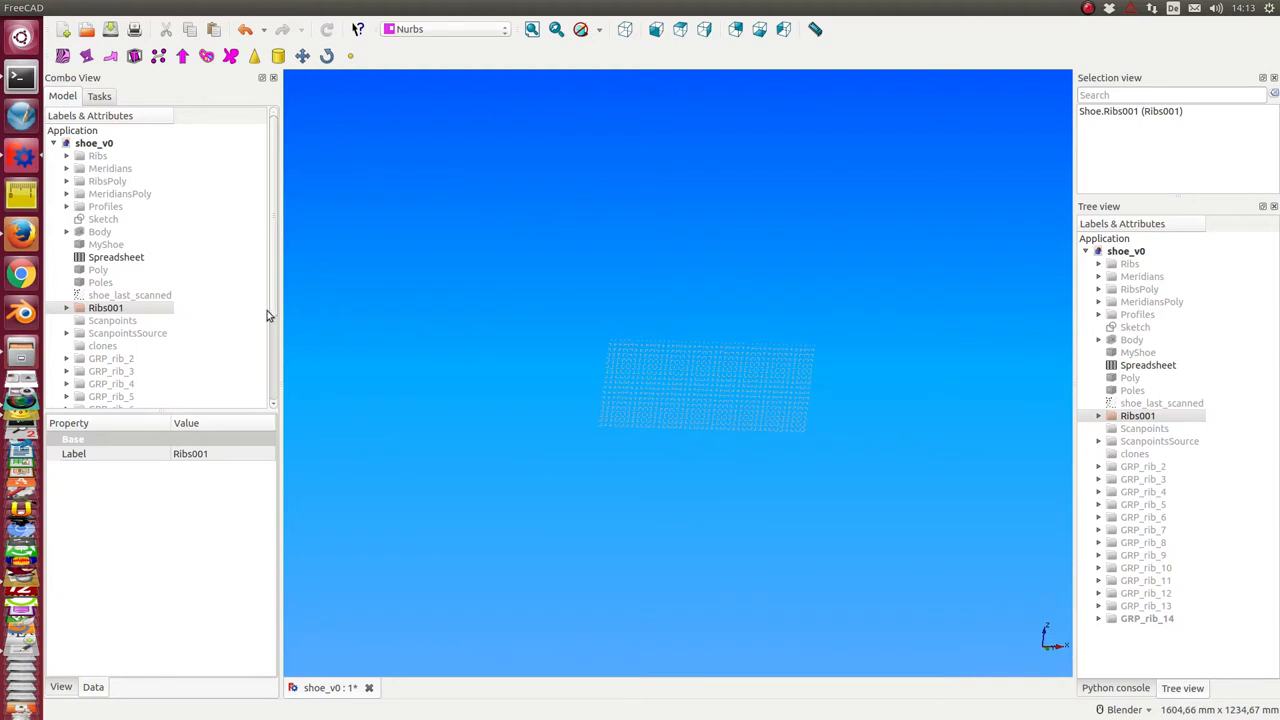
Expand GRP_rib_4 in the tree to reach the rib_4 sketch and its properties.
scroll("down", 3)
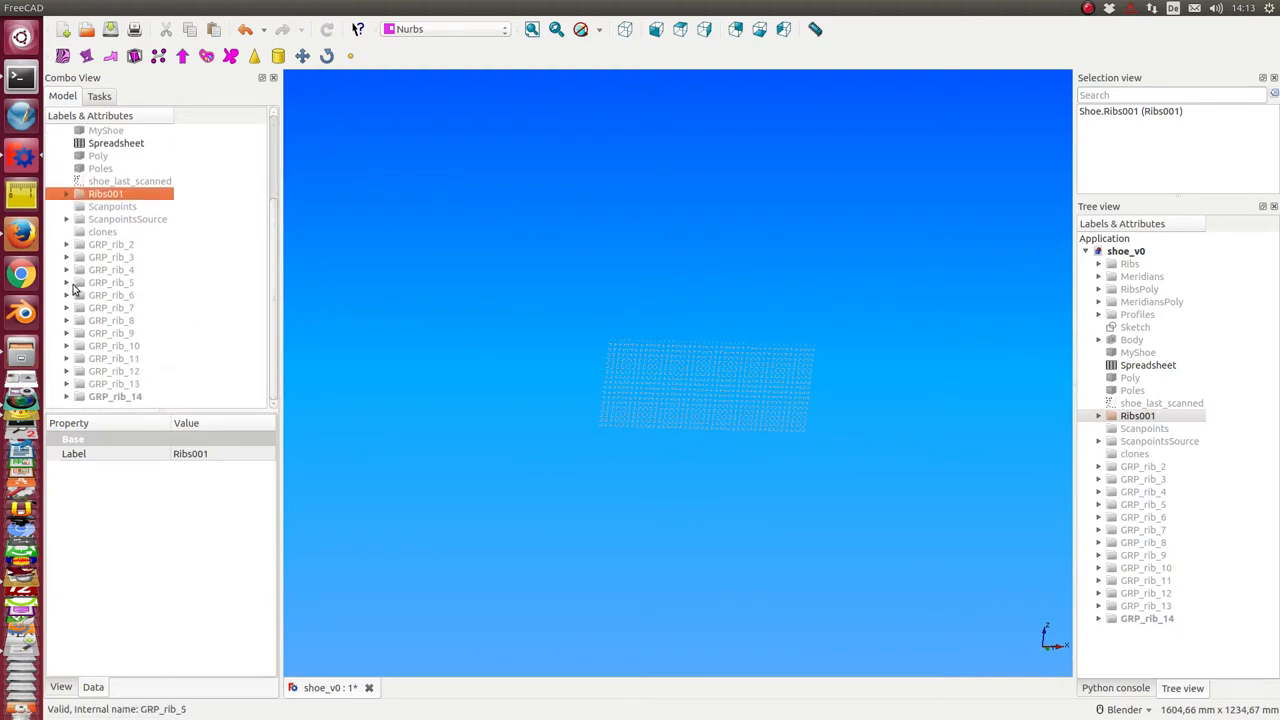
left_click(111, 269)
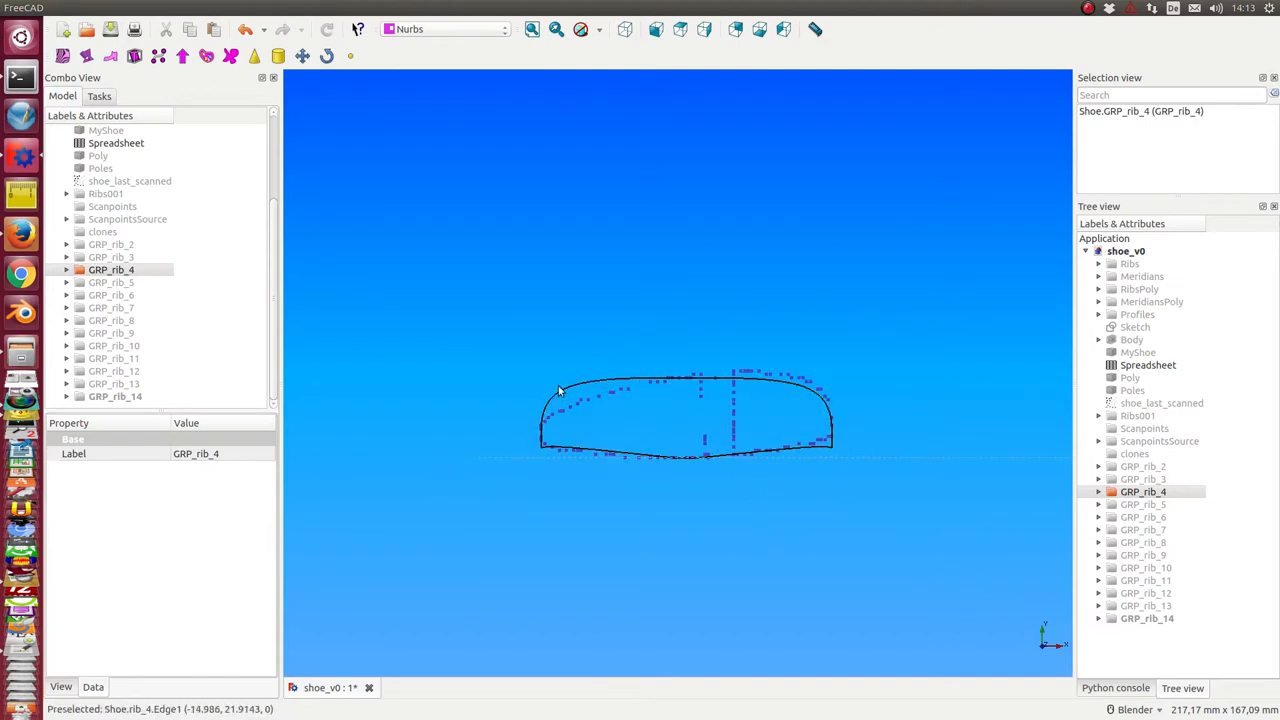
mouse_move(135, 293)
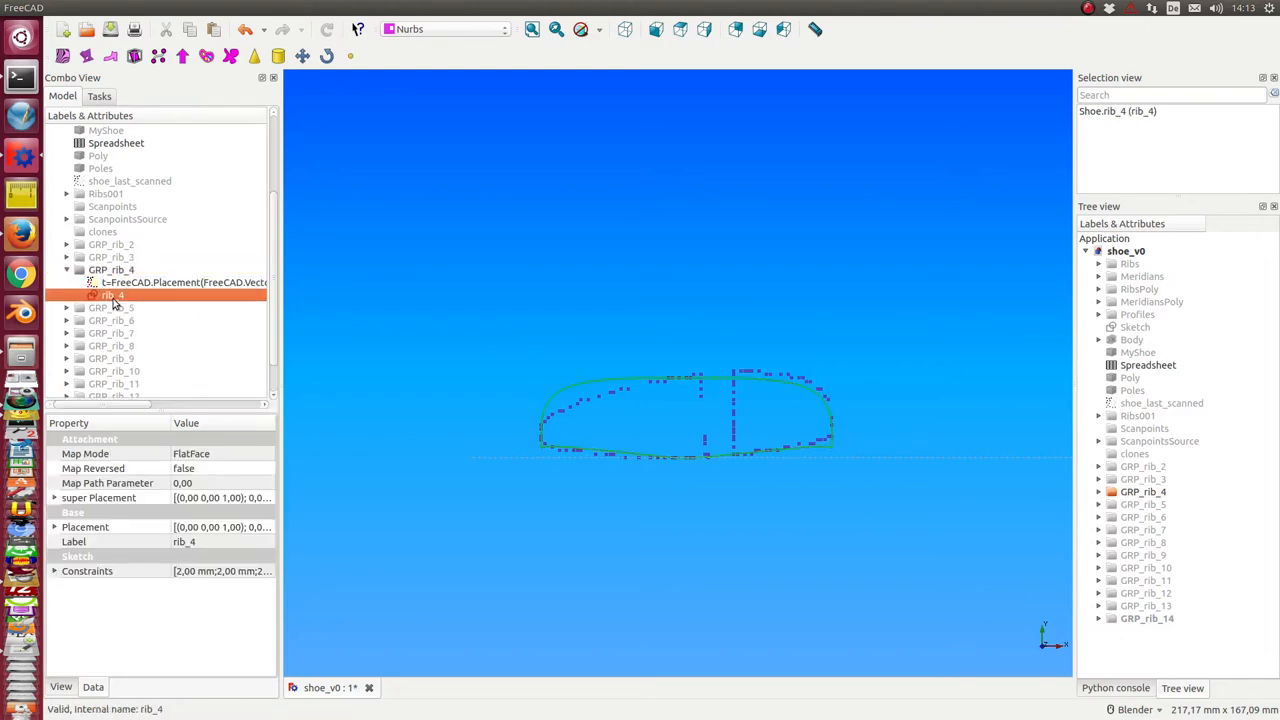
Edit rib_4 and set its corner dimensions (22 mm height, -40 mm horizontal) to reference mode.
double_click(110, 294)
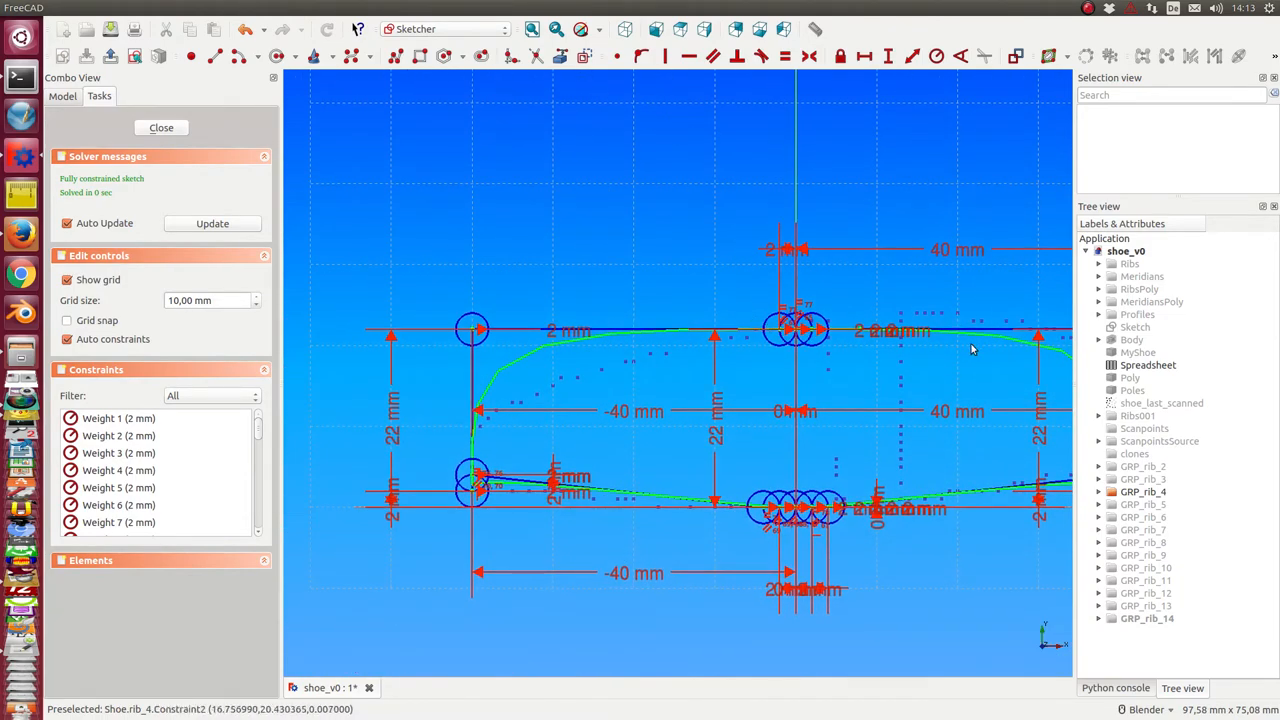
left_click(505, 377)
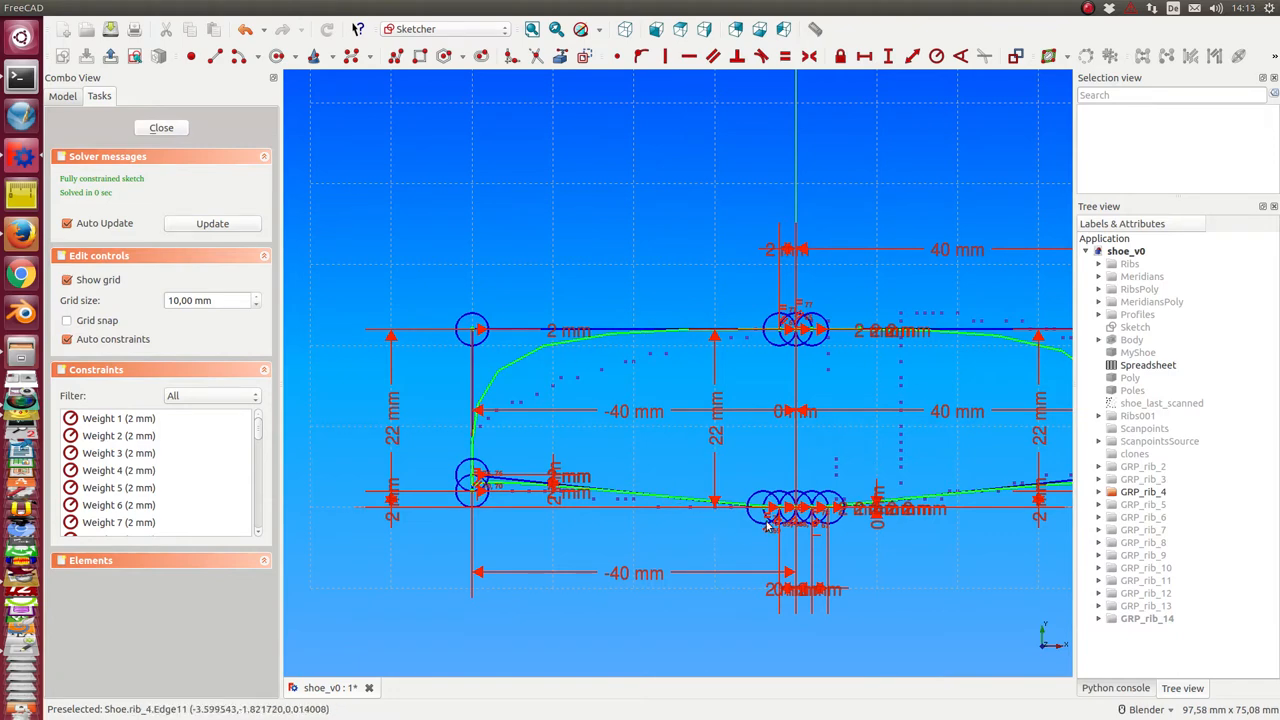
left_click(472, 330)
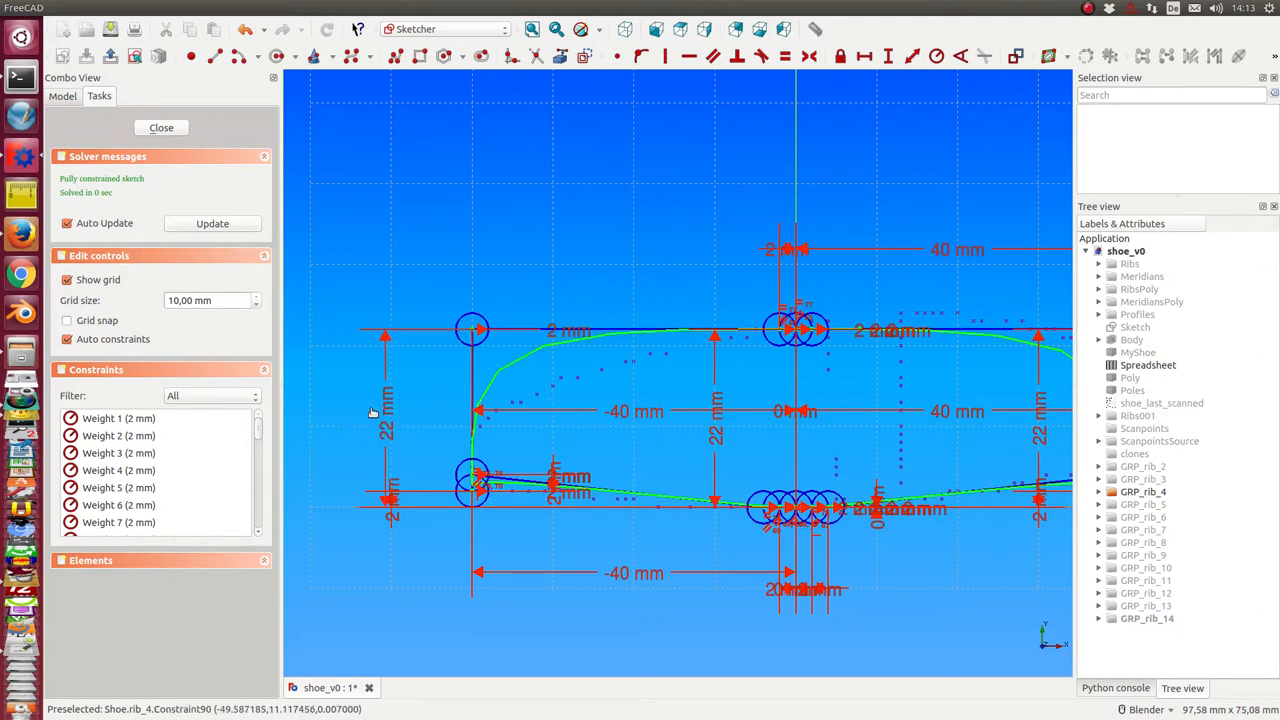
left_click(318, 415)
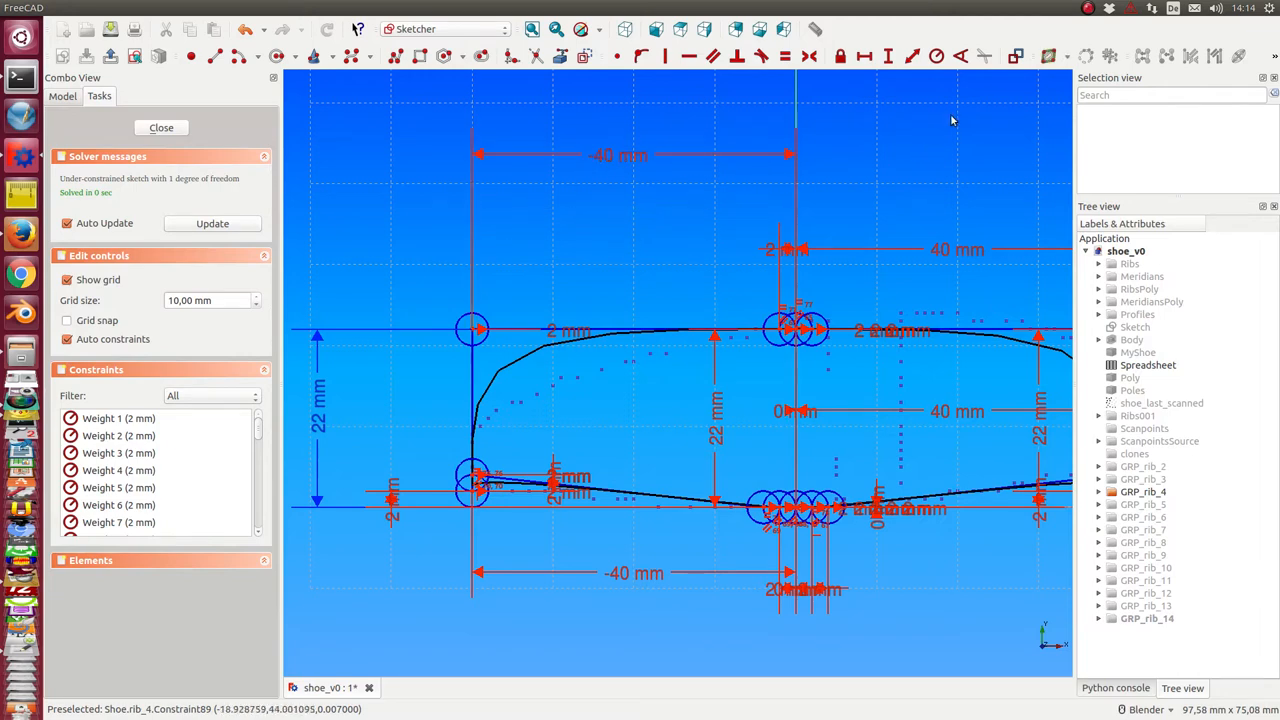
mouse_move(1016, 56)
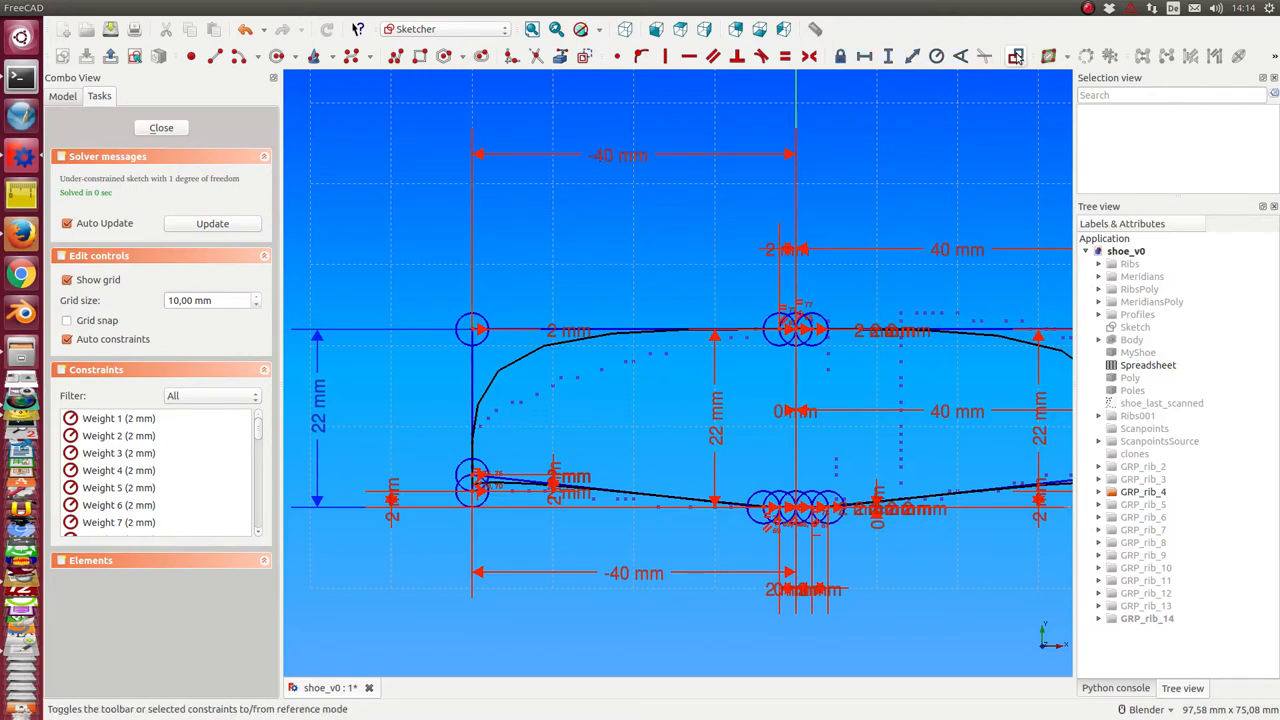
mouse_move(647, 170)
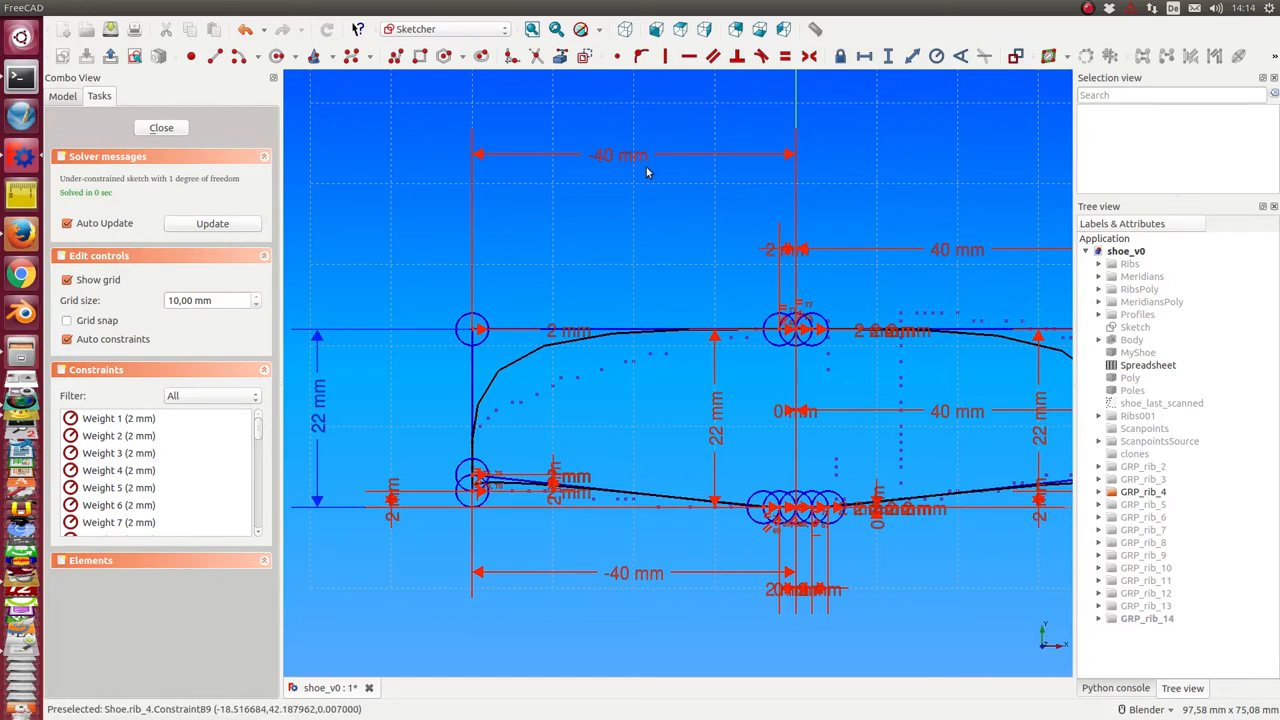
left_click(618, 155)
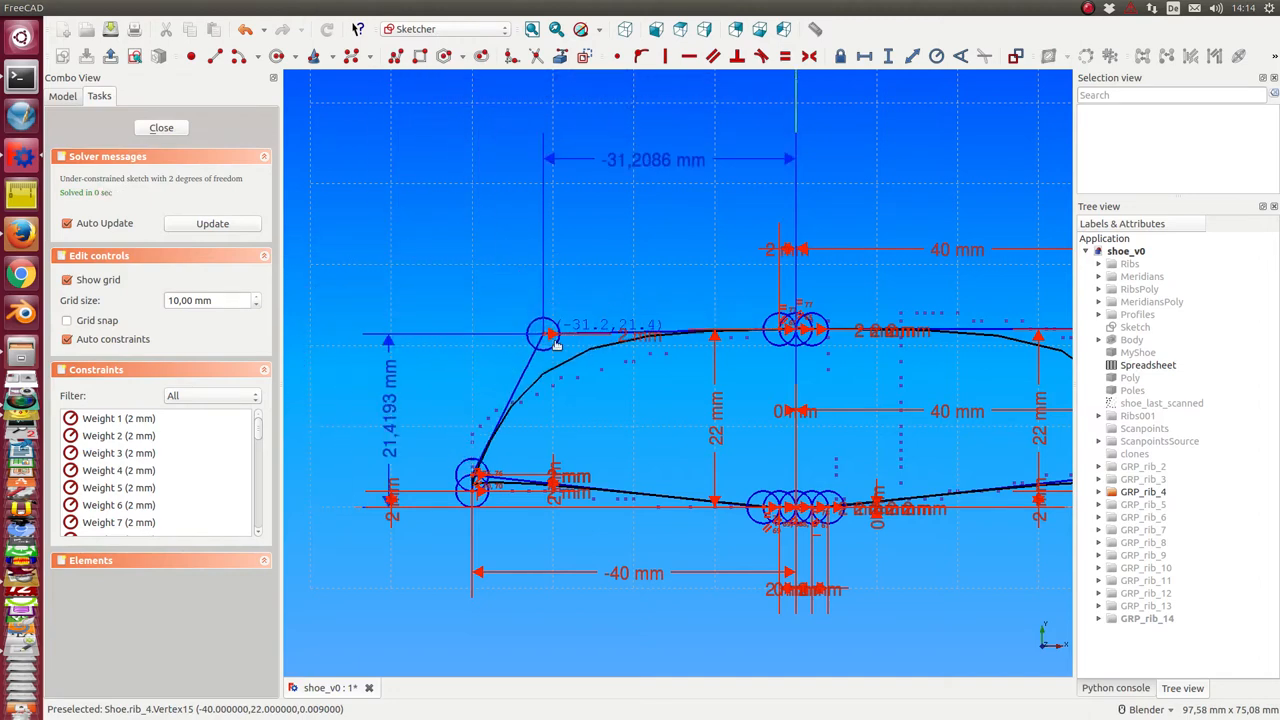
Drag the upper-left control pole far up and outward to reshape the rib, then close the sketch.
left_click_drag(543, 335, 460, 393)
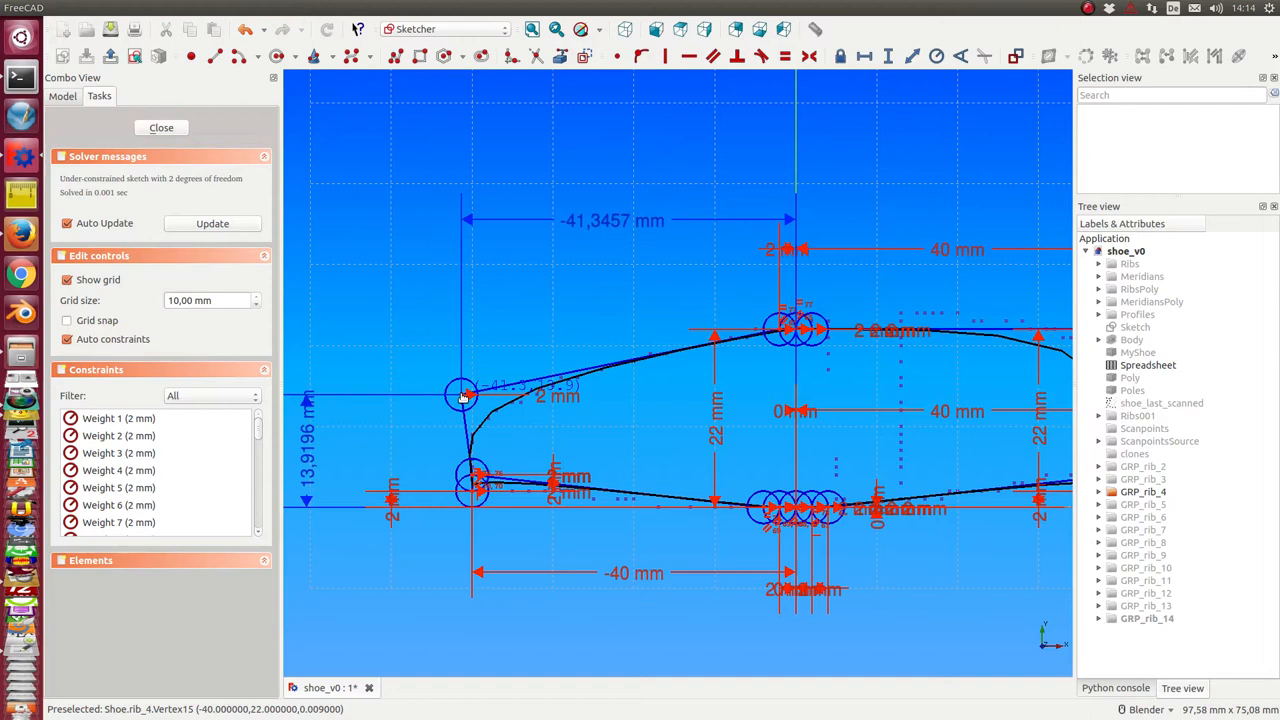
left_click_drag(462, 393, 465, 390)
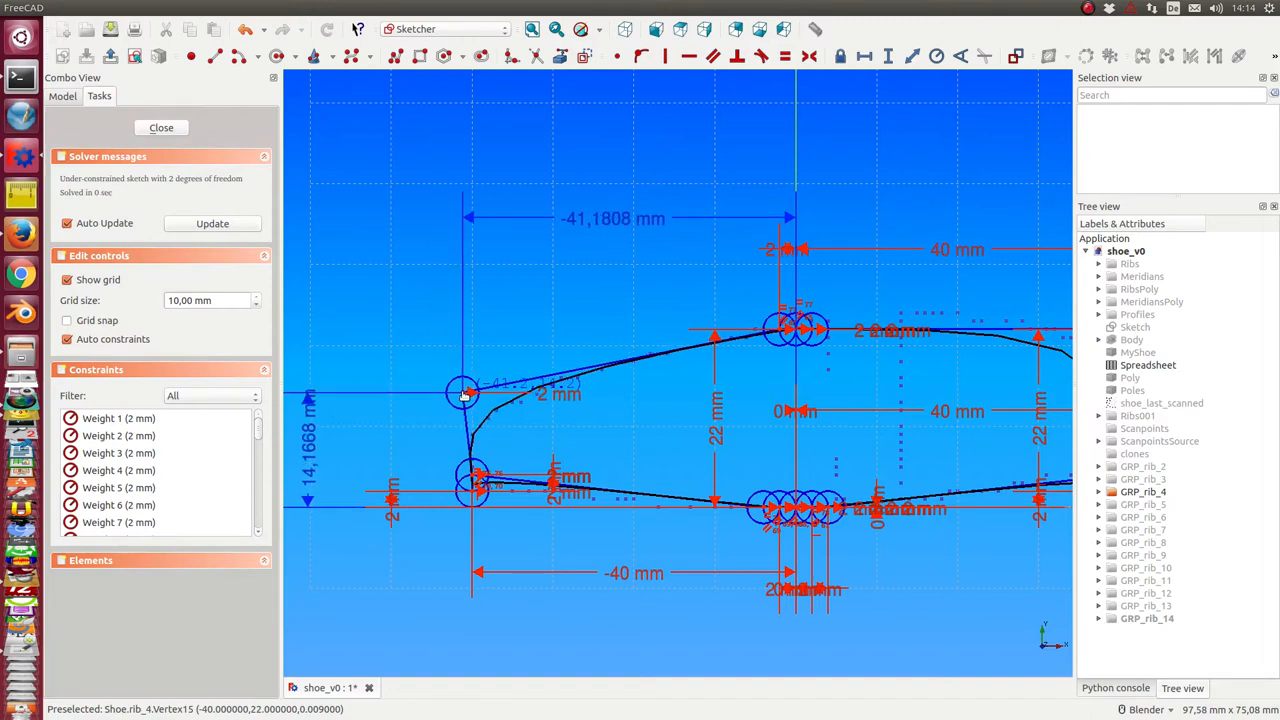
left_click_drag(463, 393, 473, 410)
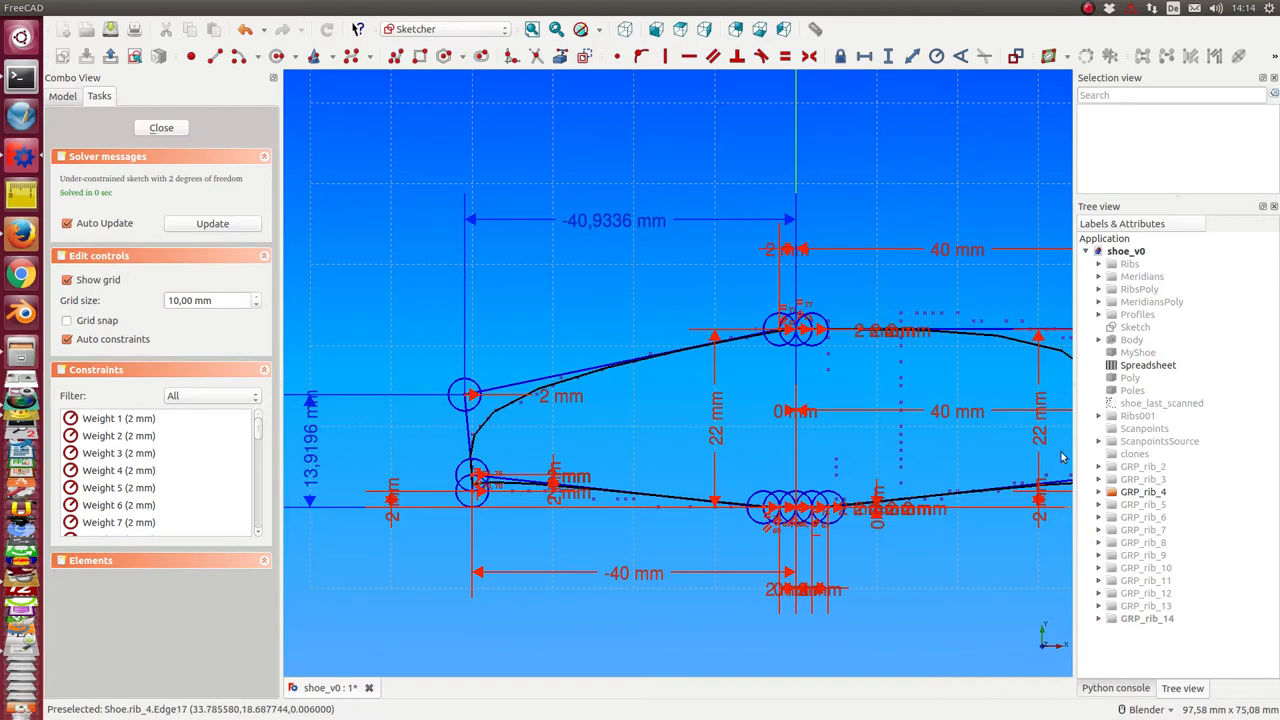
mouse_move(435, 405)
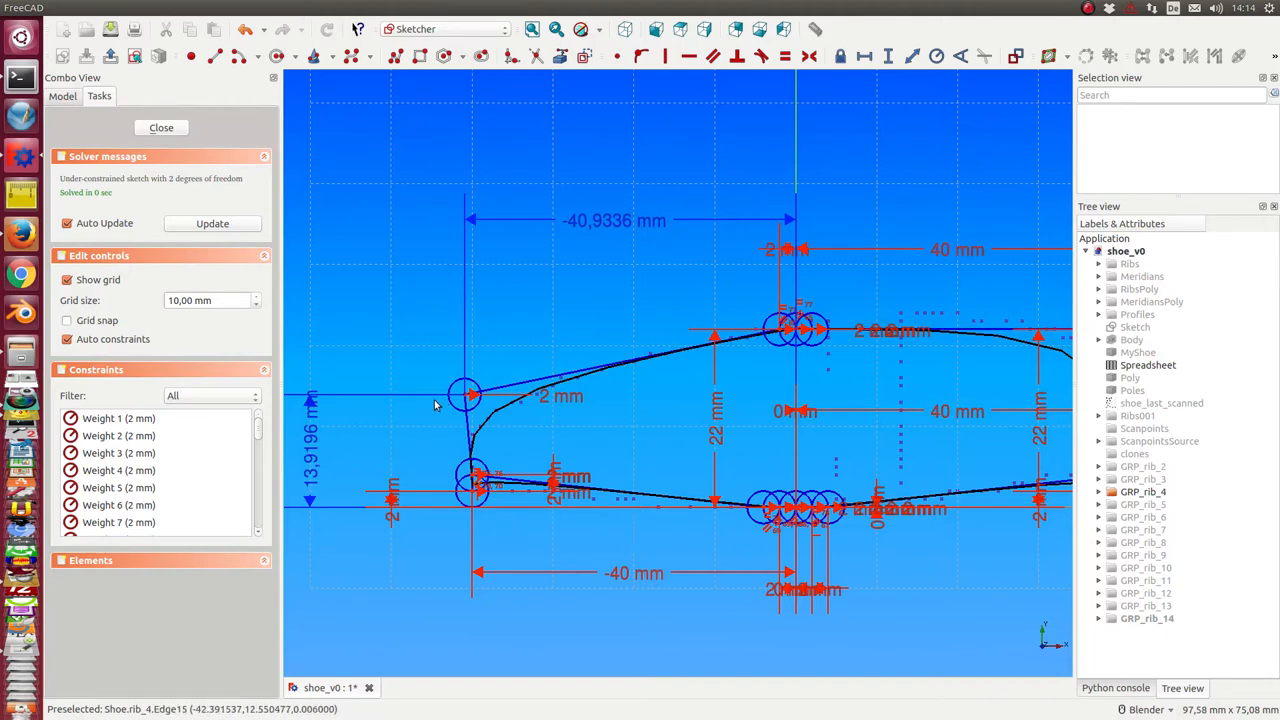
mouse_move(463, 393)
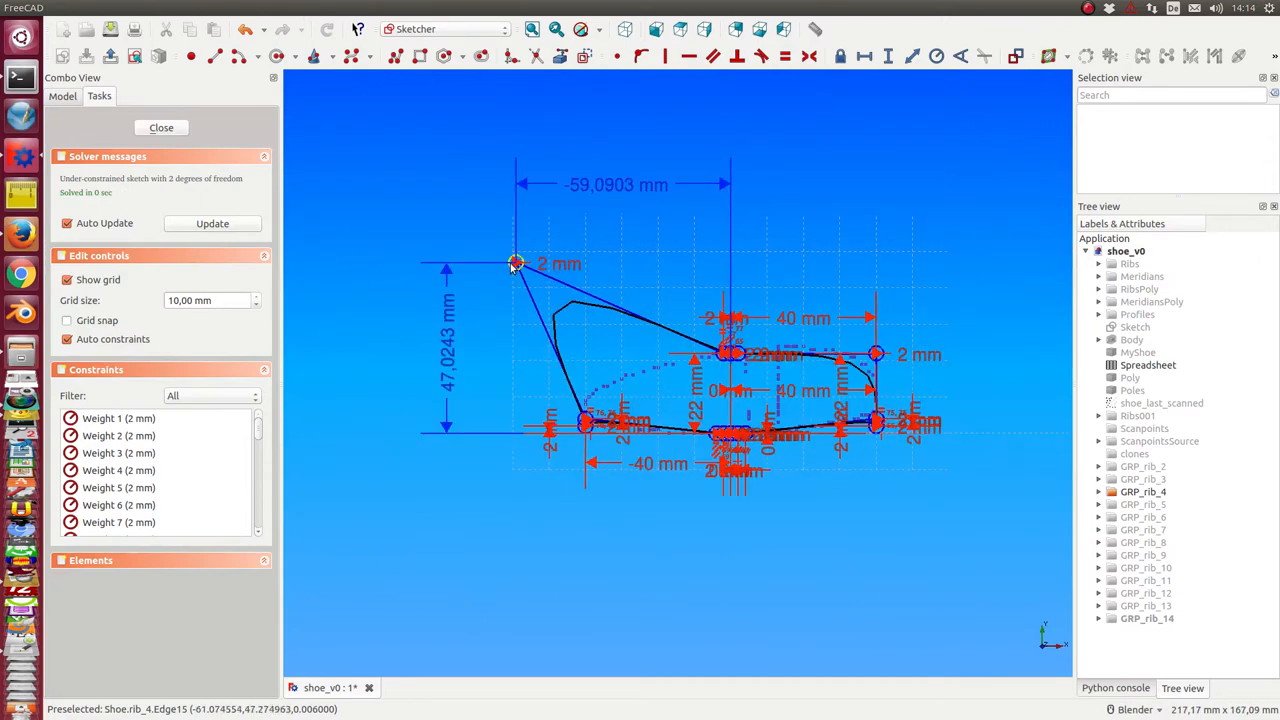
left_click_drag(515, 262, 455, 235)
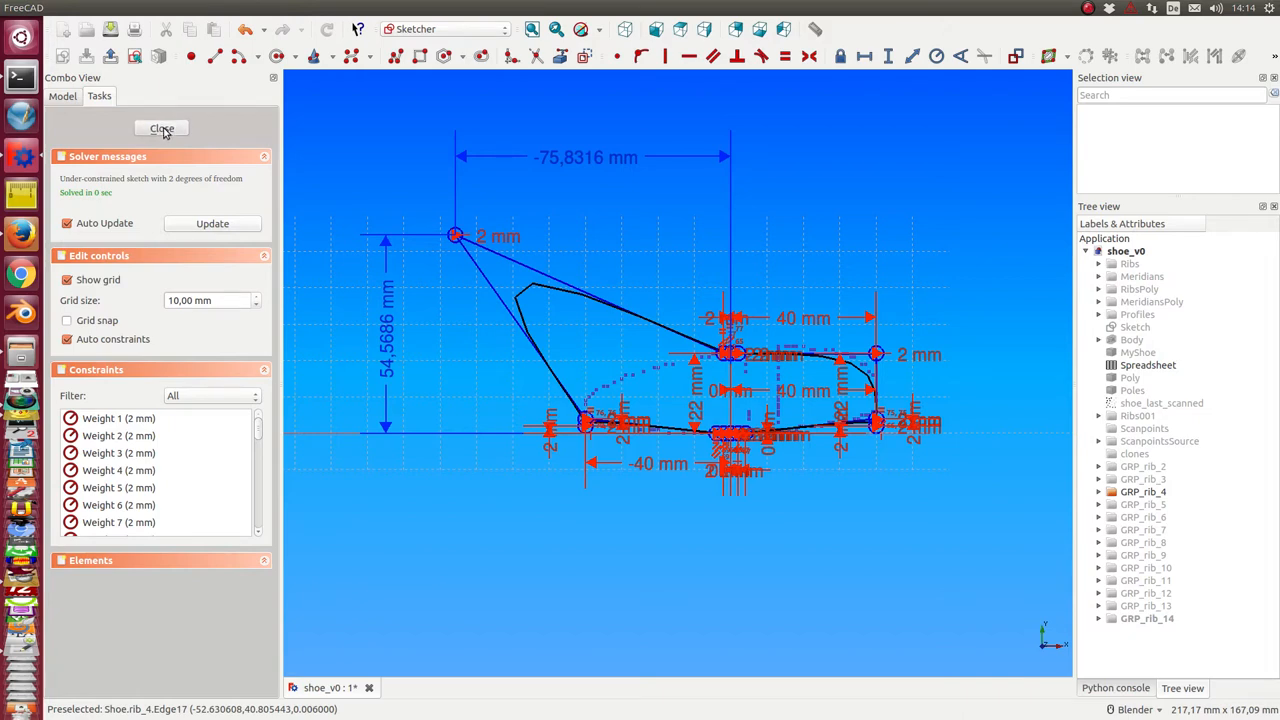
left_click(161, 131)
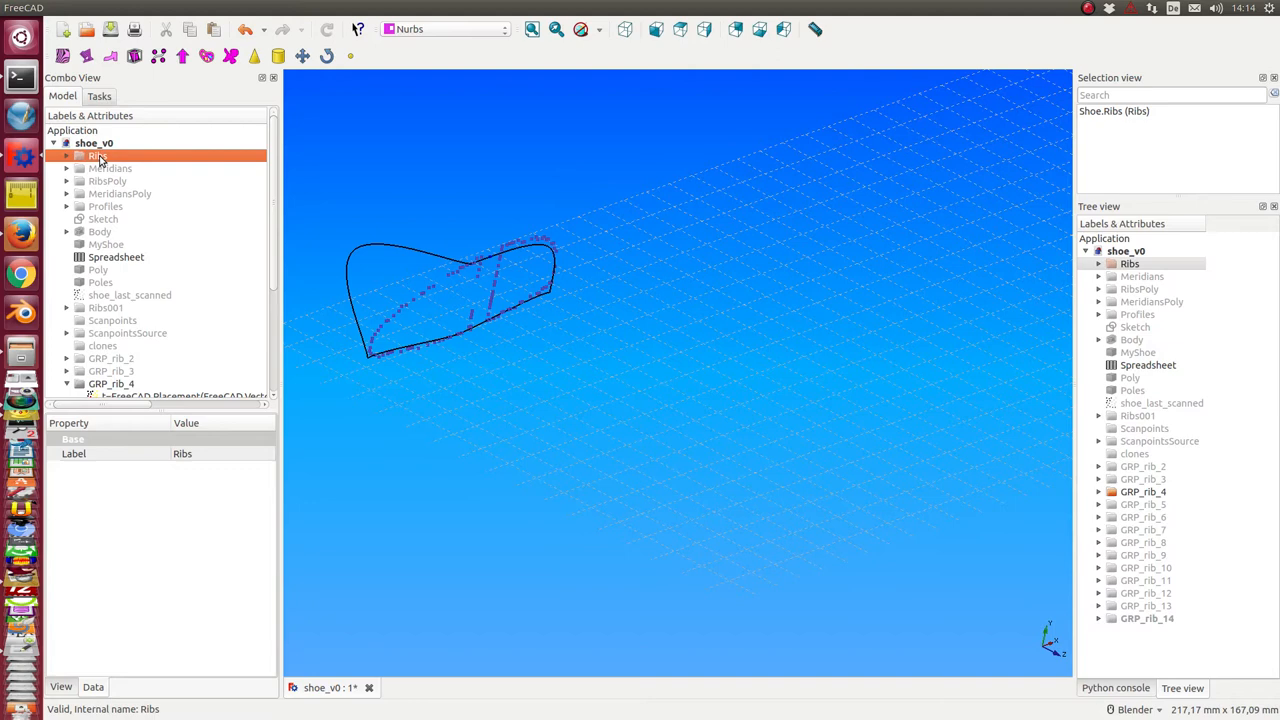
Show Ribs and Ribs001 around the edited rib, orbit above them, and display the Poles surface.
left_click(66, 270)
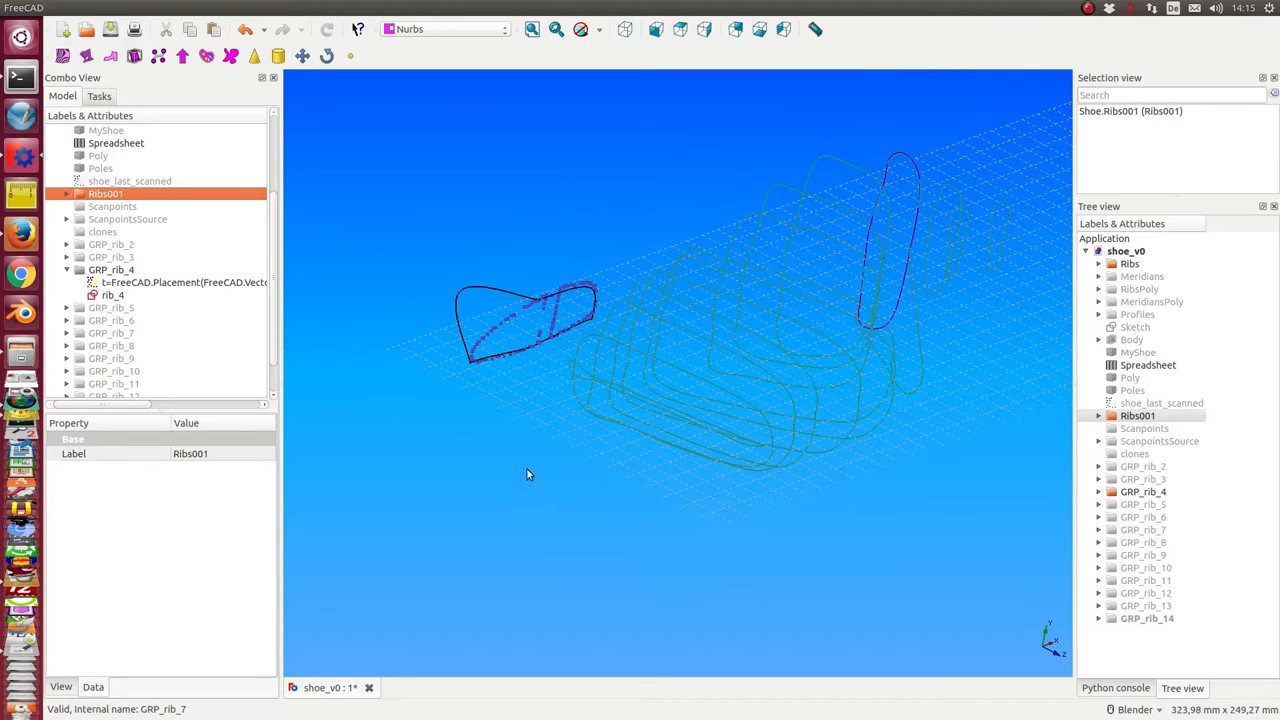
left_click(111, 269)
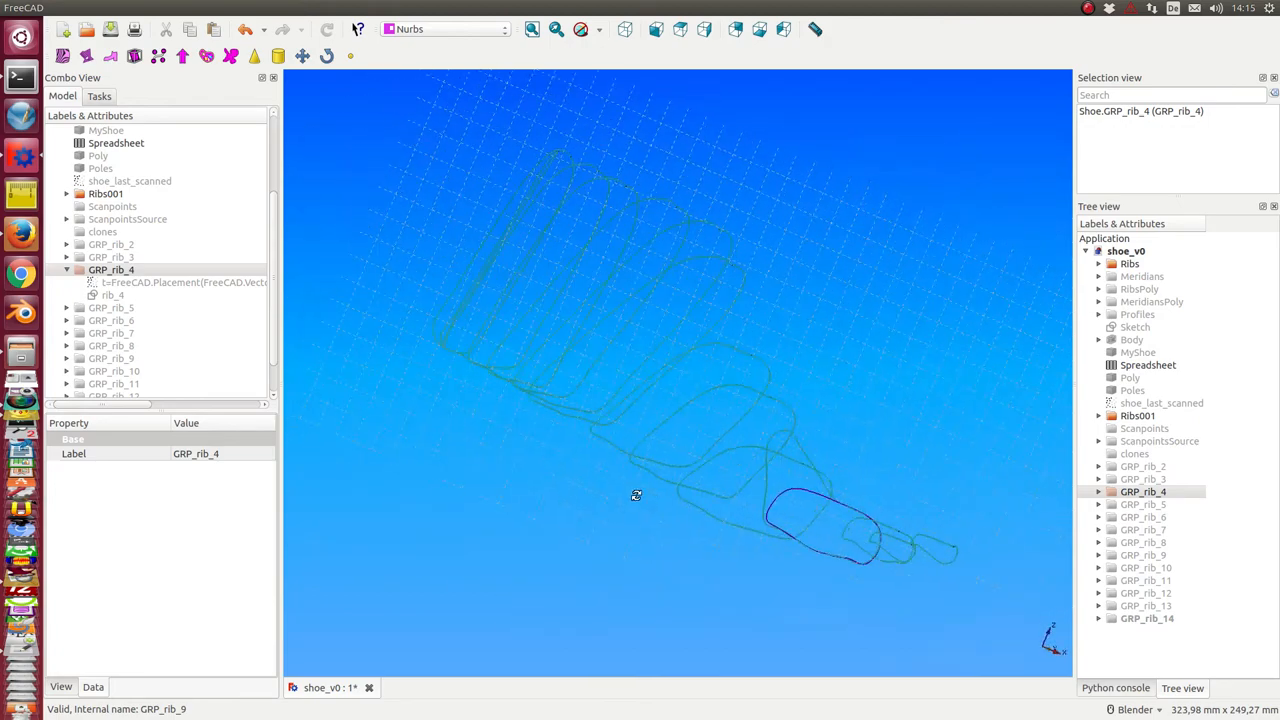
left_click_drag(635, 495, 808, 180)
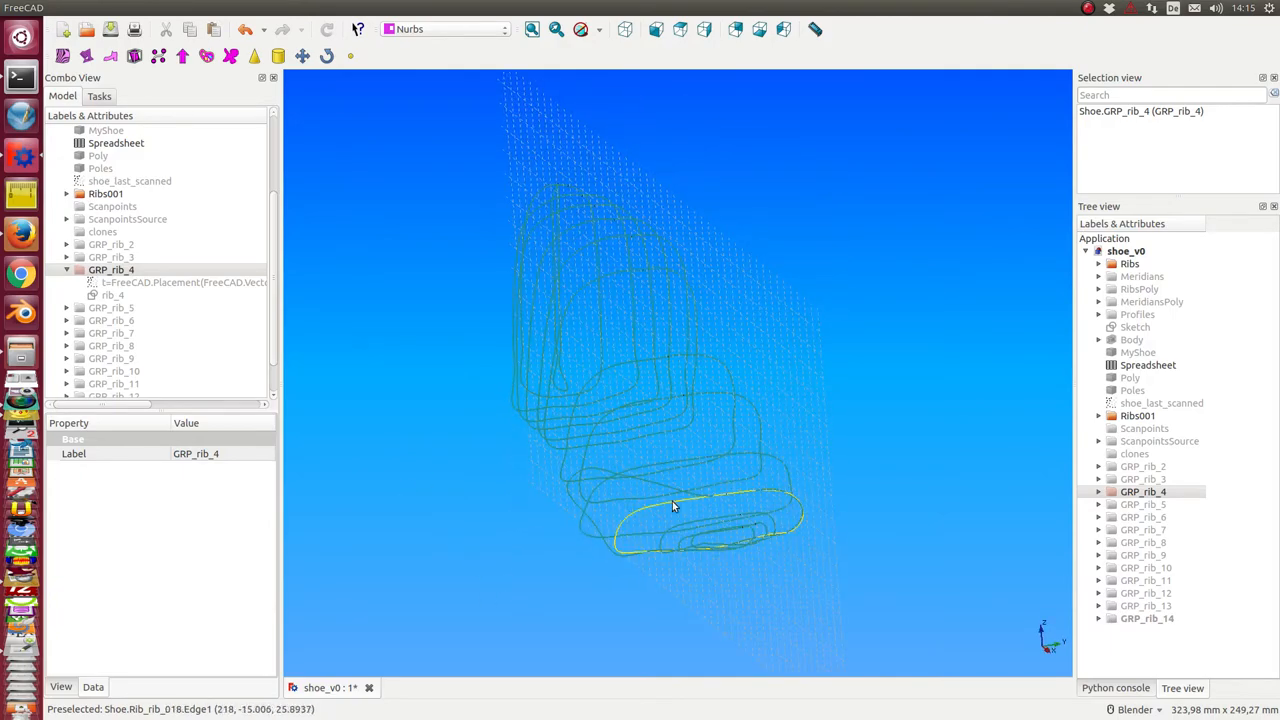
left_click_drag(672, 505, 417, 503)
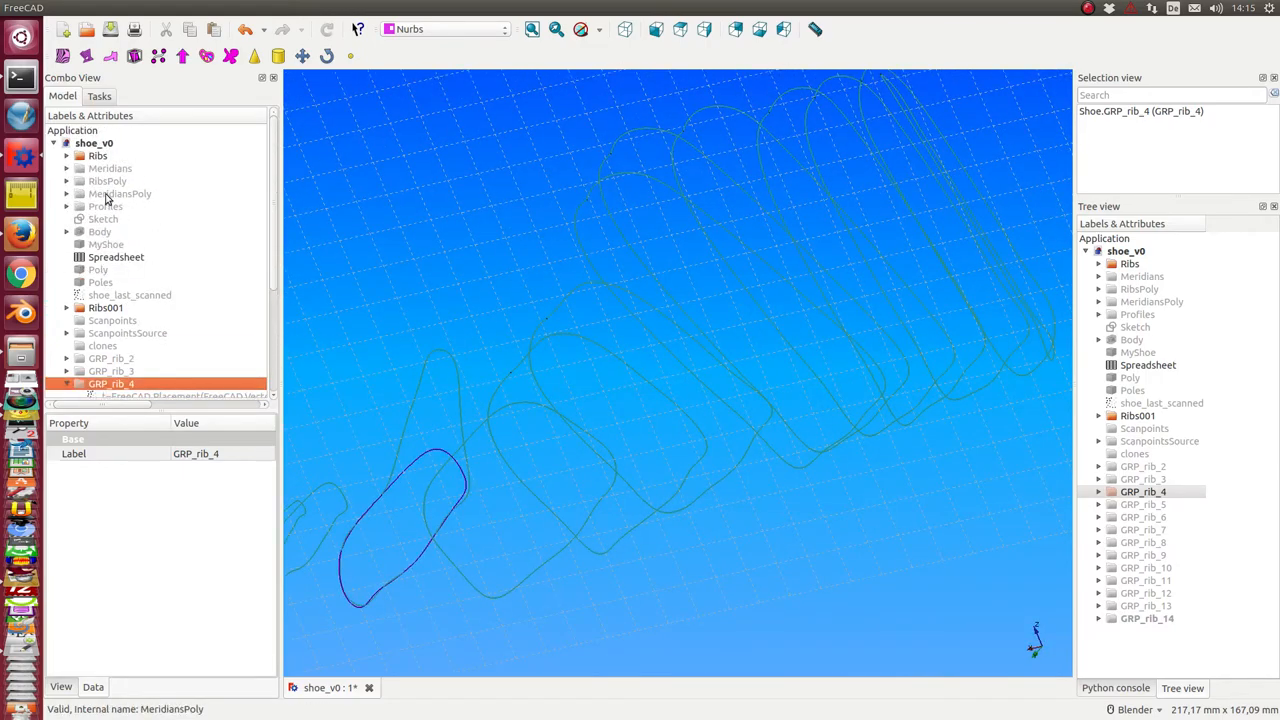
mouse_move(100, 282)
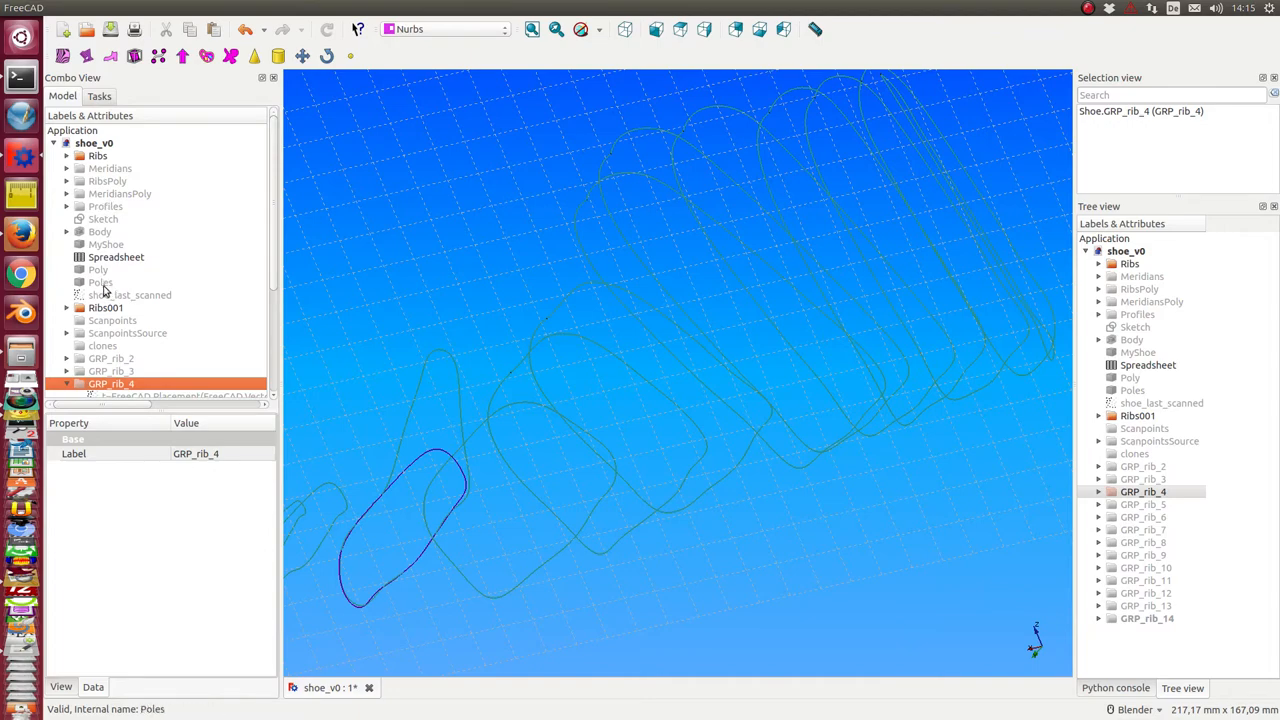
left_click(100, 282)
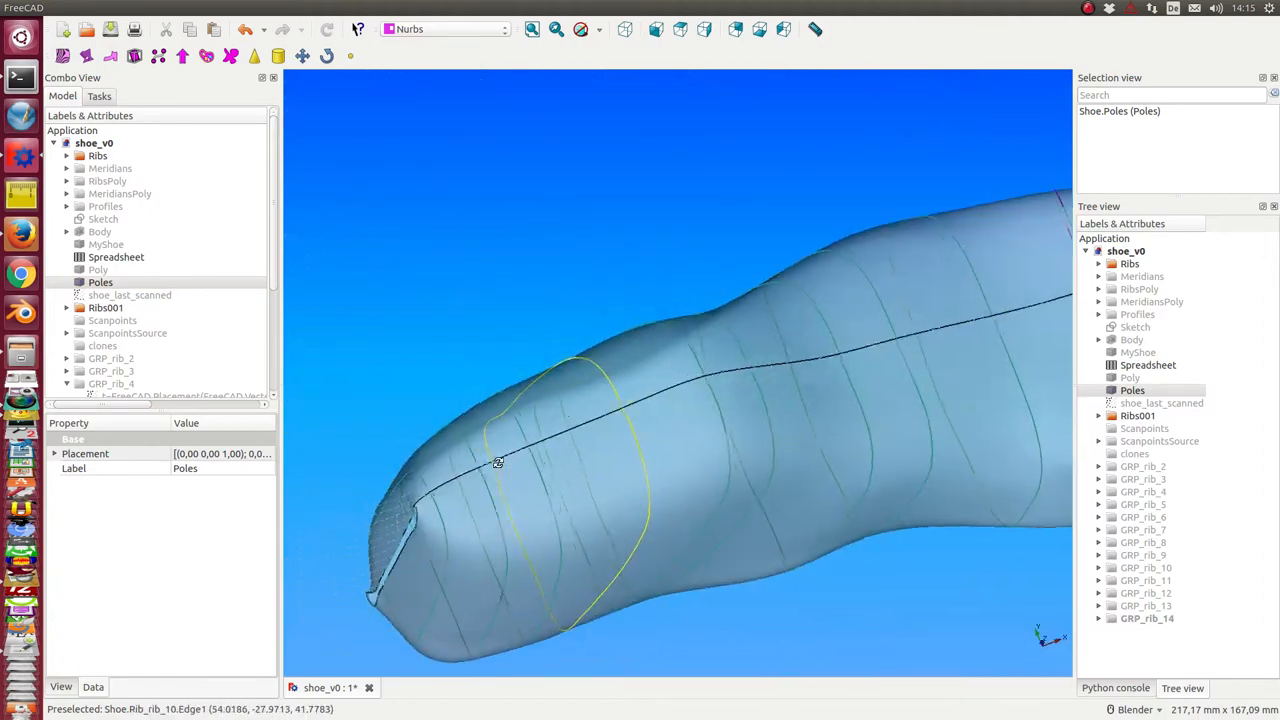
Orbit around the shoe last surface and hide the Poles surface again.
left_click_drag(498, 462, 753, 454)
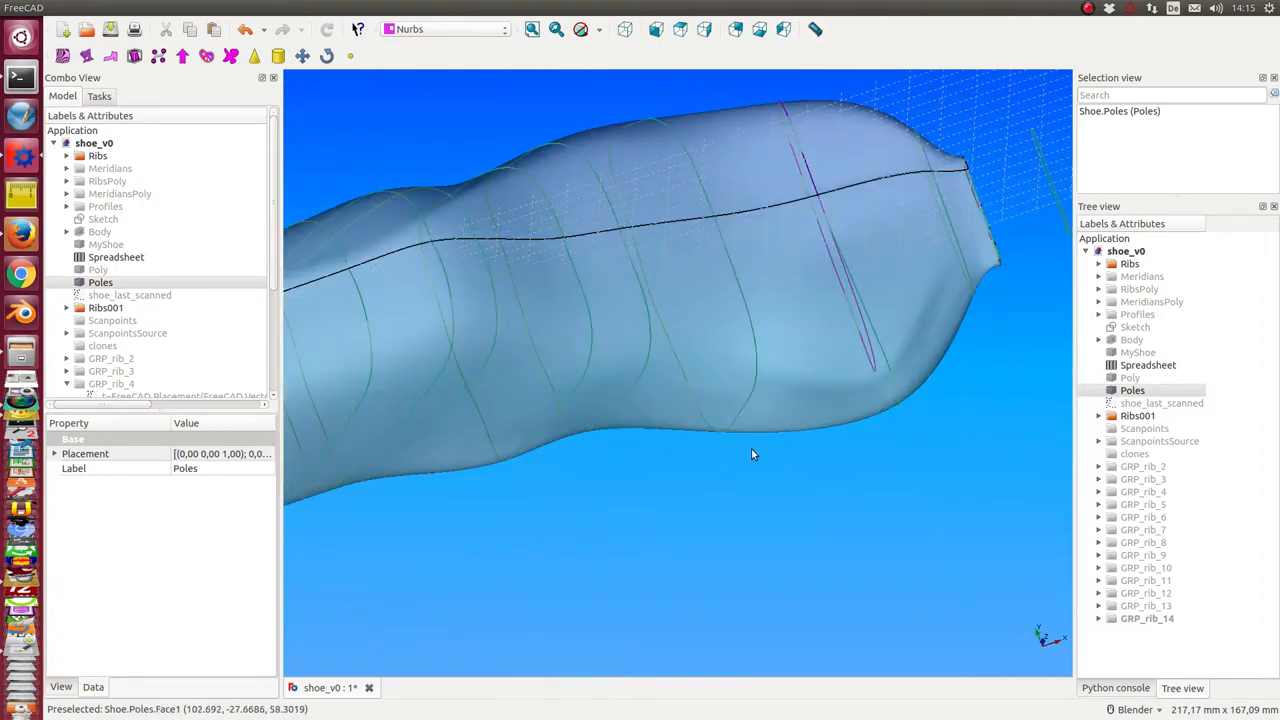
left_click_drag(753, 454, 525, 418)
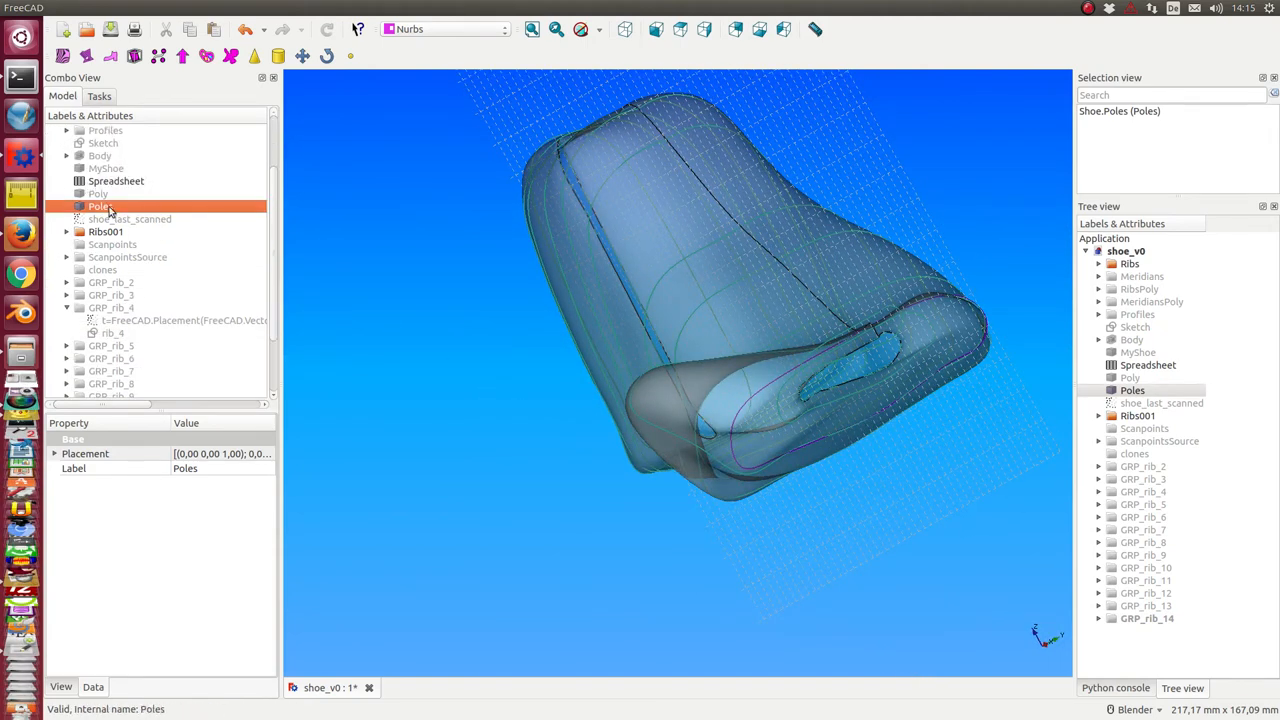
left_click(112, 333)
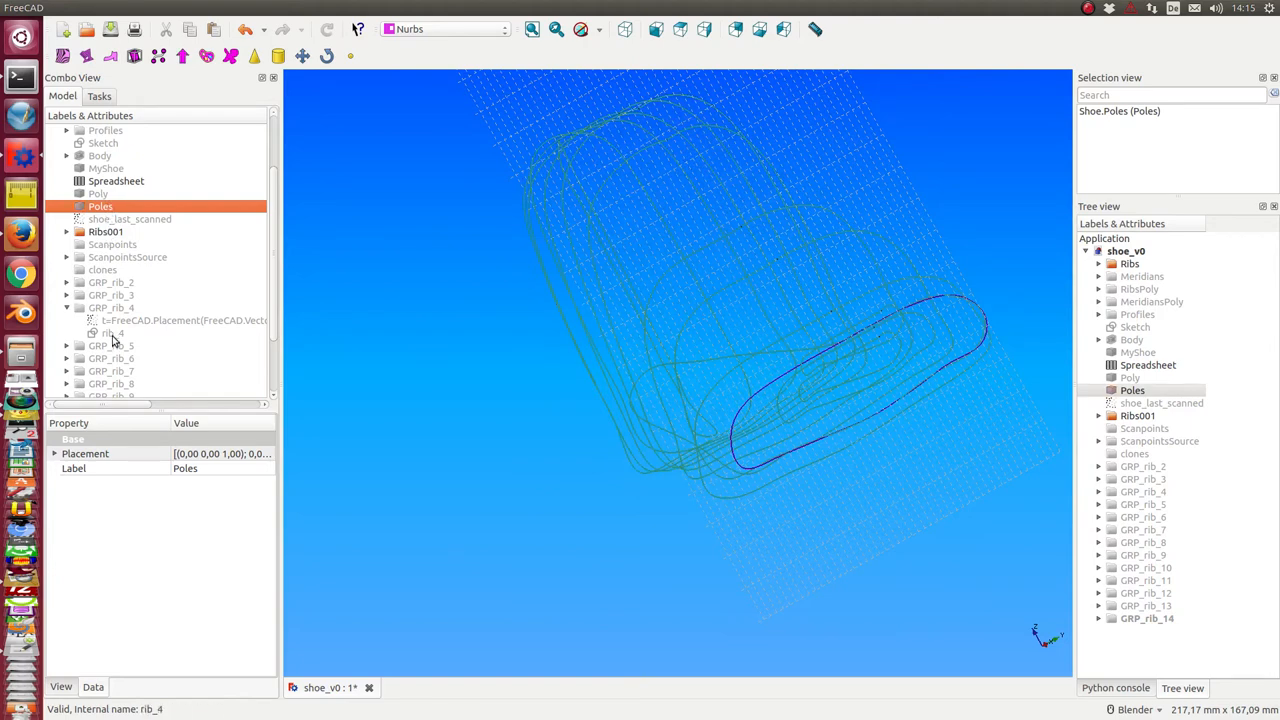
Hide the Ribs and Ribs001 curves, then reach rib_4 inside GRP_rib_4 for editing.
left_click(110, 307)
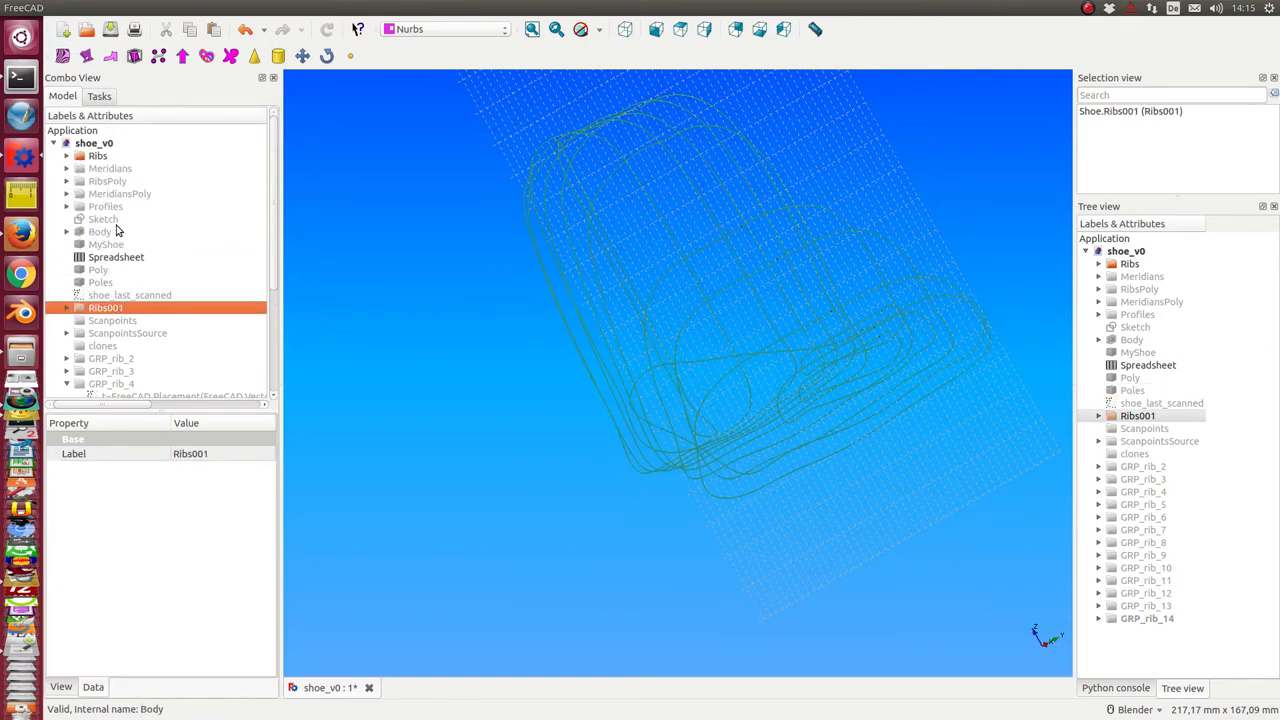
left_click(97, 155)
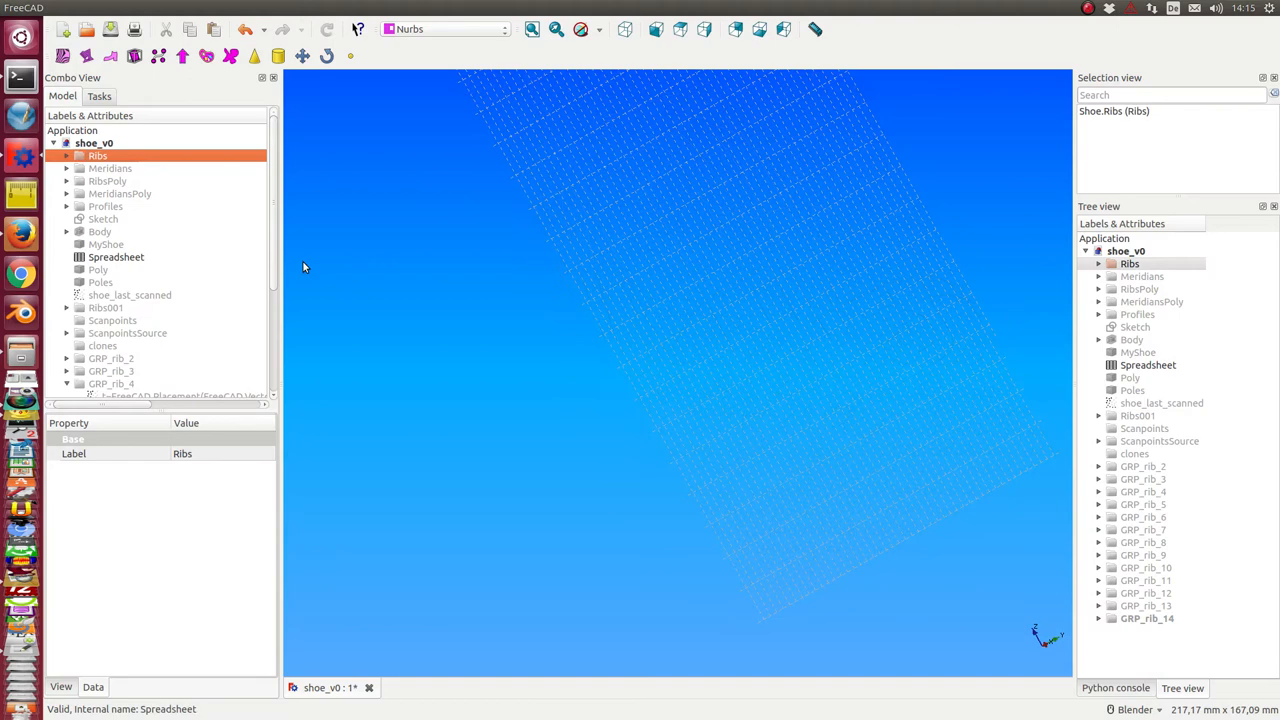
left_click(98, 155)
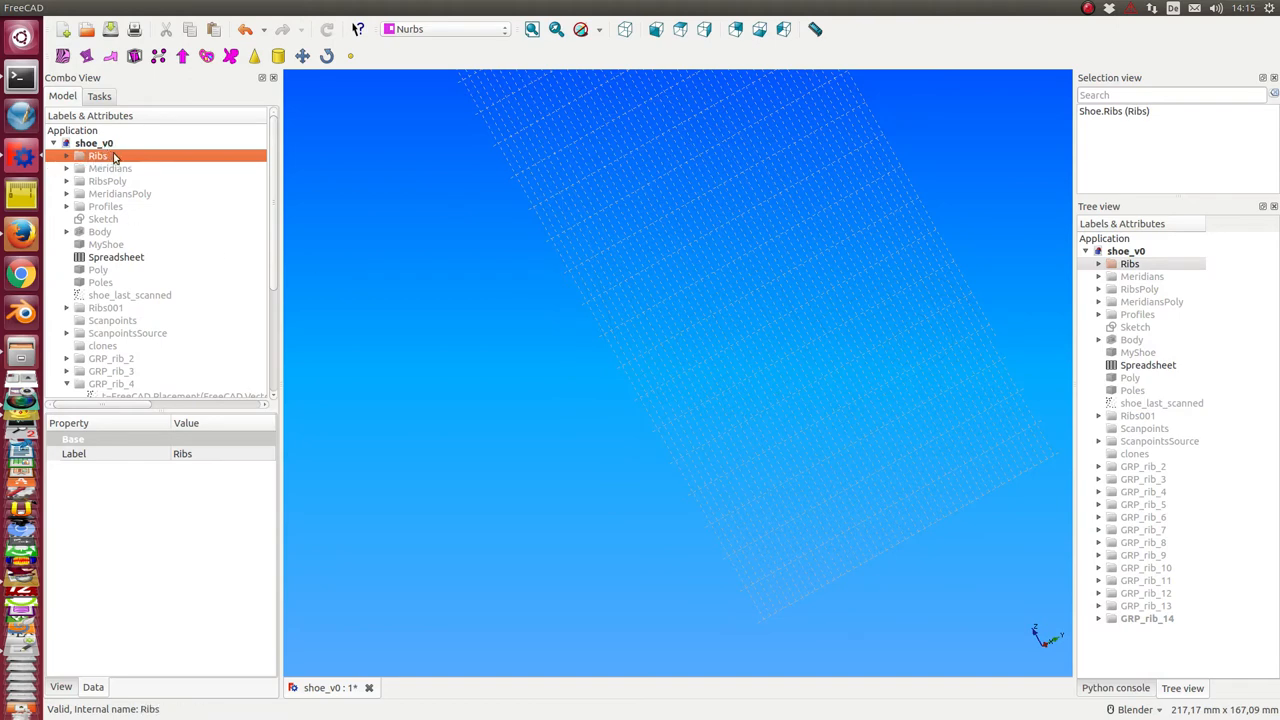
mouse_move(90, 166)
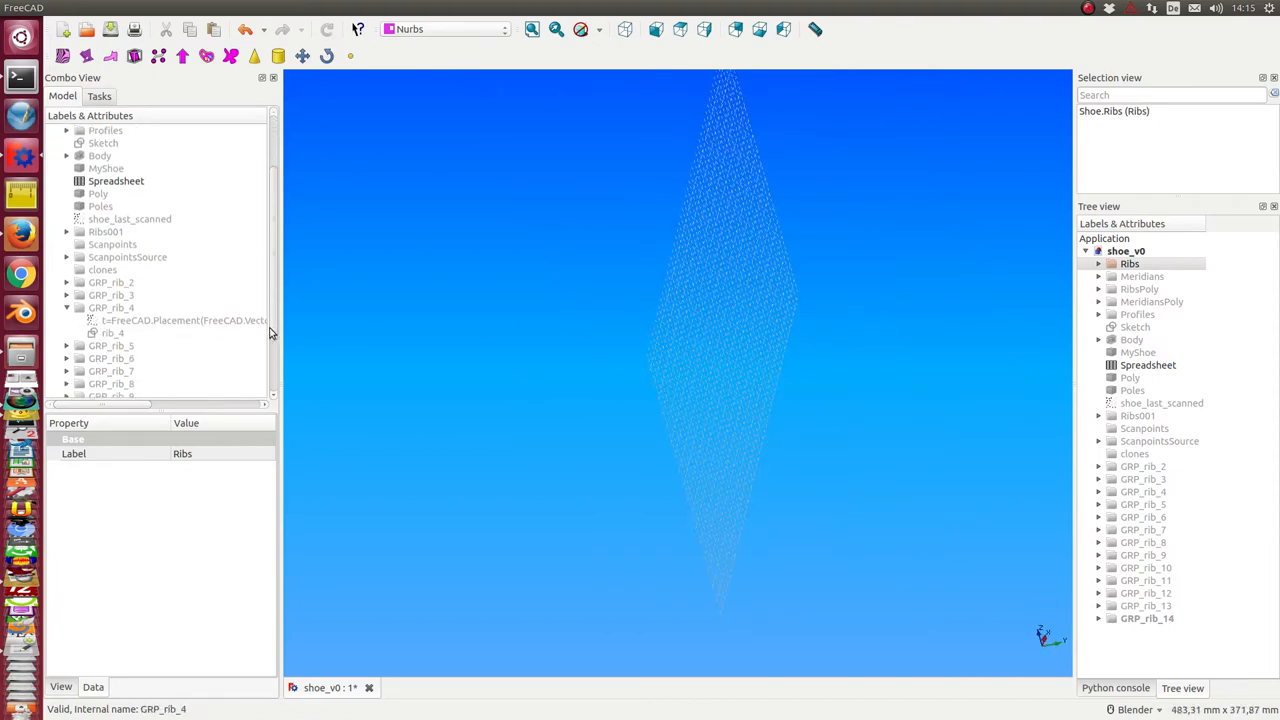
mouse_move(113, 315)
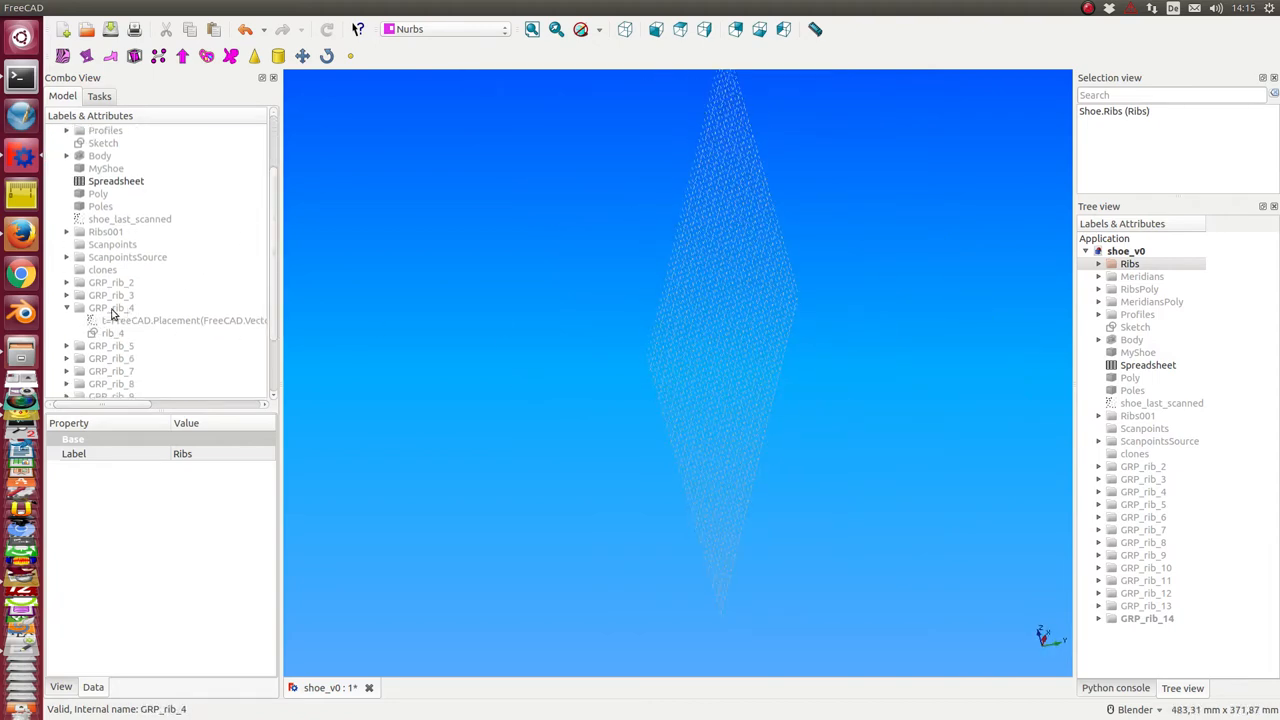
left_click(111, 307)
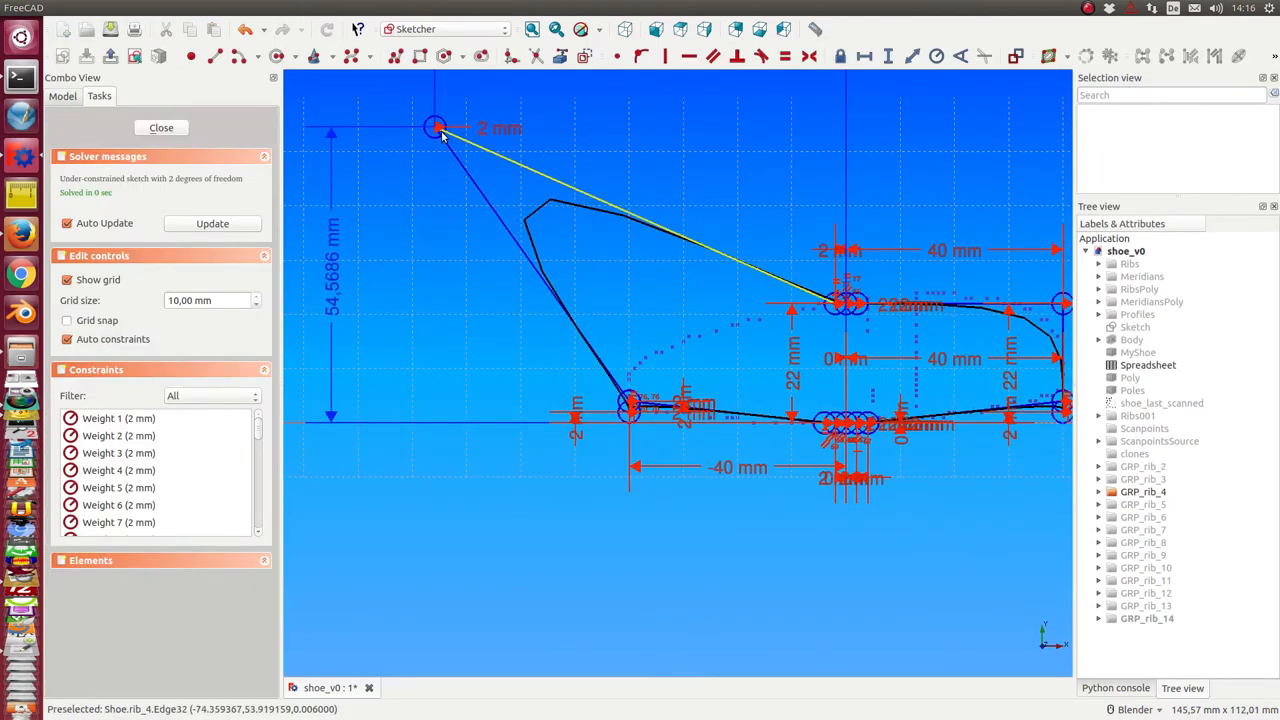
Drag the stray top-left pole back down to the rib front and close the rib_4 sketch.
left_click_drag(435, 128, 612, 356)
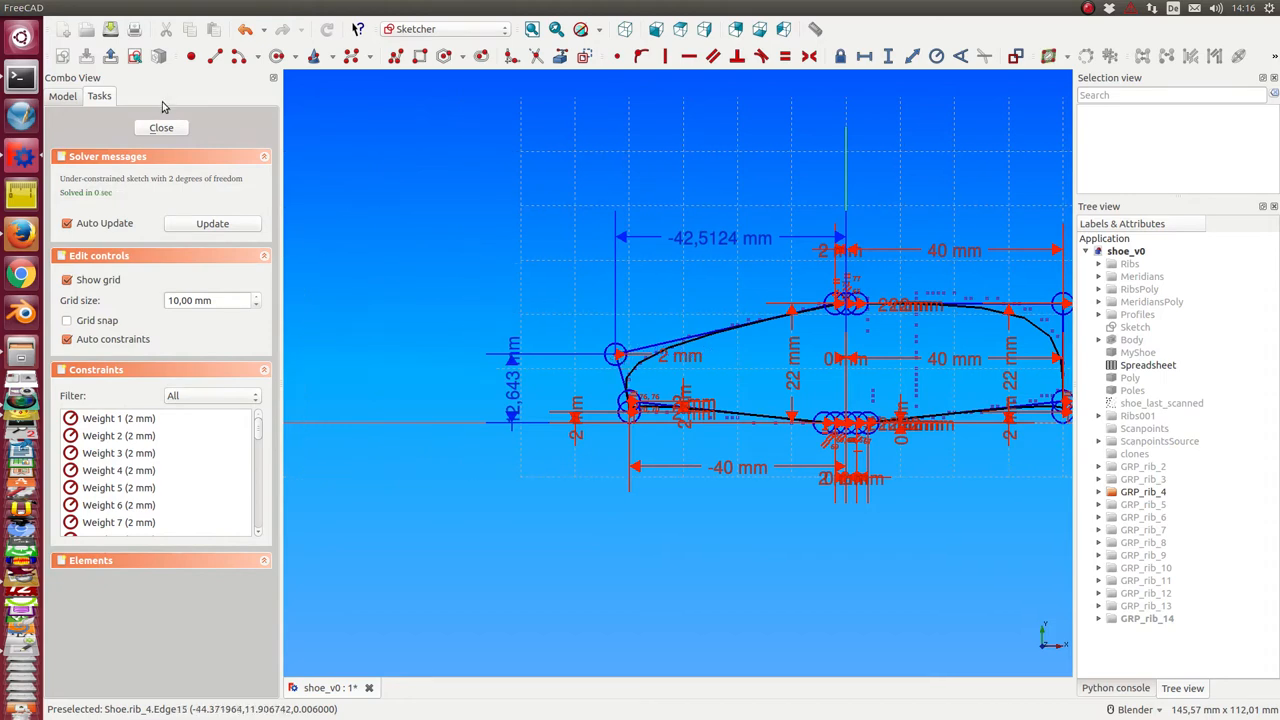
left_click(161, 127)
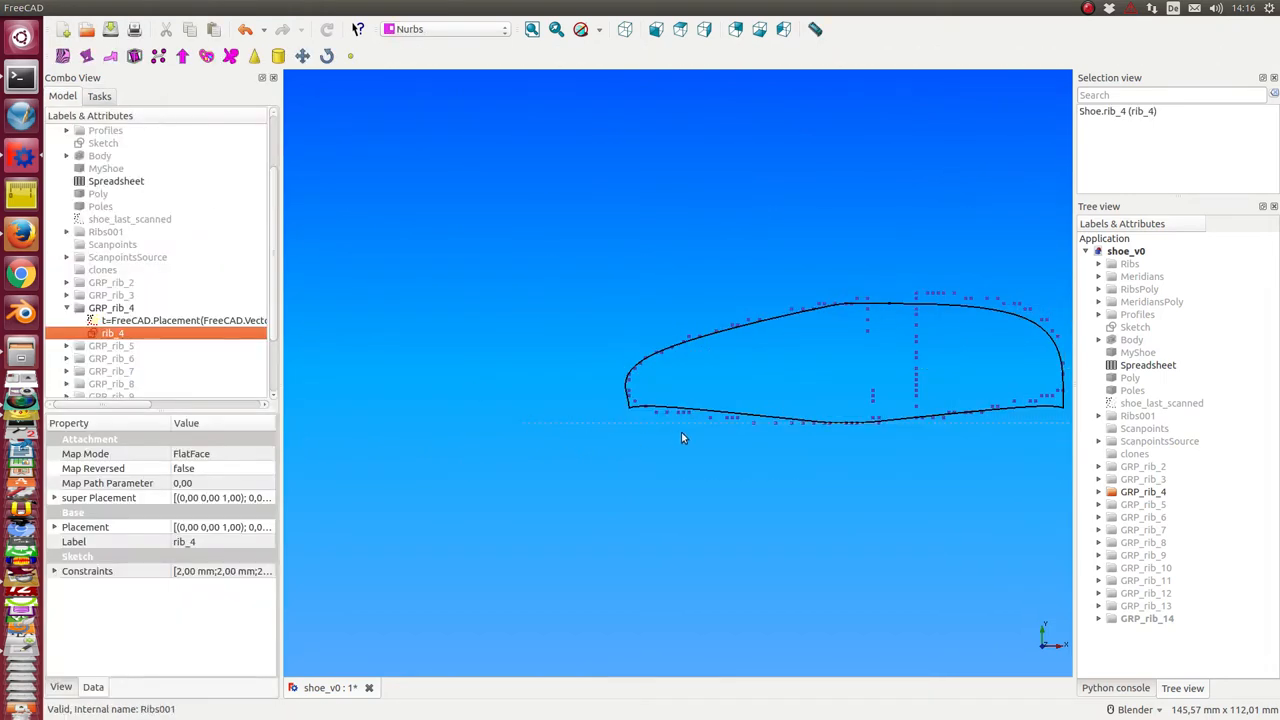
mouse_move(634, 430)
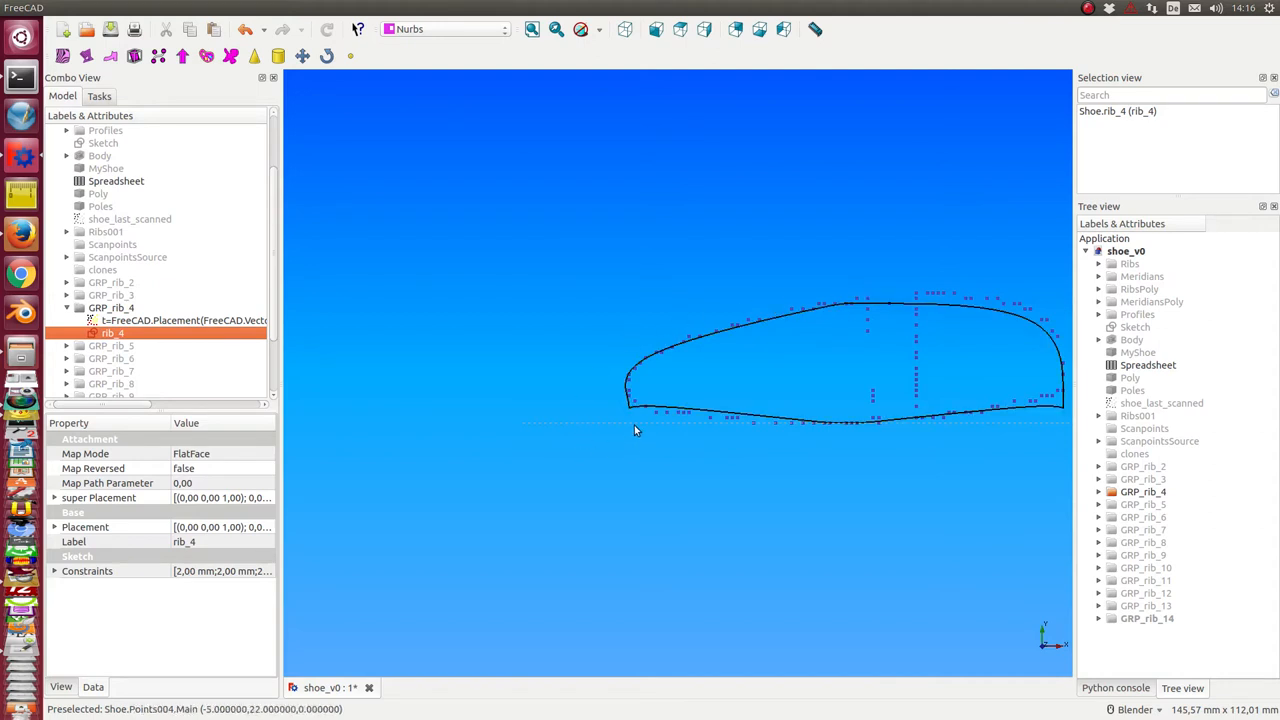
mouse_move(847, 351)
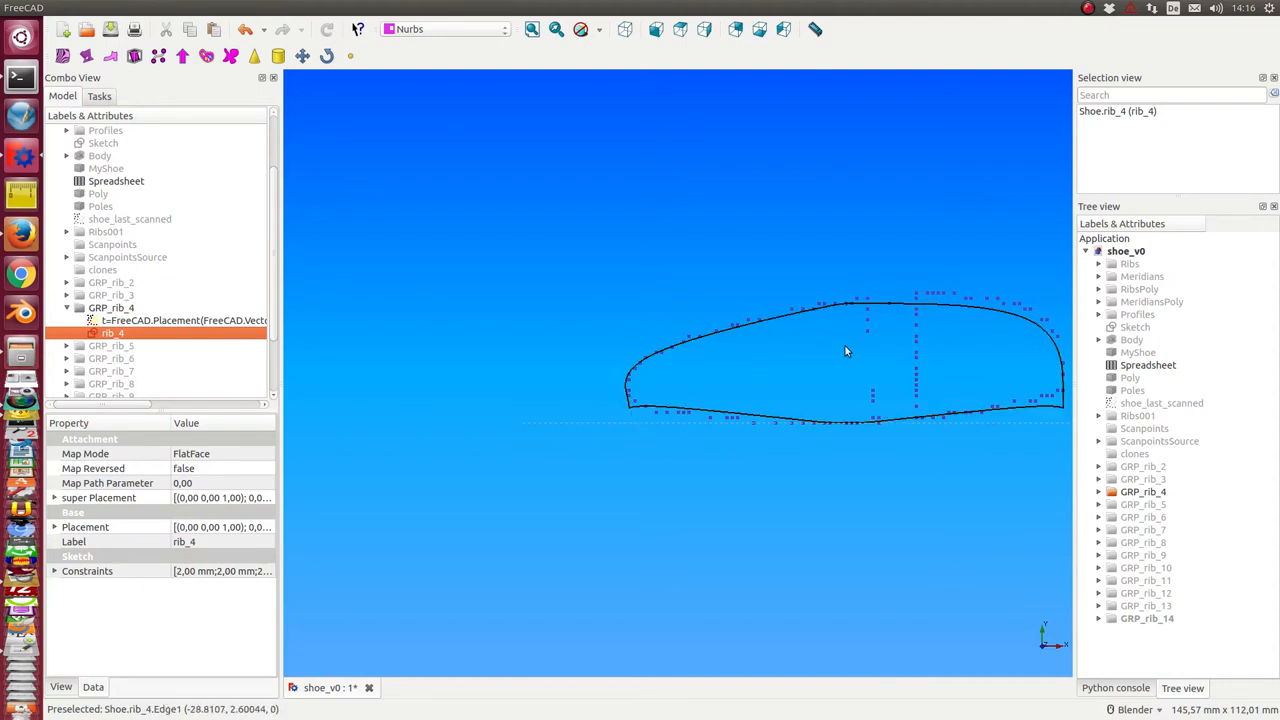
mouse_move(1037, 308)
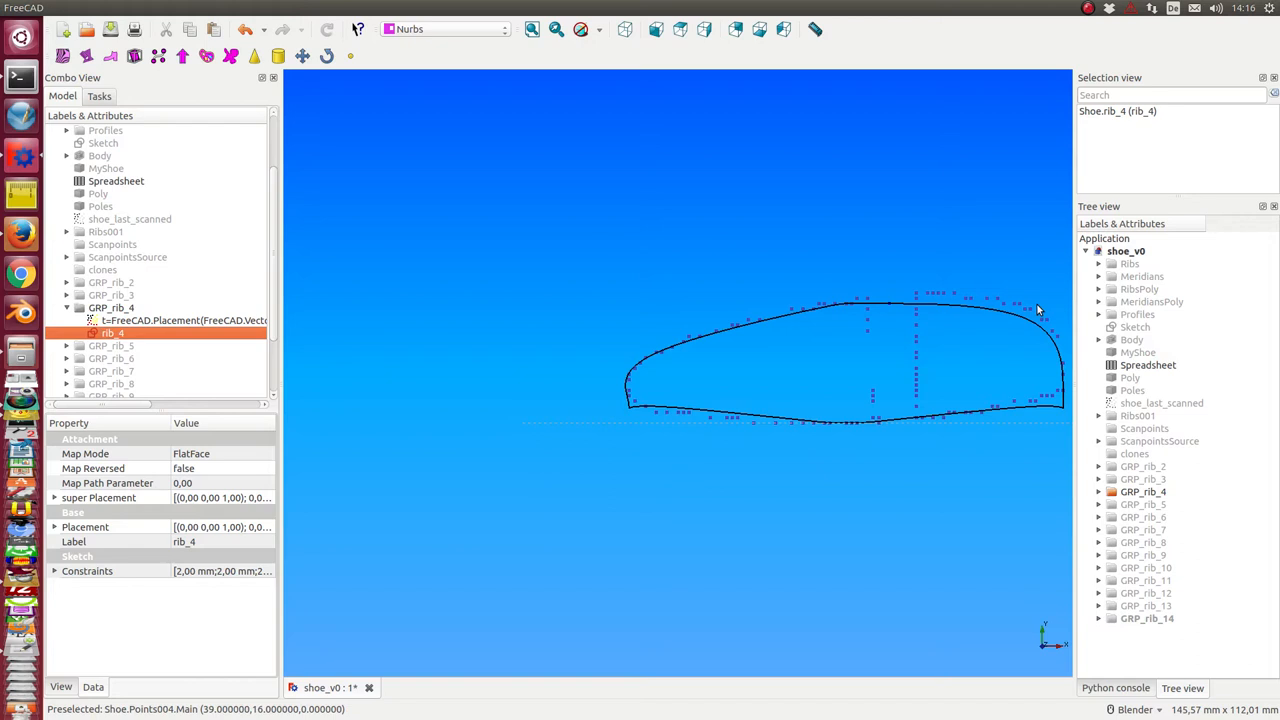
mouse_move(797, 303)
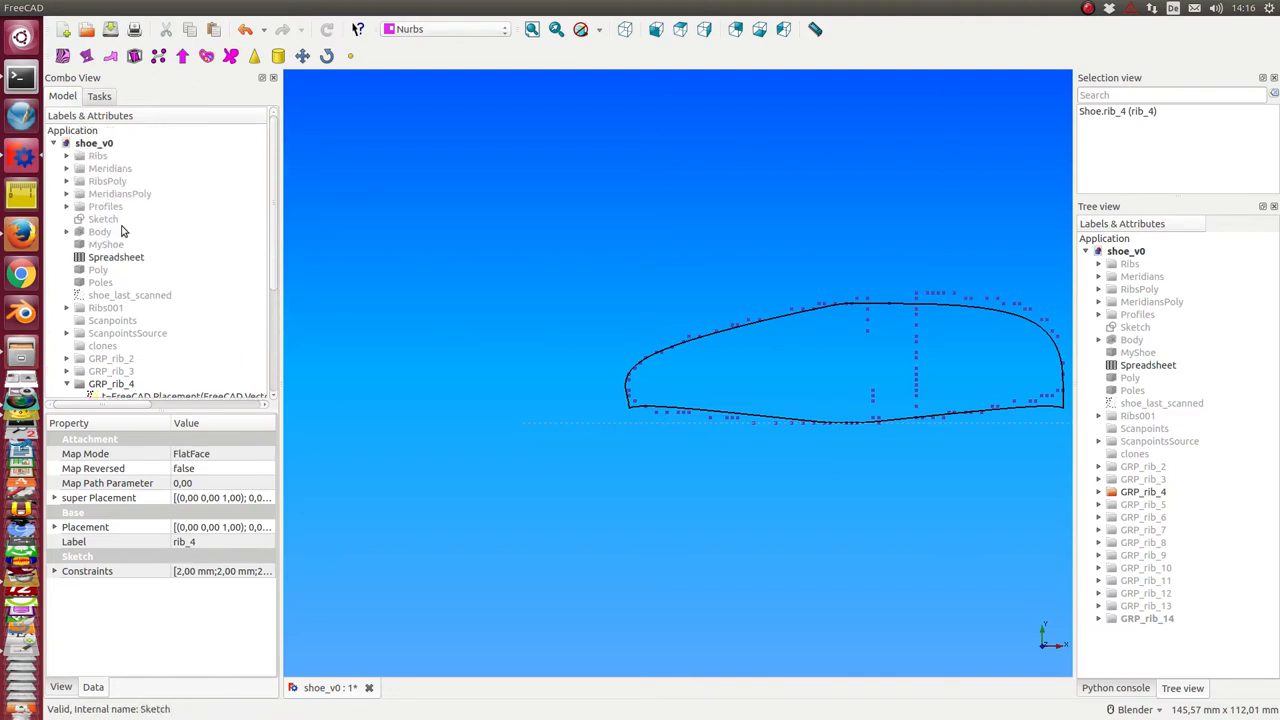
mouse_move(100, 294)
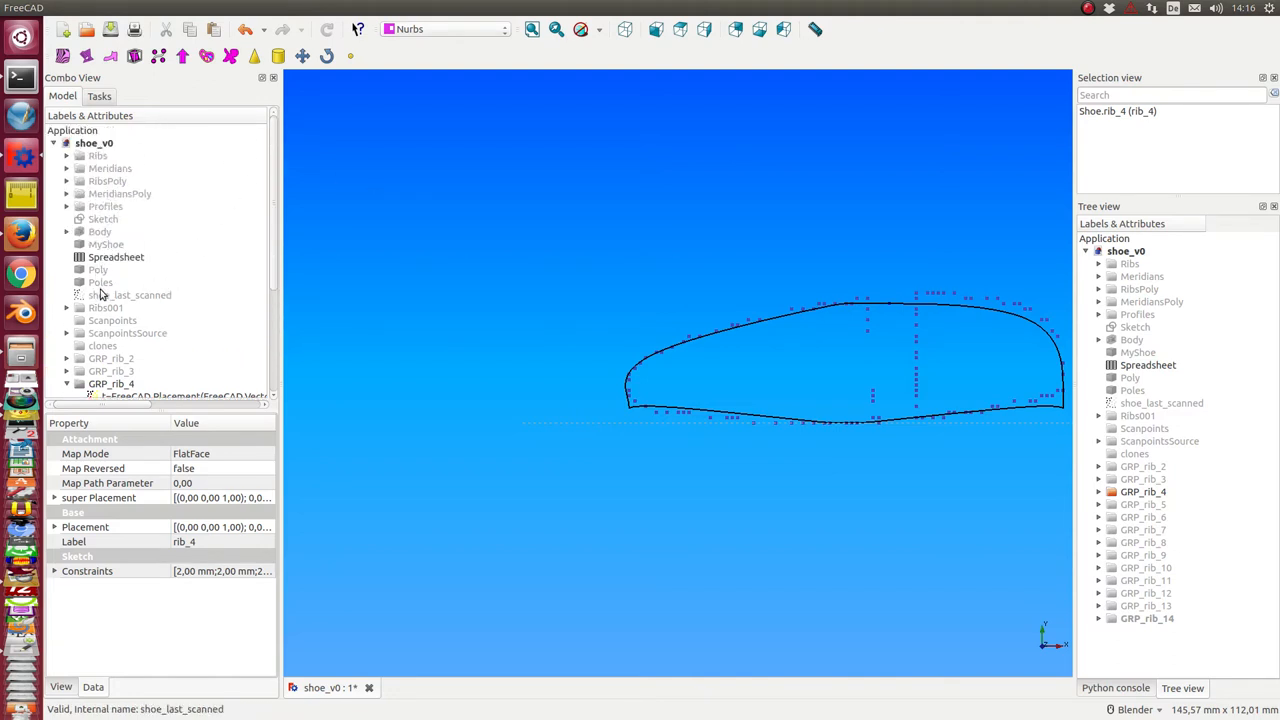
Make the Poles shoe surface visible beside the reshaped rib_4.
left_click(100, 282)
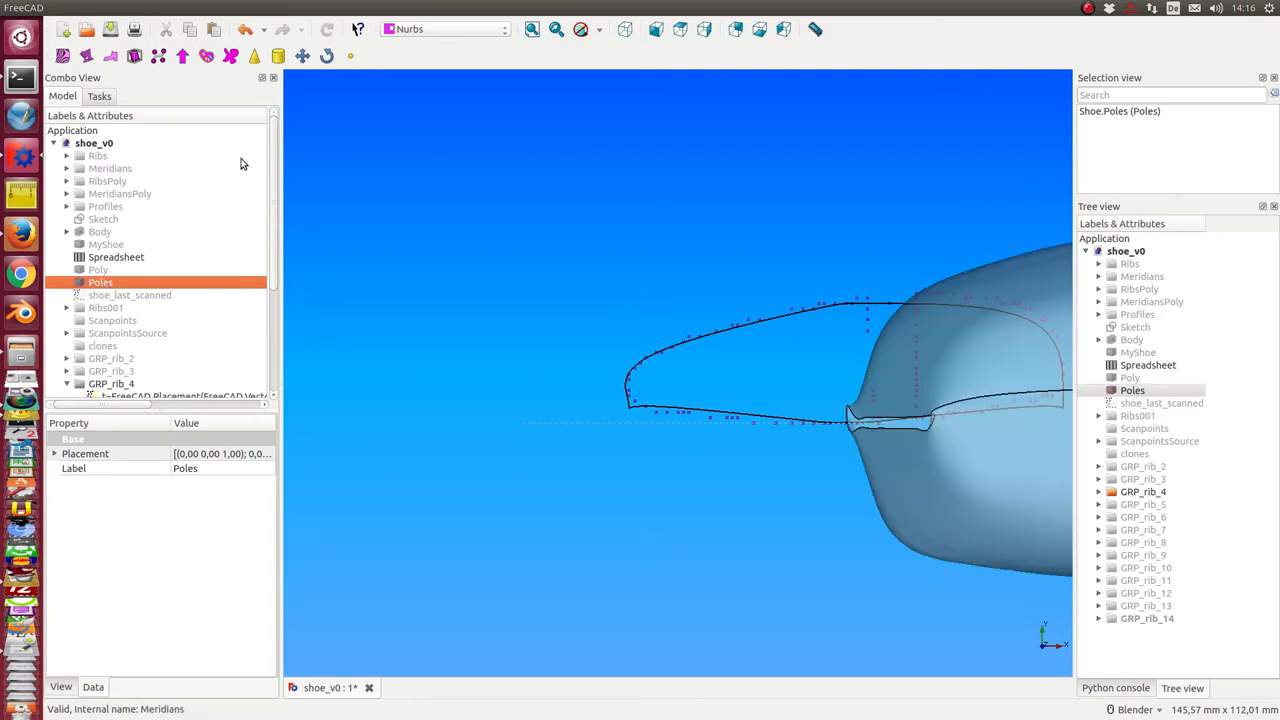
left_click(112, 307)
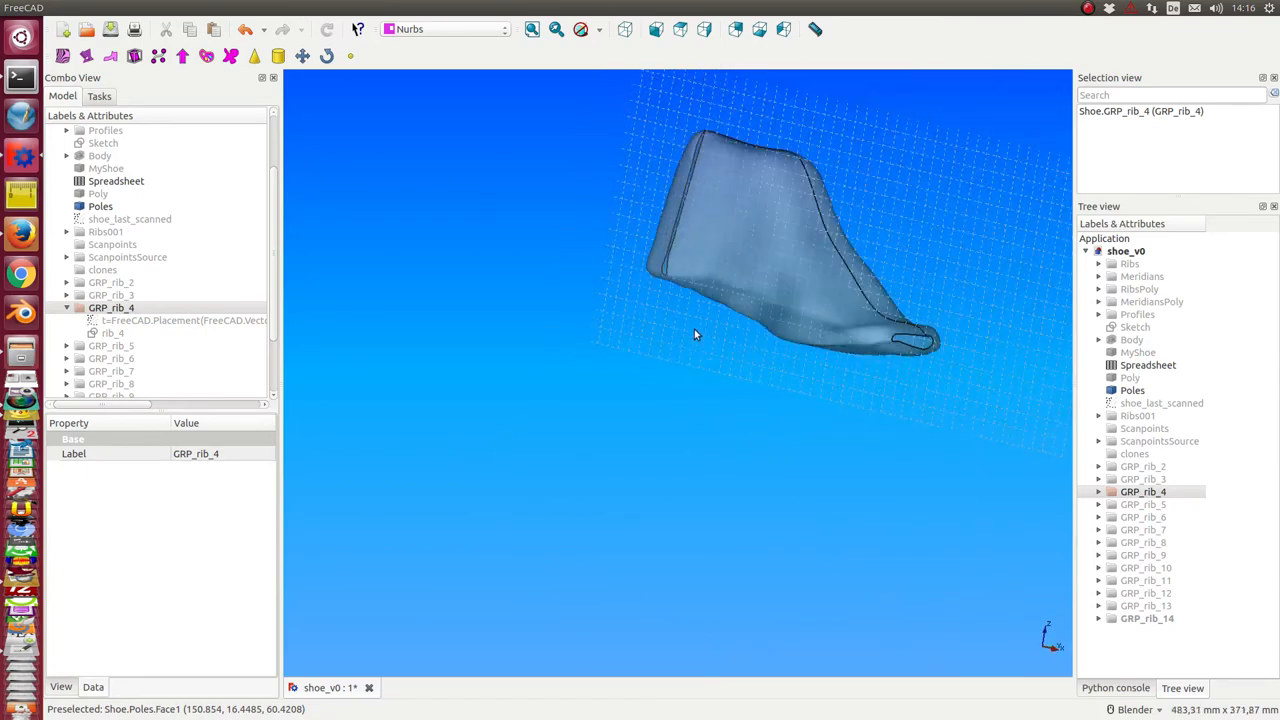
left_click_drag(695, 335, 587, 325)
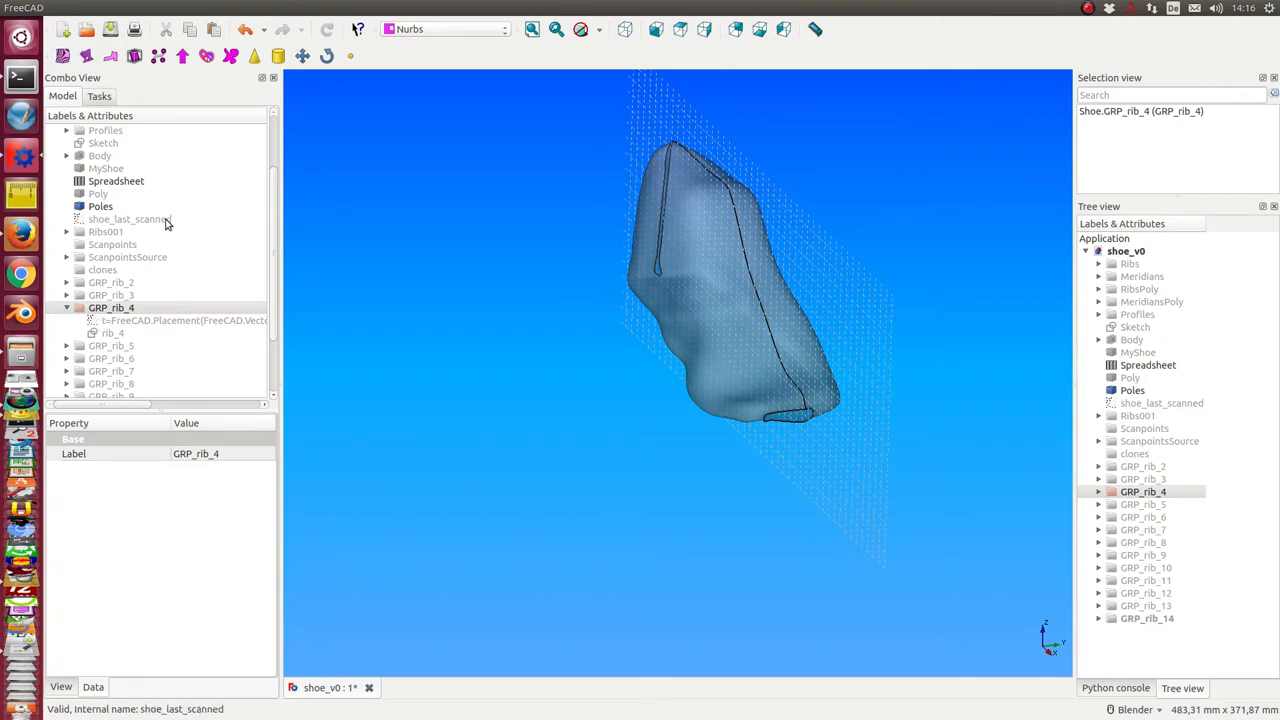
mouse_move(401, 372)
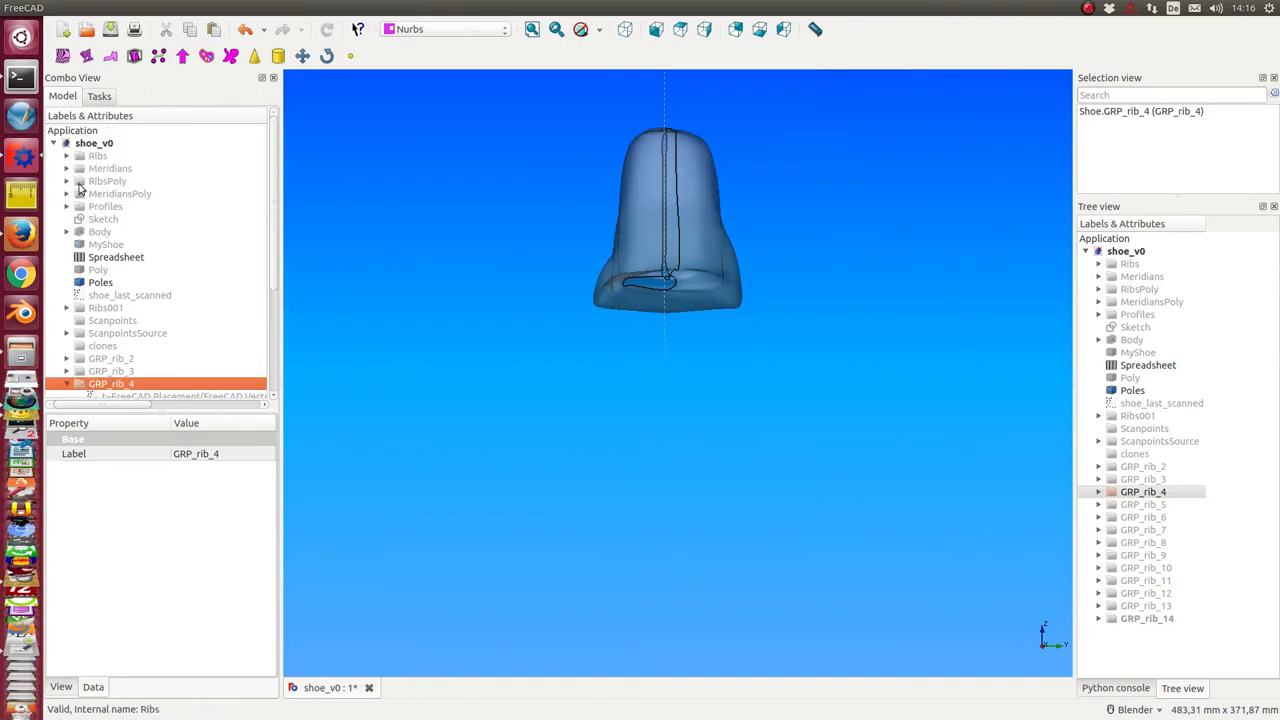
Show the Poly pole net over the shoe surface and orbit to a side view.
left_click(98, 269)
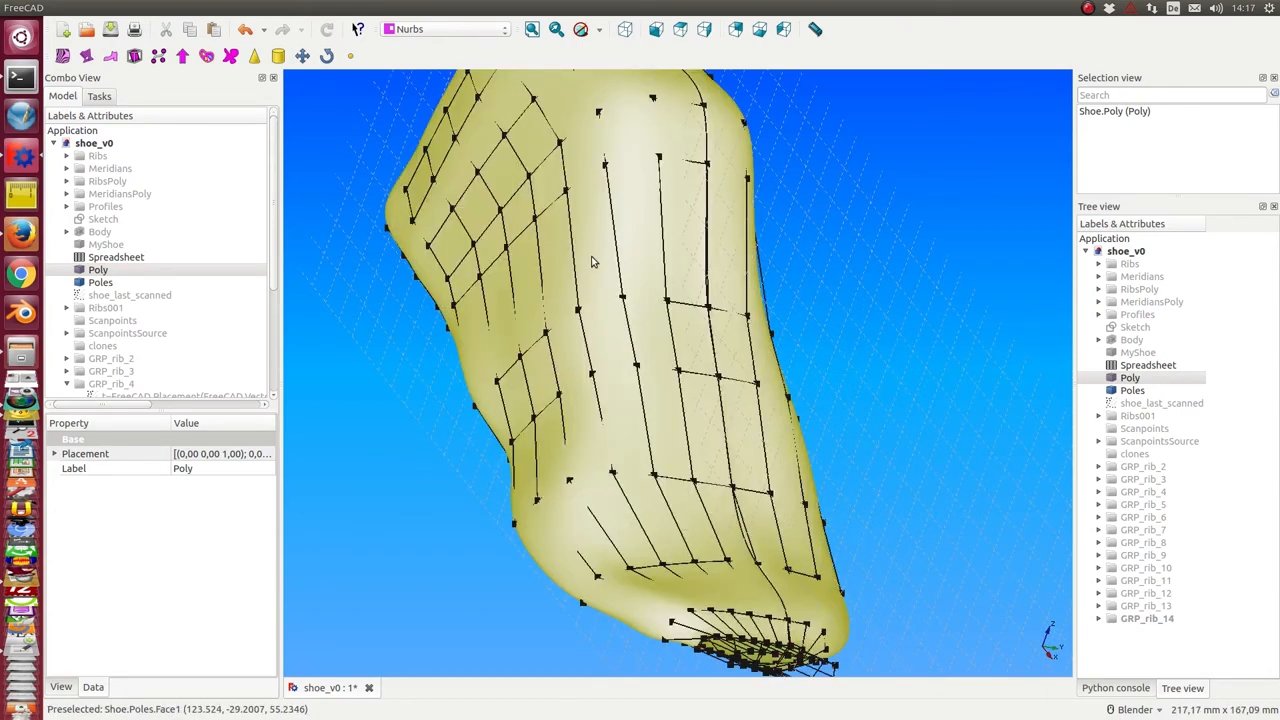
left_click_drag(590, 262, 415, 481)
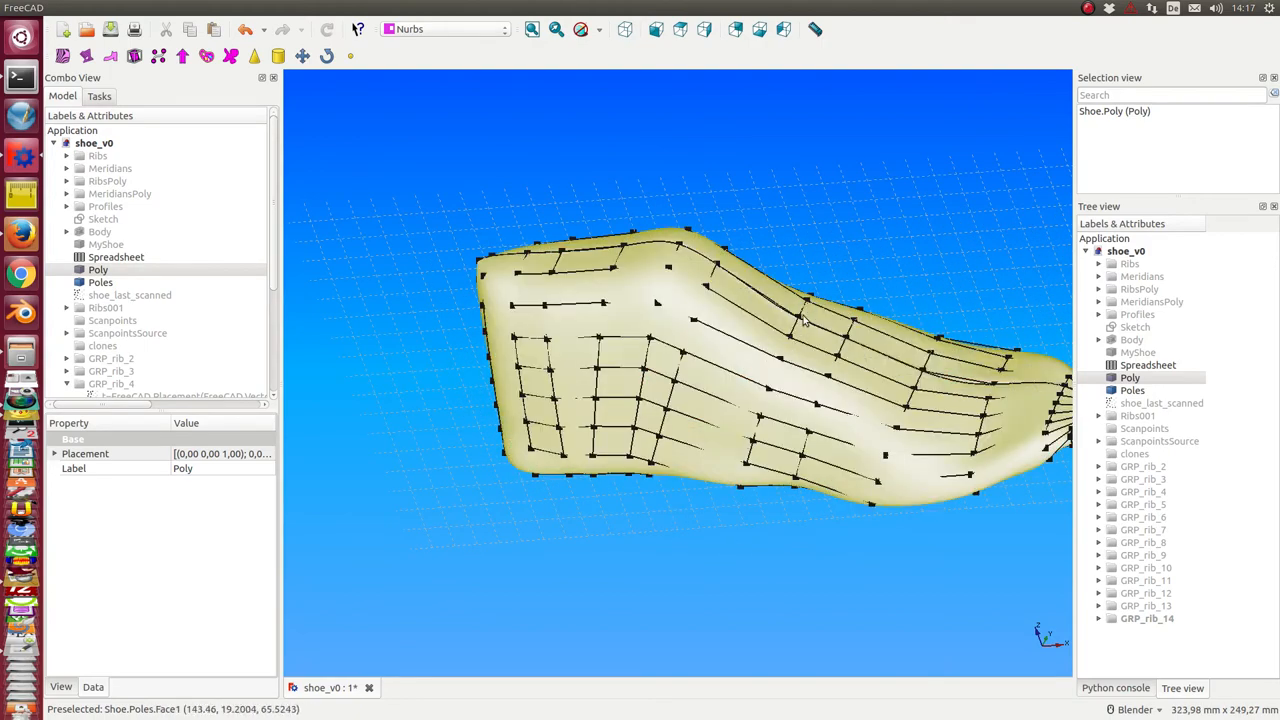
mouse_move(770, 483)
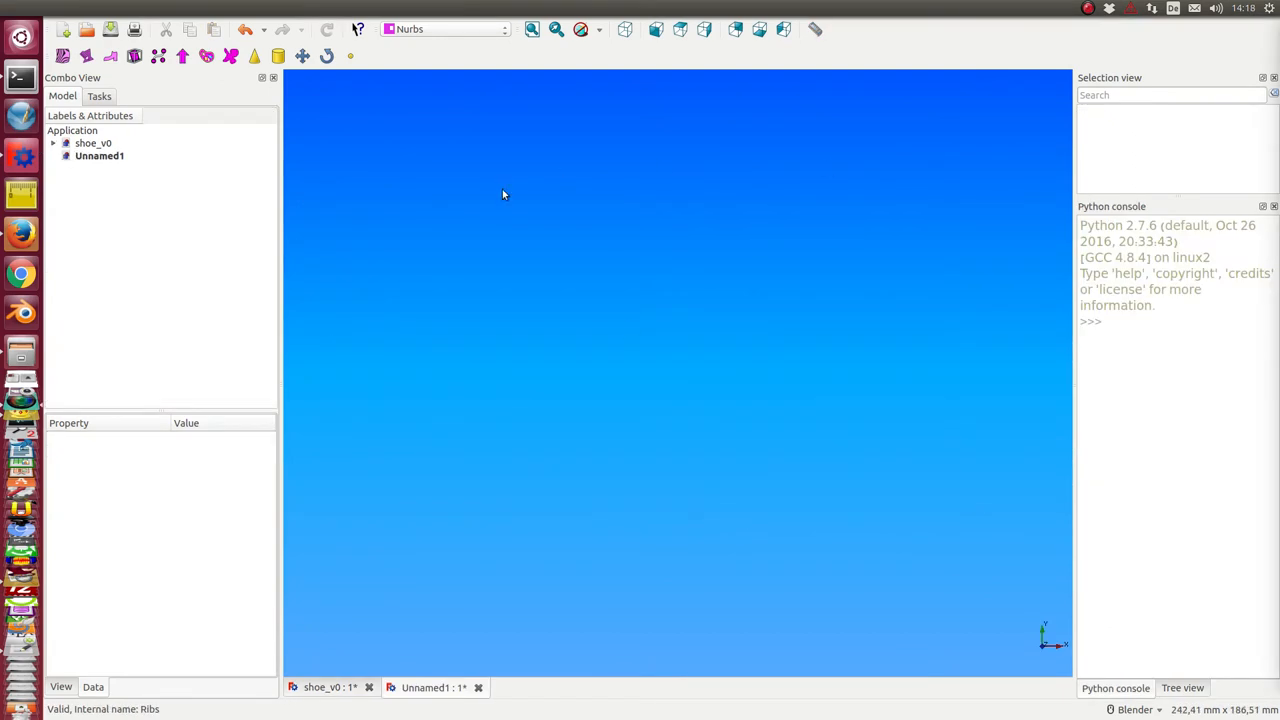
mouse_move(785, 300)
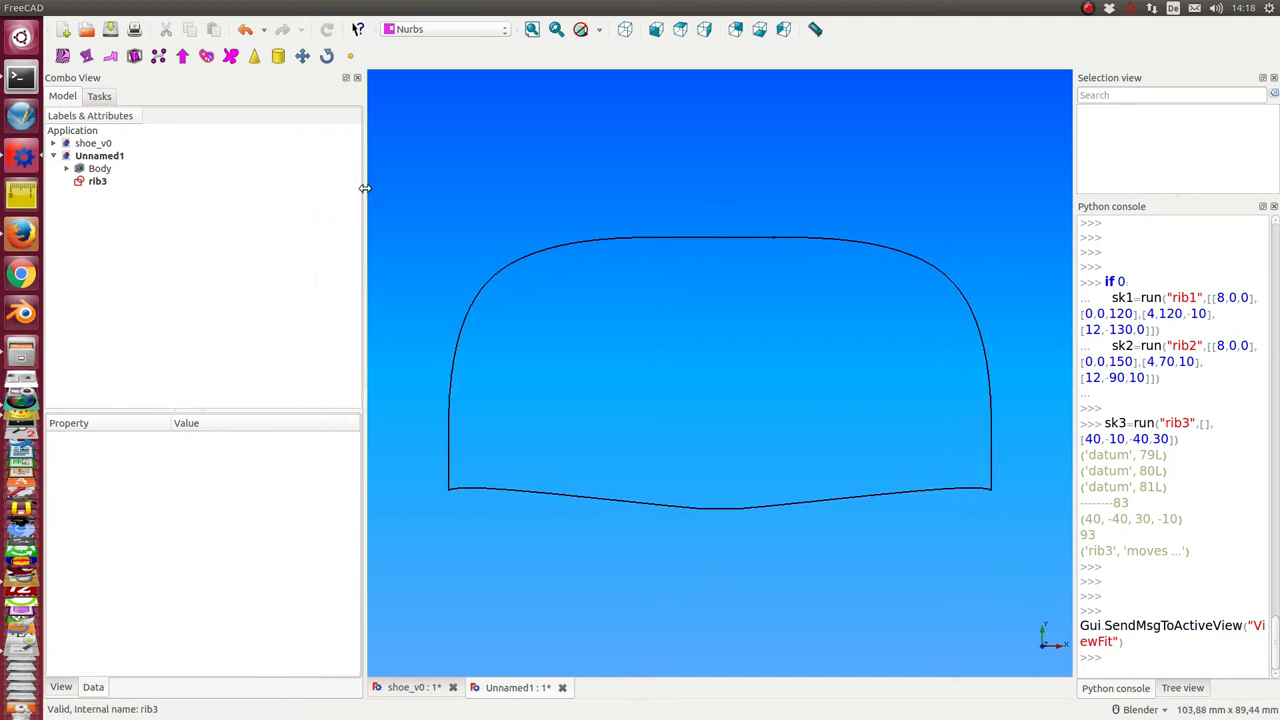
mouse_move(433, 417)
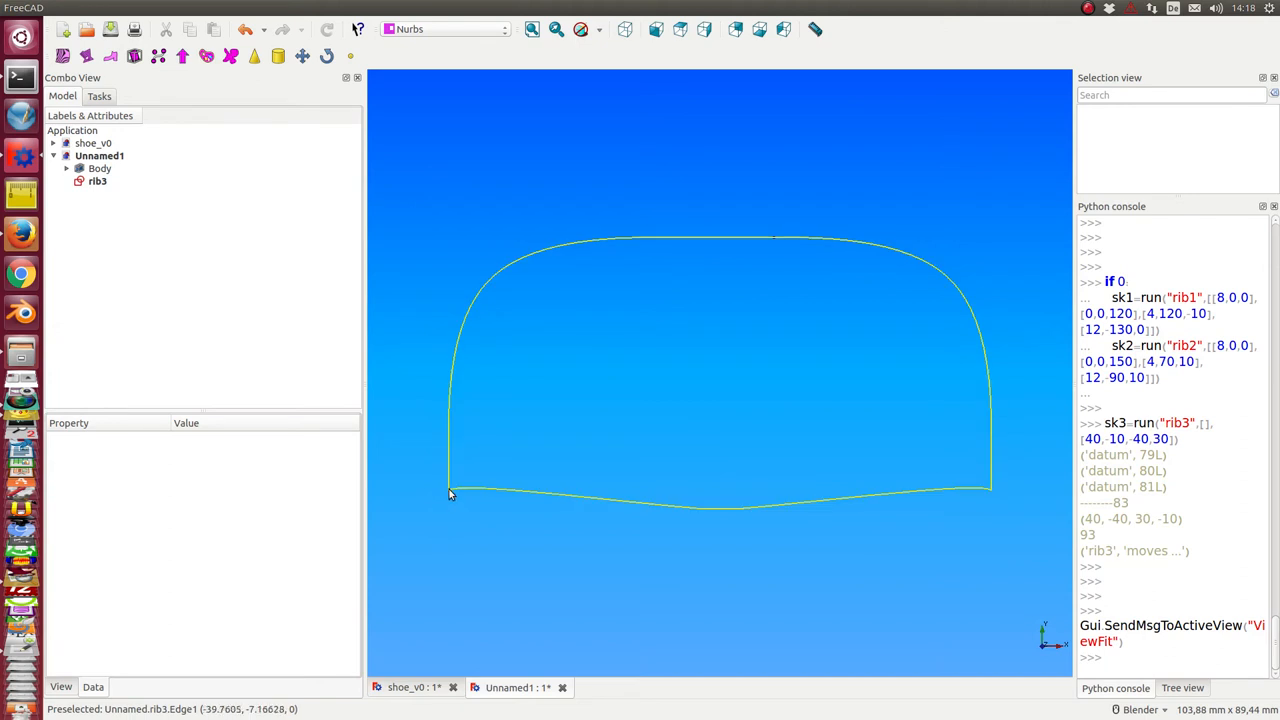
mouse_move(990, 494)
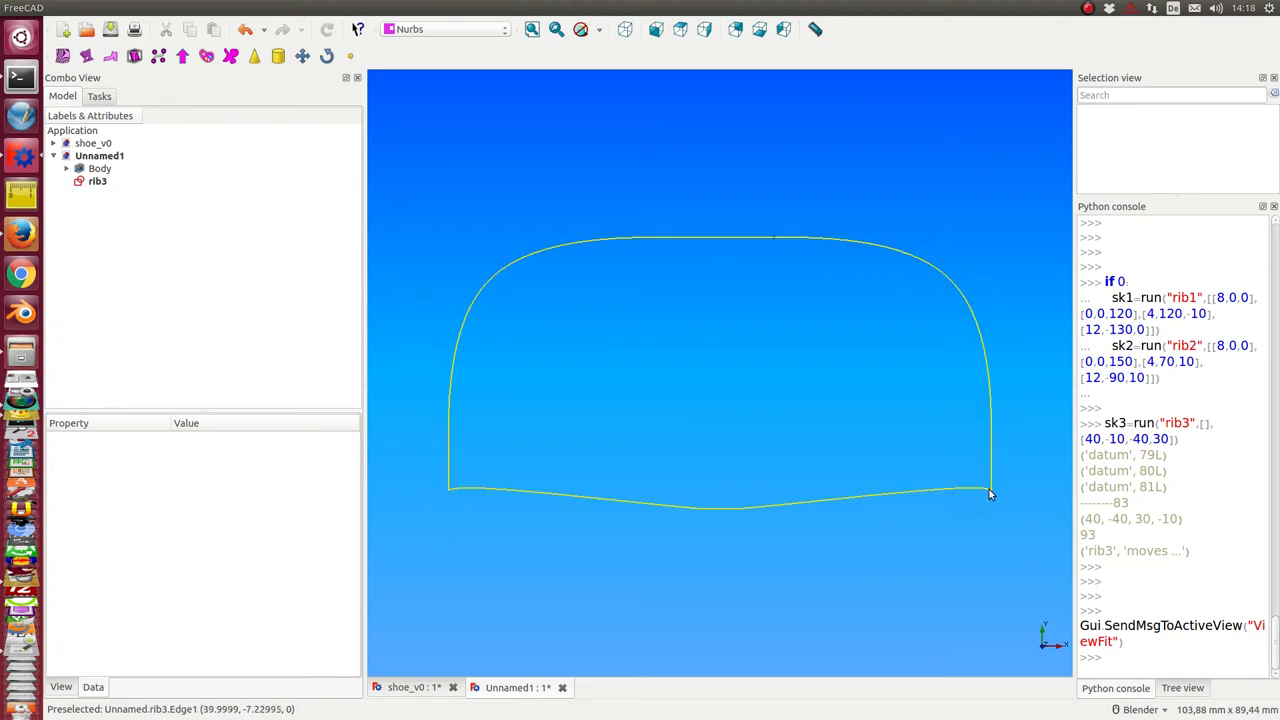
mouse_move(580, 483)
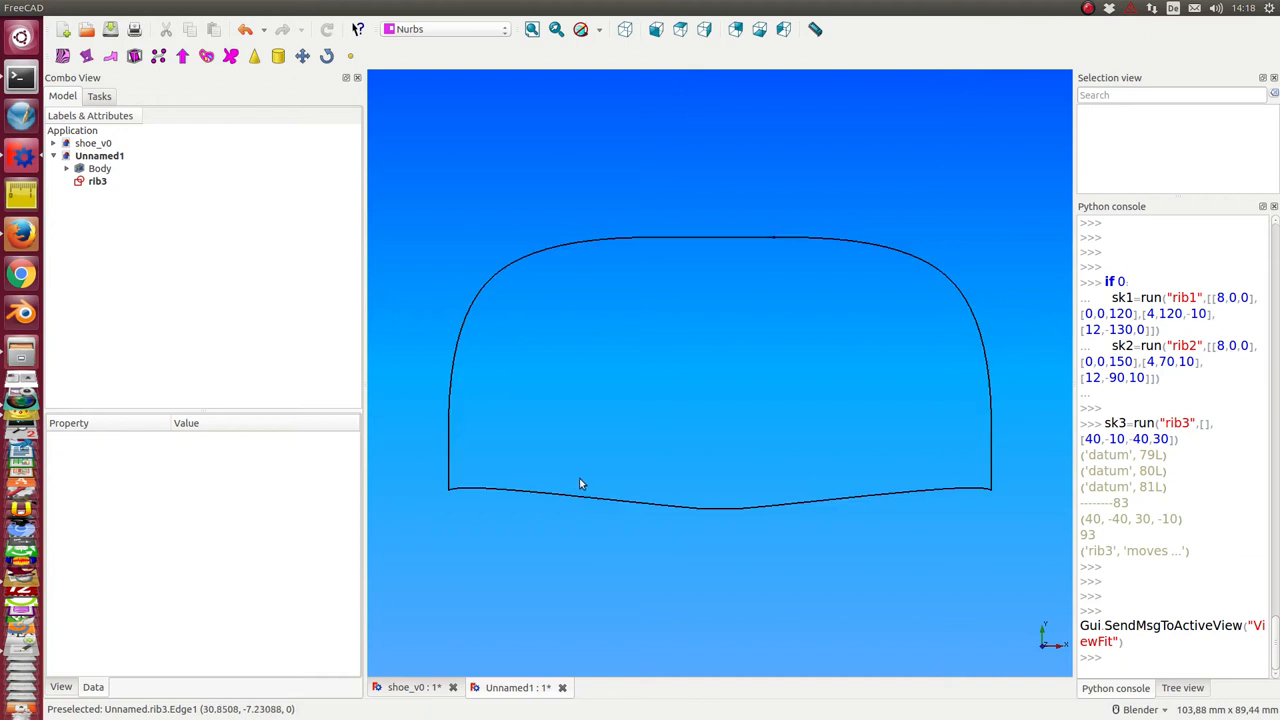
mouse_move(891, 489)
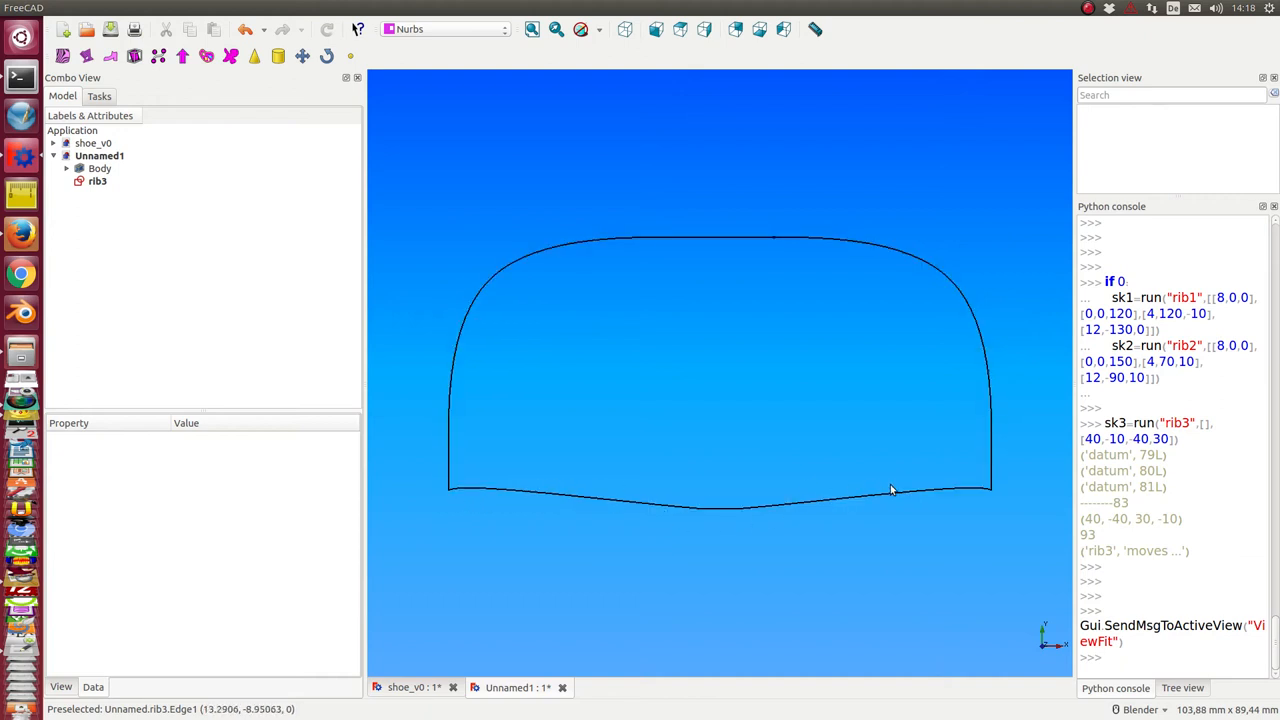
mouse_move(490, 487)
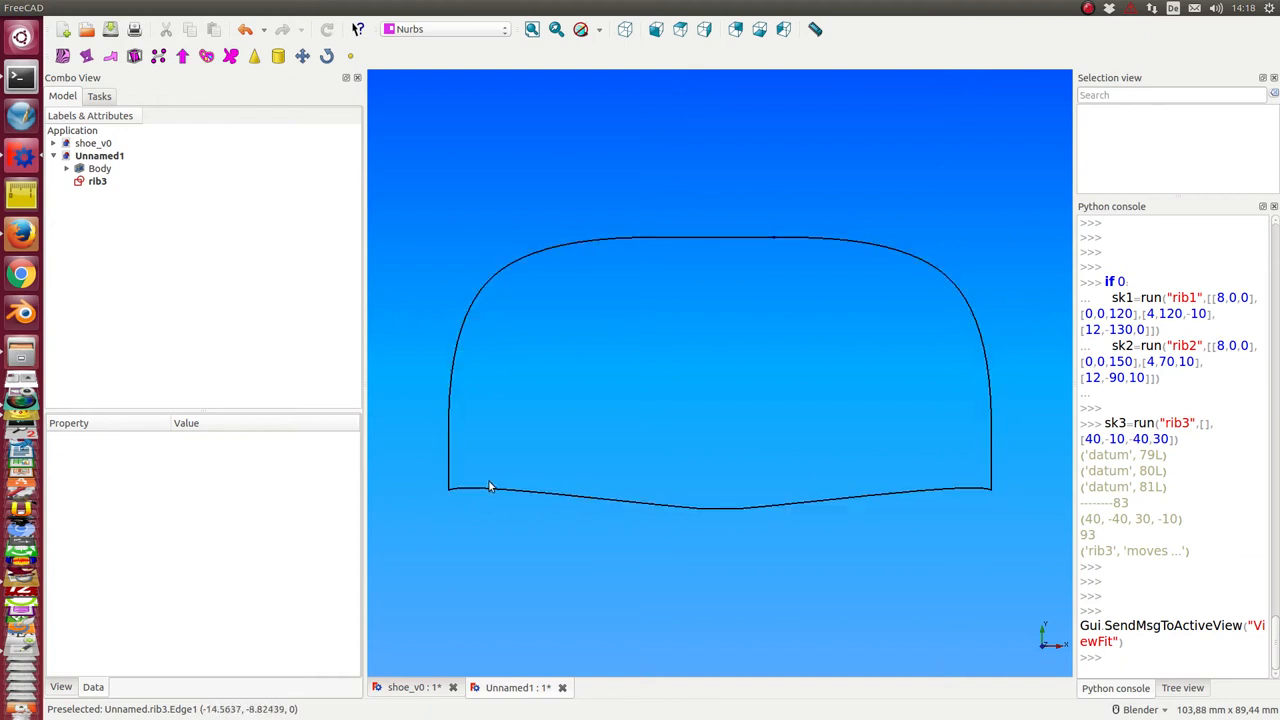
mouse_move(777, 240)
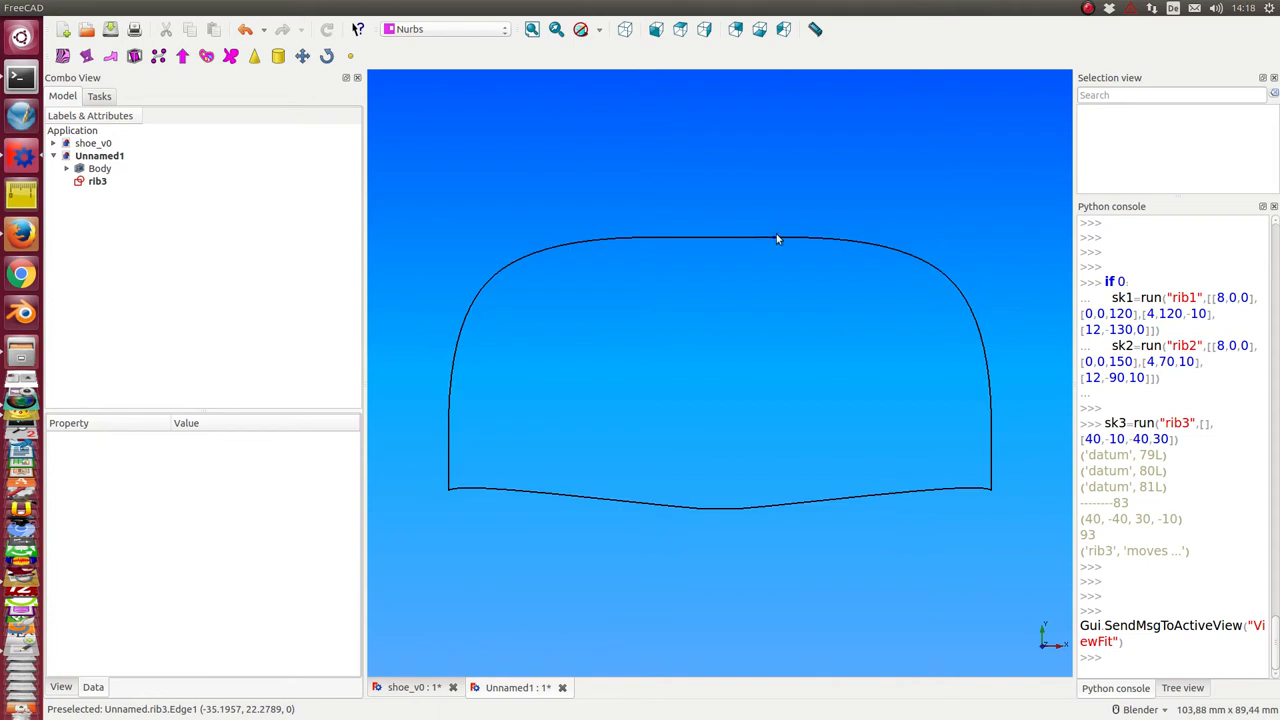
Select rib3, enlarge the property editor and expand Constraints down to the p0–p8 point values.
left_click(97, 181)
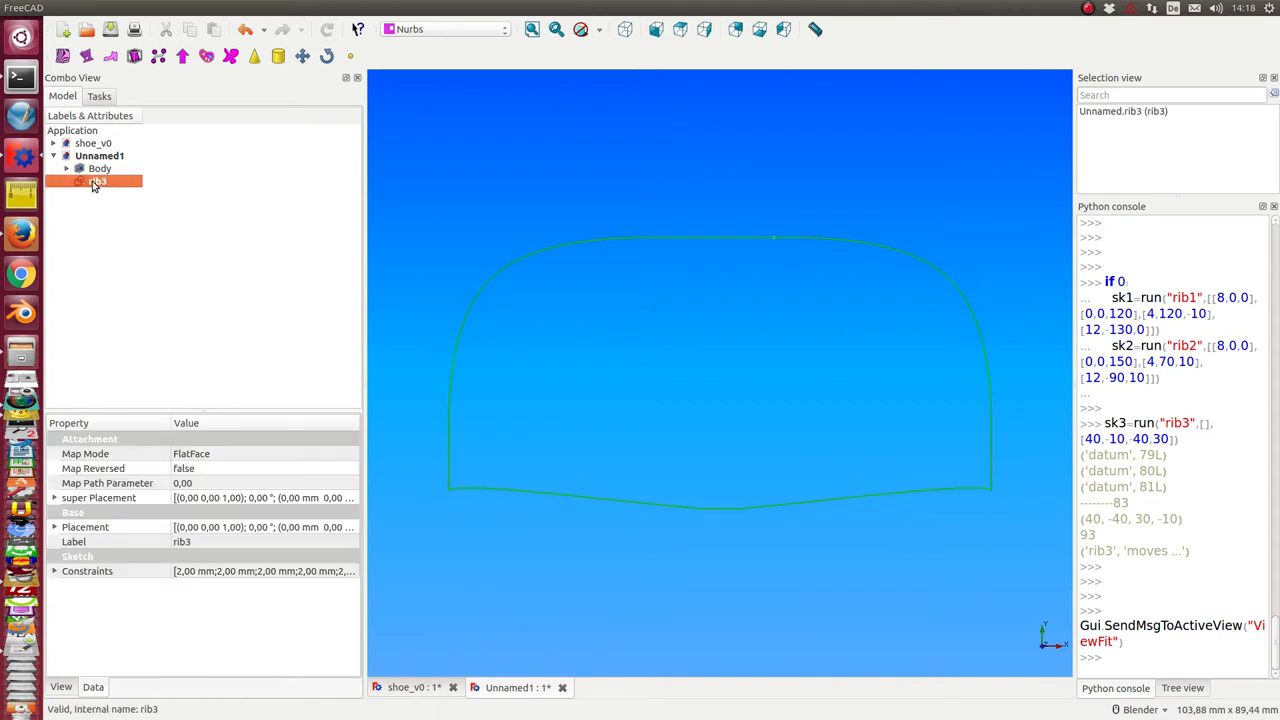
mouse_move(185, 430)
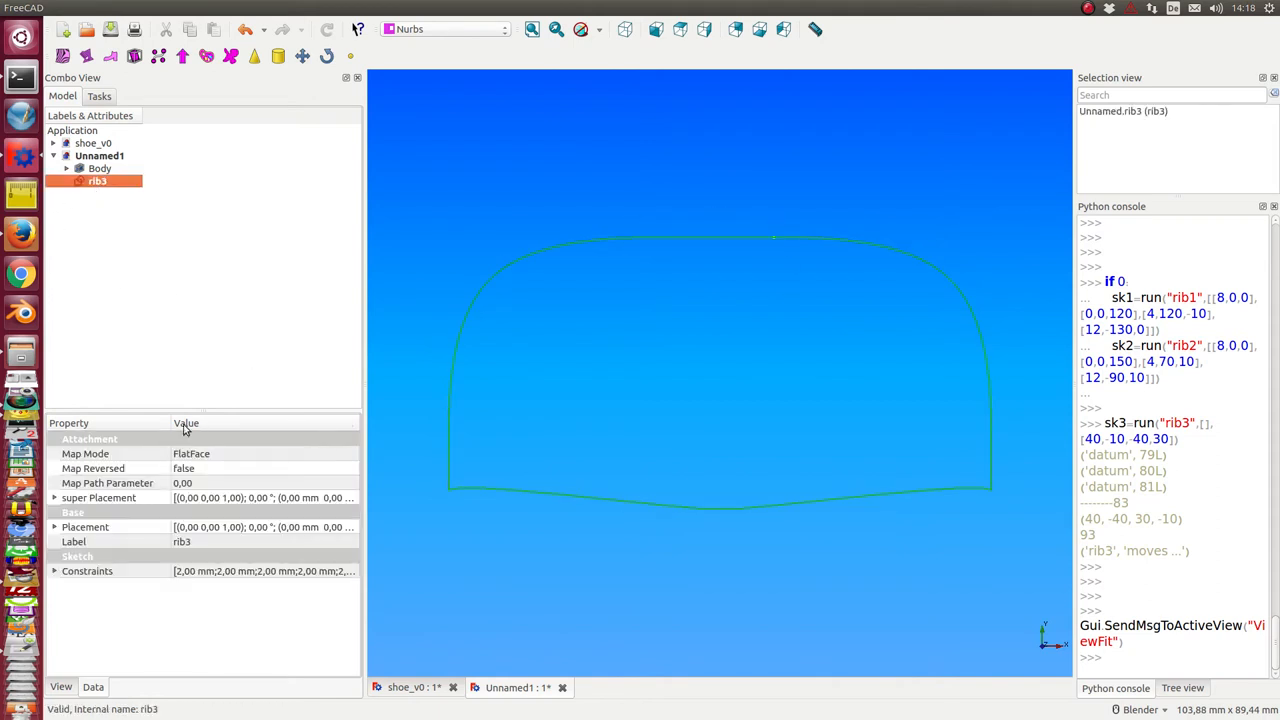
left_click_drag(181, 423, 181, 204)
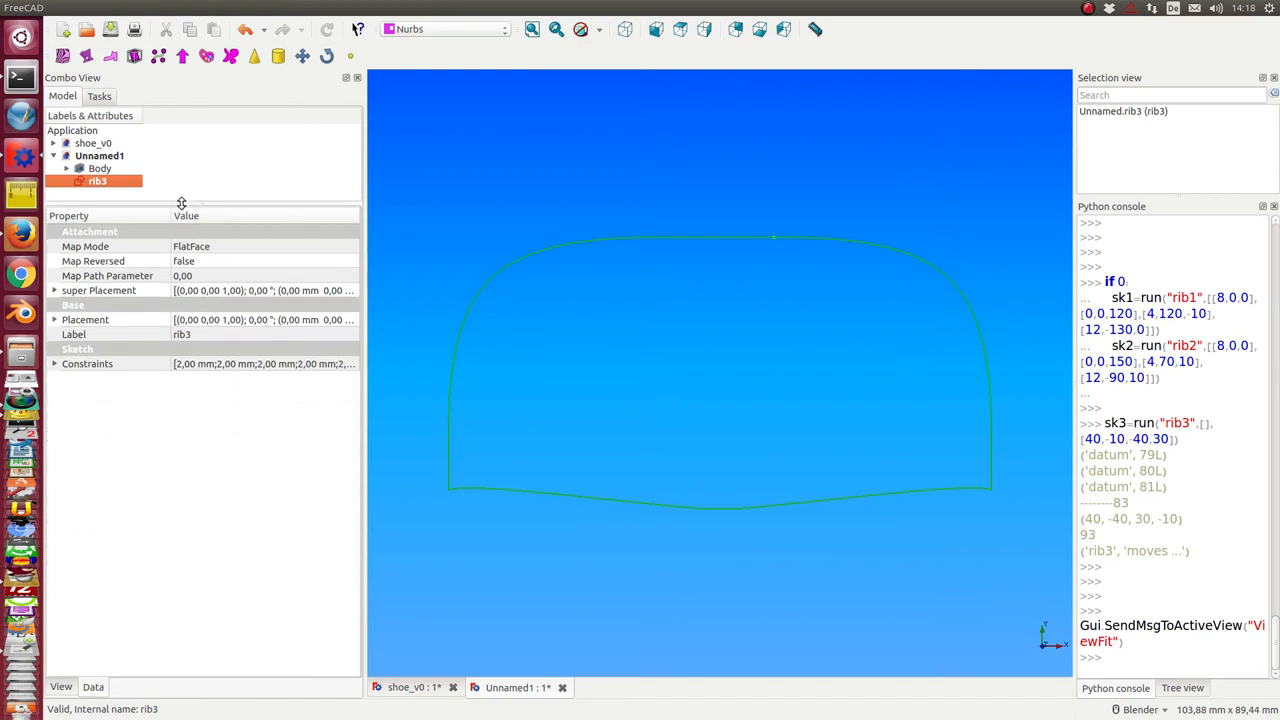
left_click(55, 363)
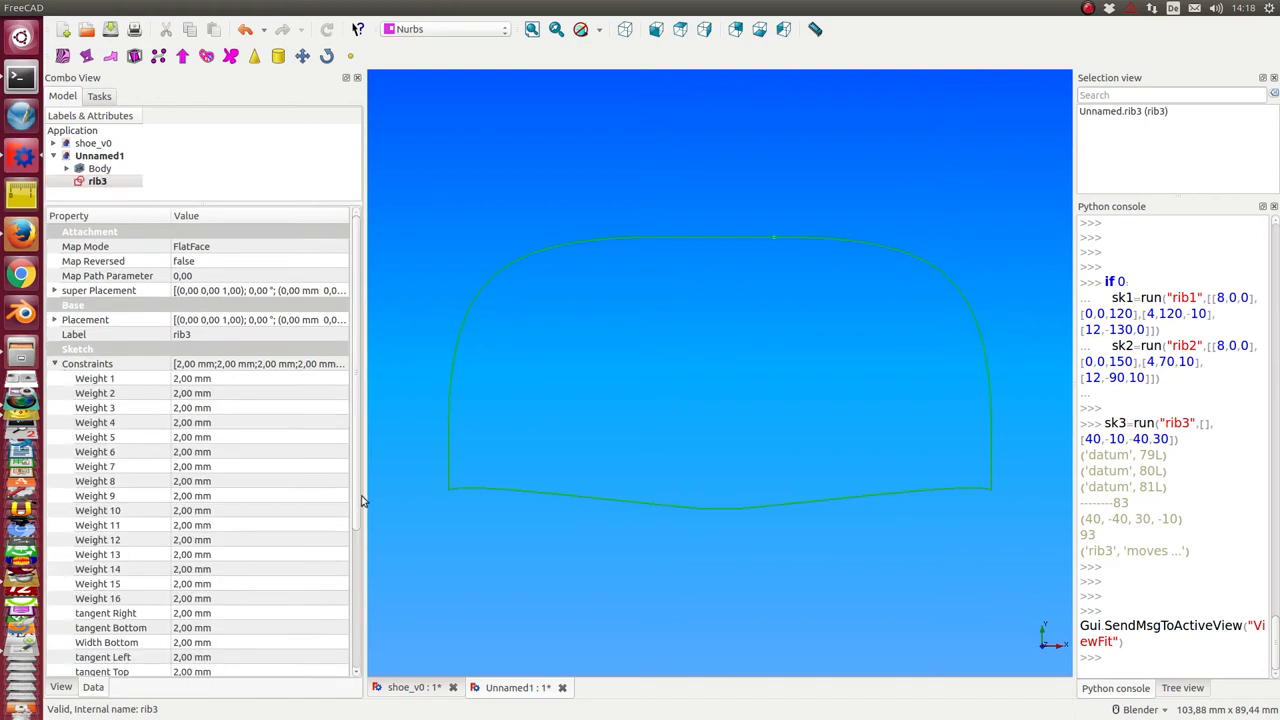
scroll("down", 3)
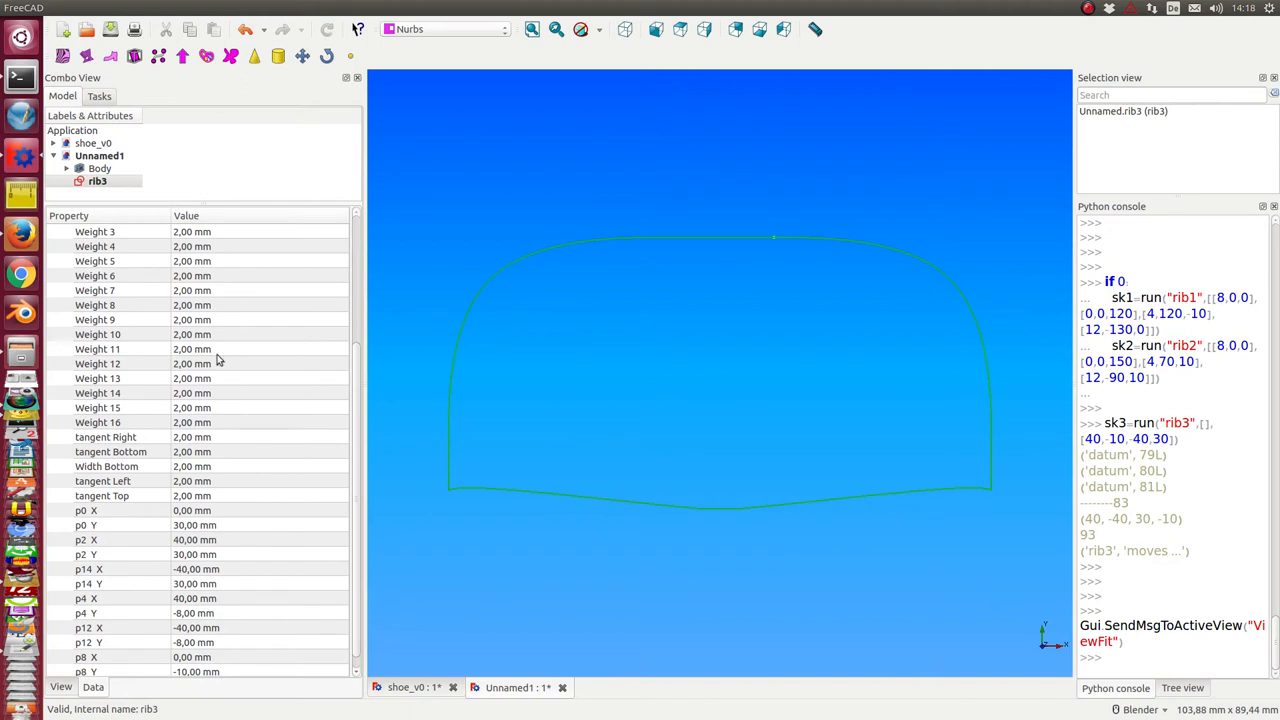
mouse_move(345, 572)
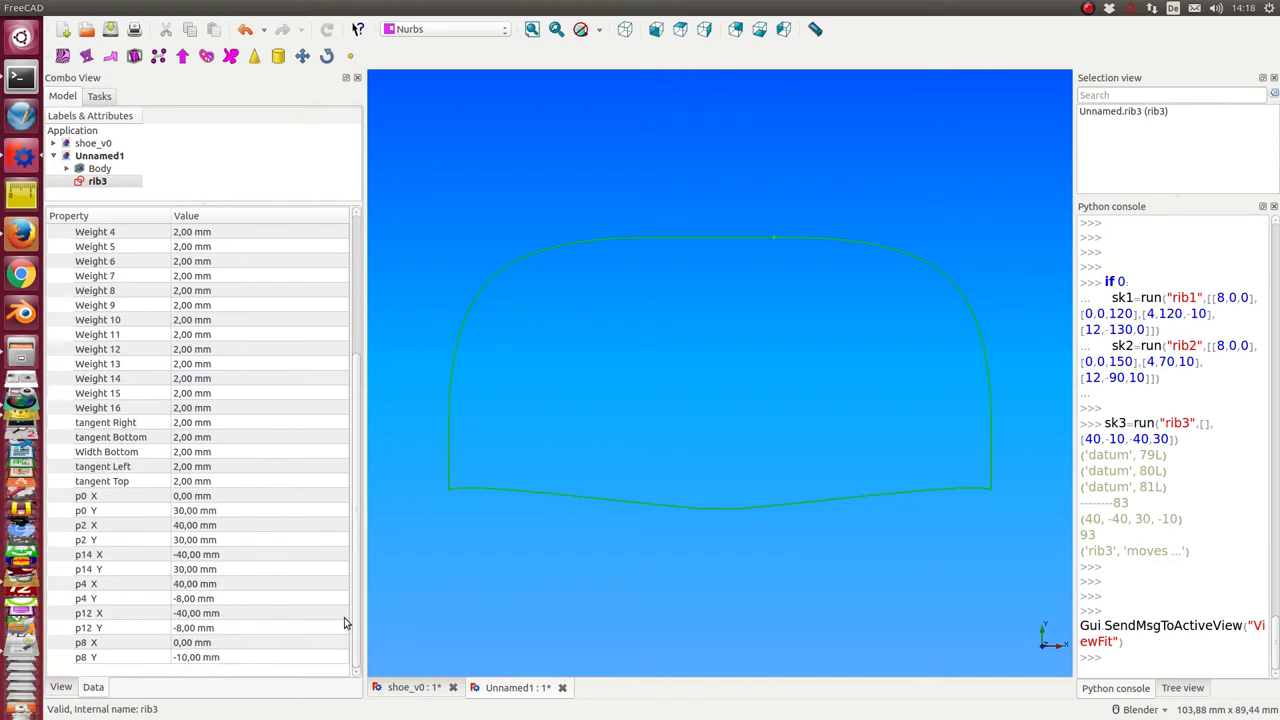
mouse_move(70, 497)
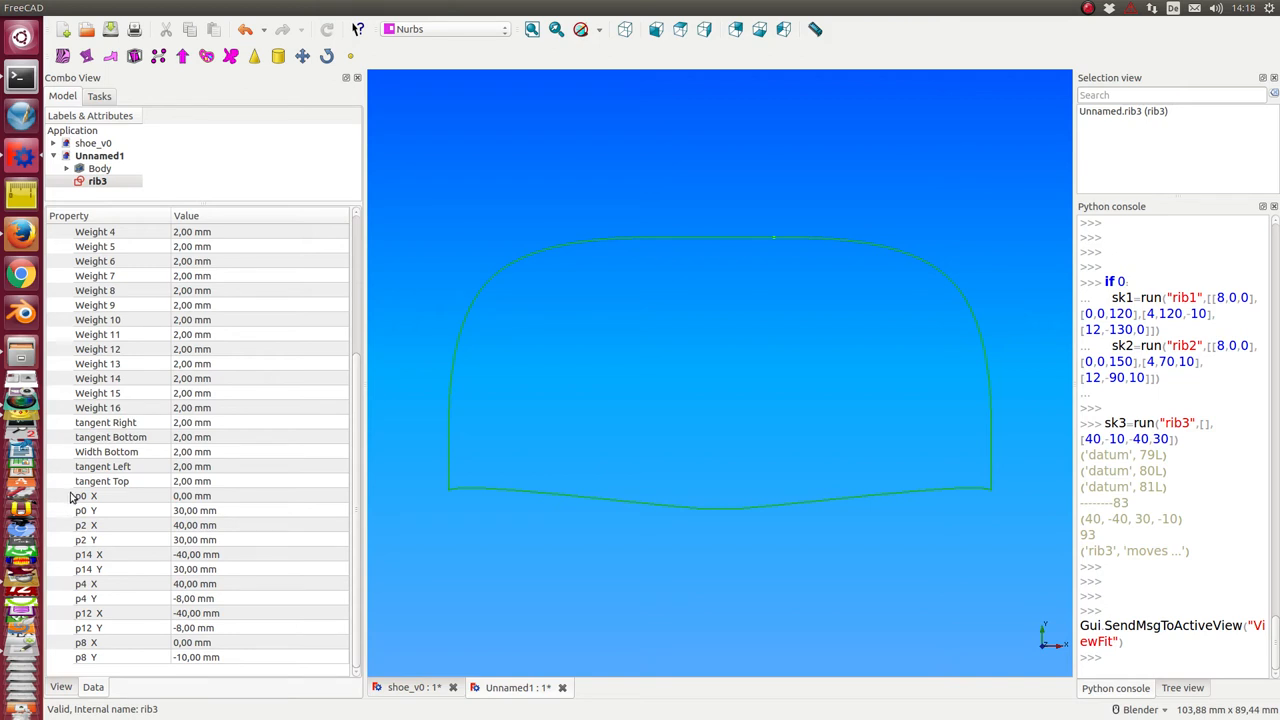
mouse_move(183, 331)
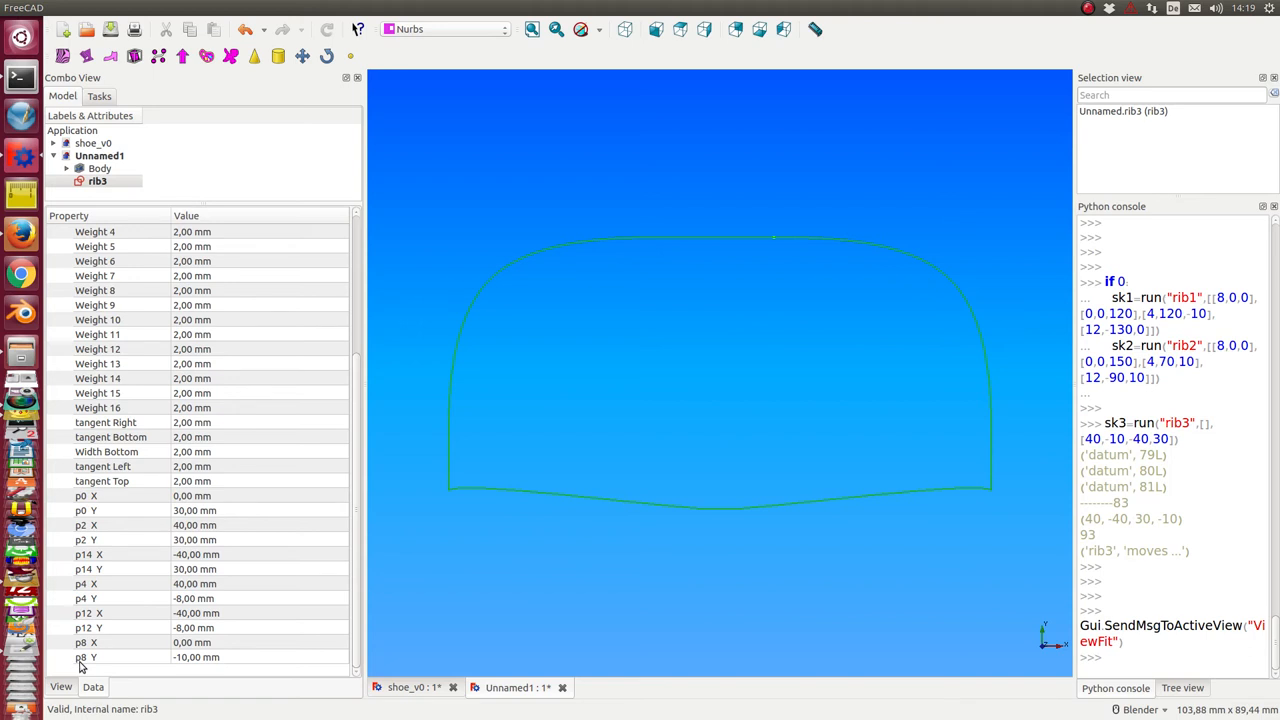
mouse_move(118, 510)
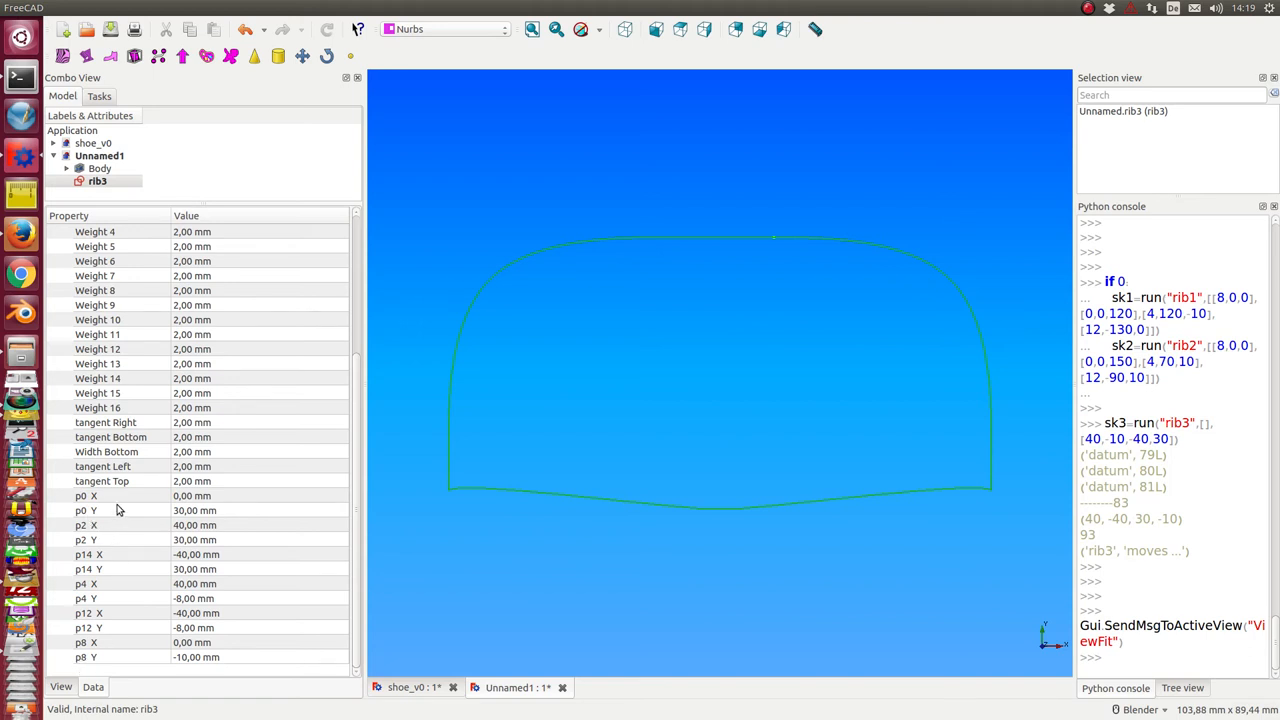
mouse_move(745, 247)
type("-12")
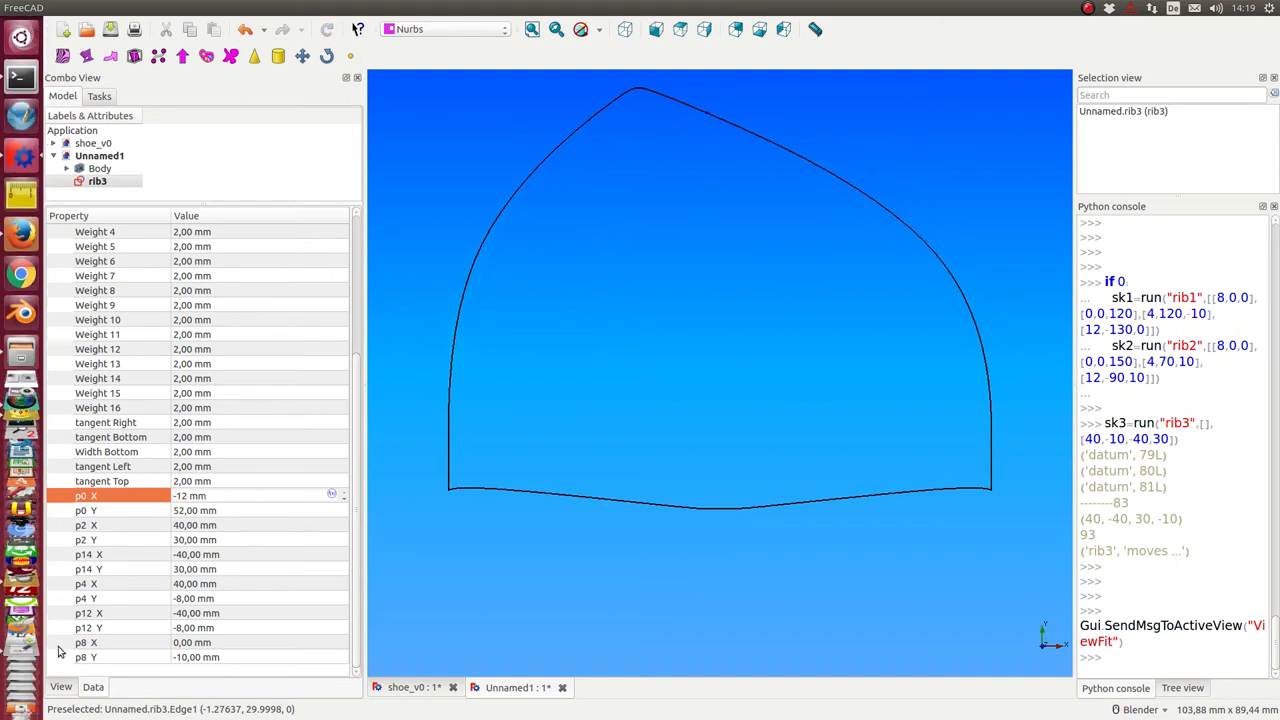
mouse_move(287, 666)
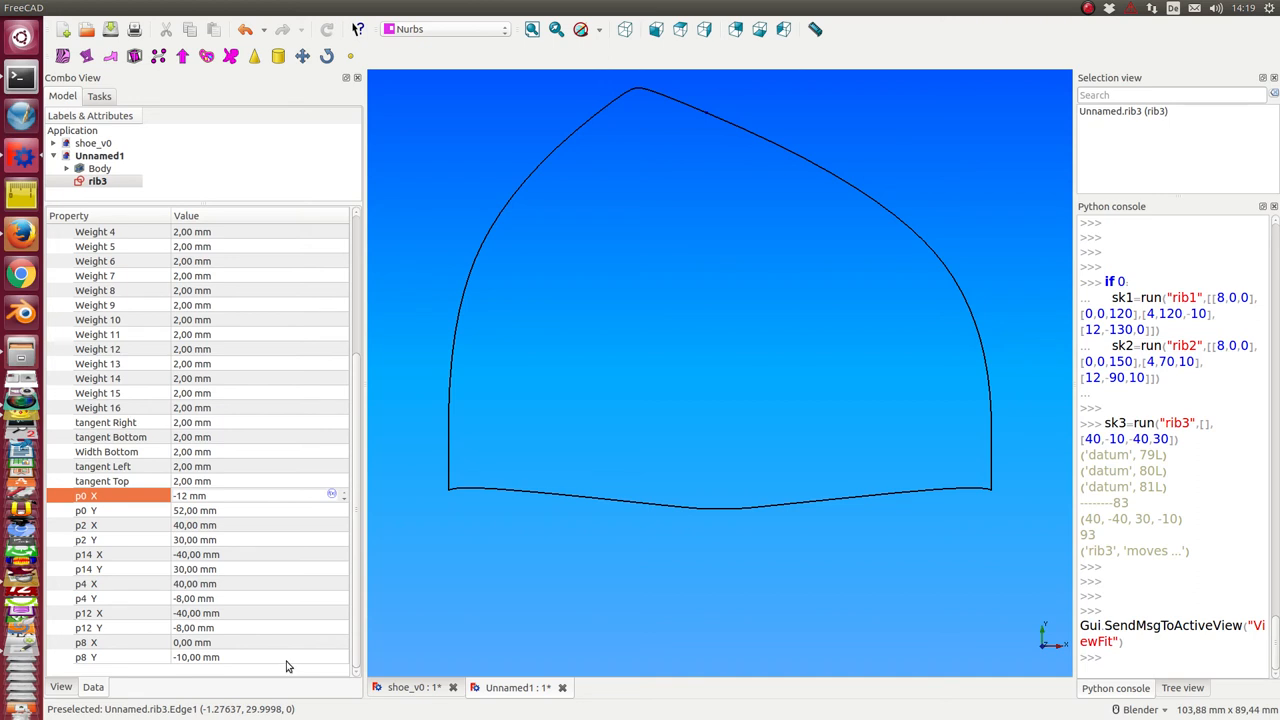
mouse_move(221, 573)
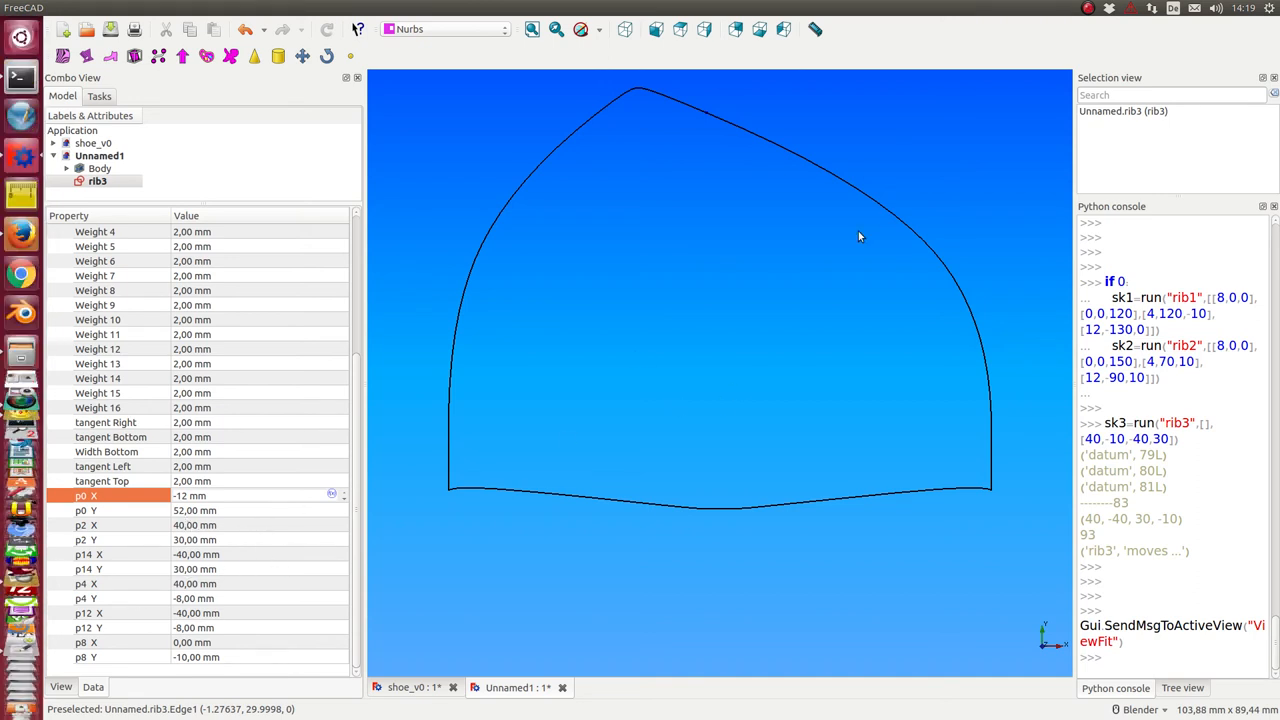
mouse_move(856, 169)
type("4")
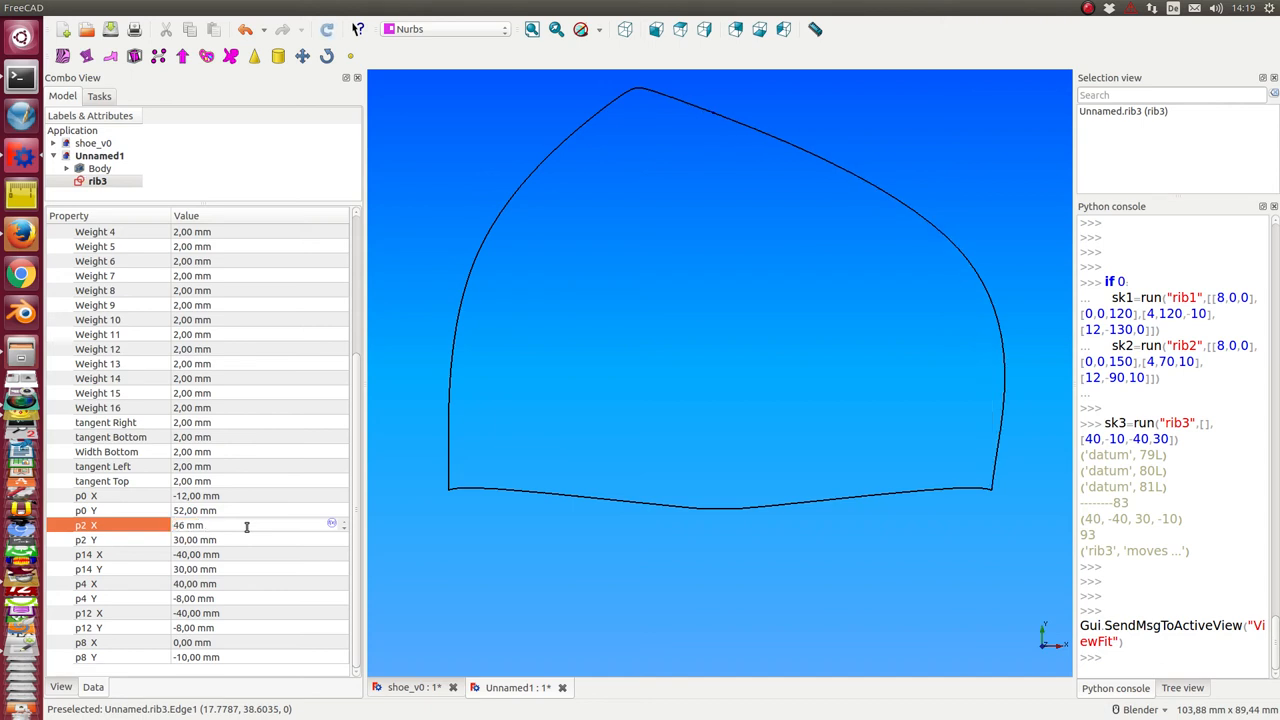
Enter the value 61 while editing rib3's named point constraints, then zoom in on the sketch.
type("61")
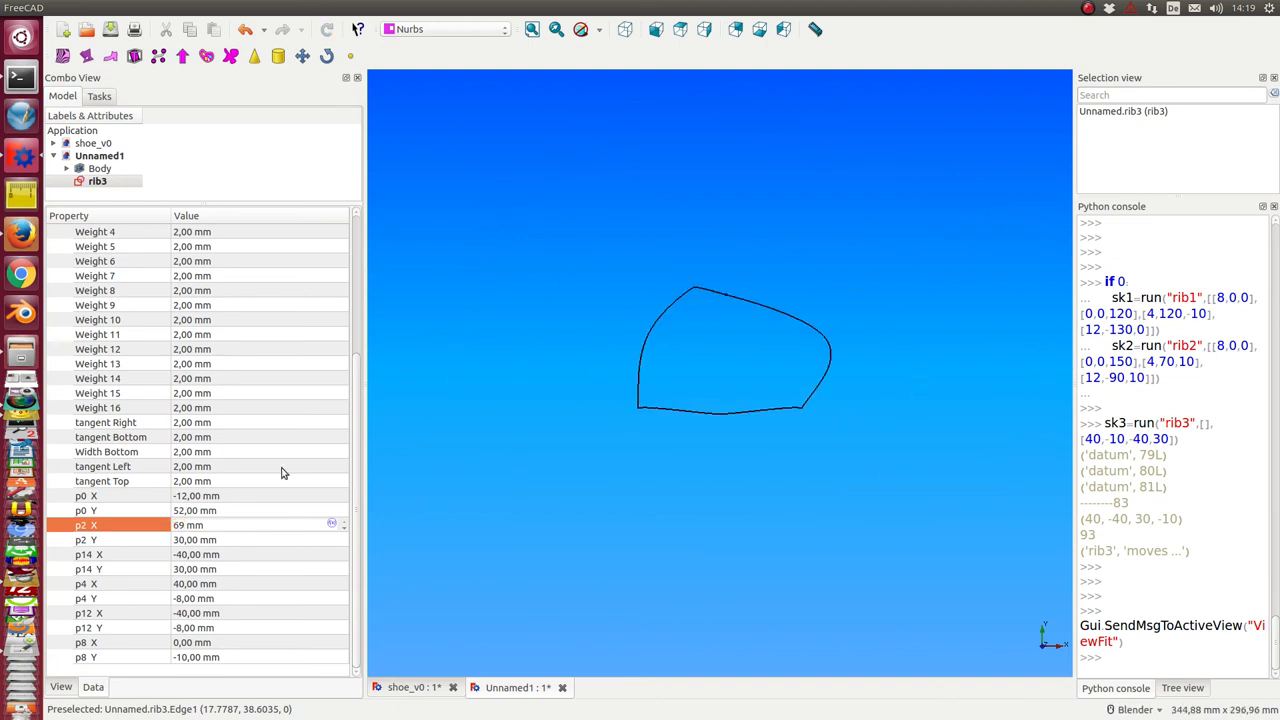
mouse_move(643, 430)
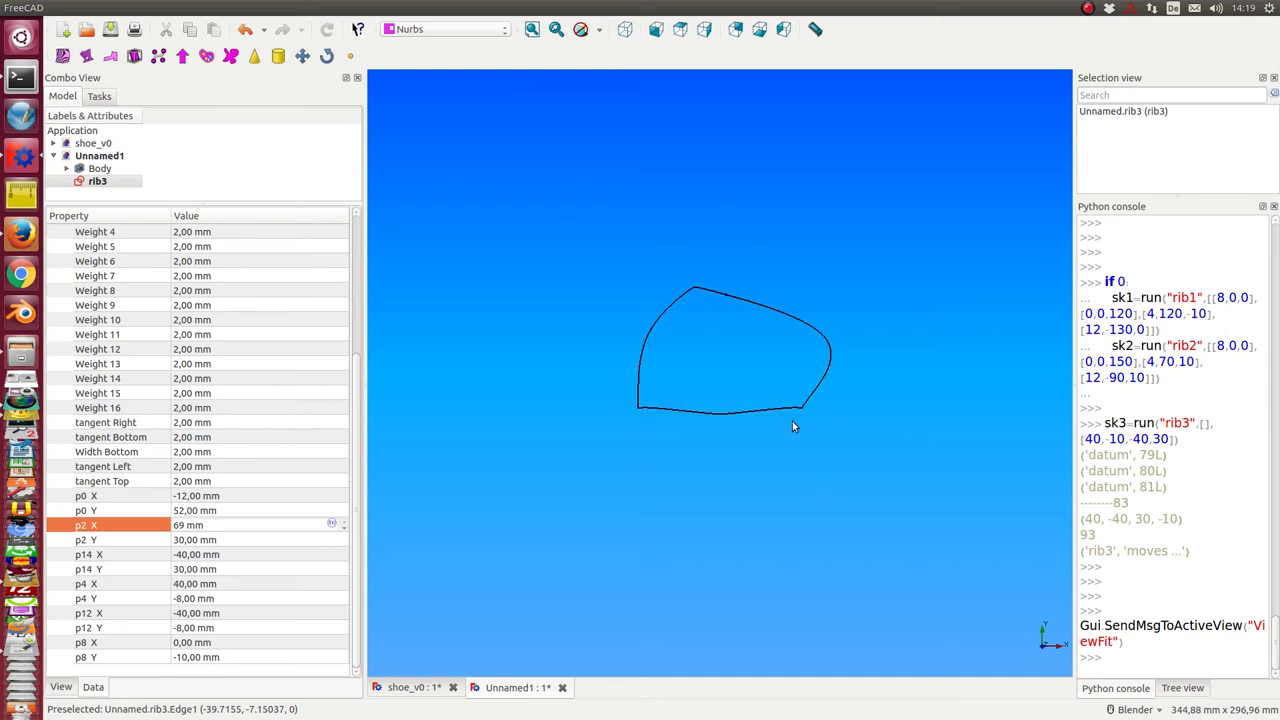
scroll("up", 3)
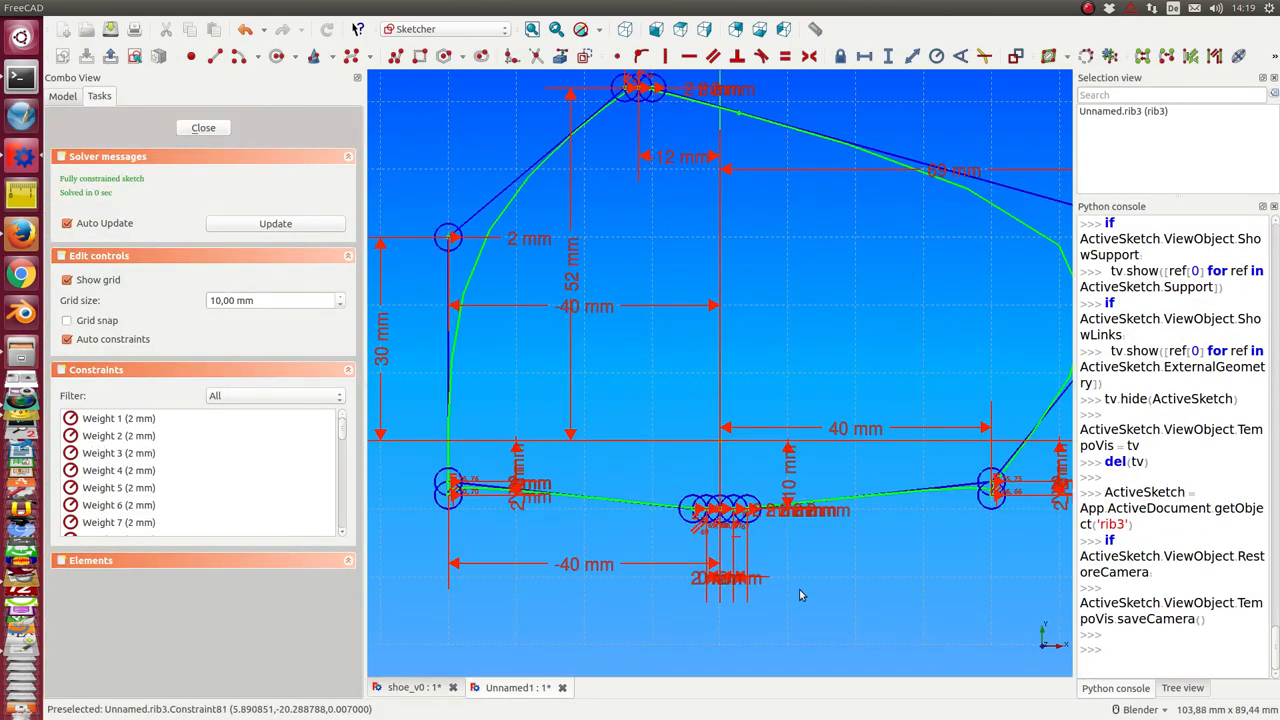
Zoom out to show rib3's whole control polygon with its dimension constraints.
scroll("down", 3)
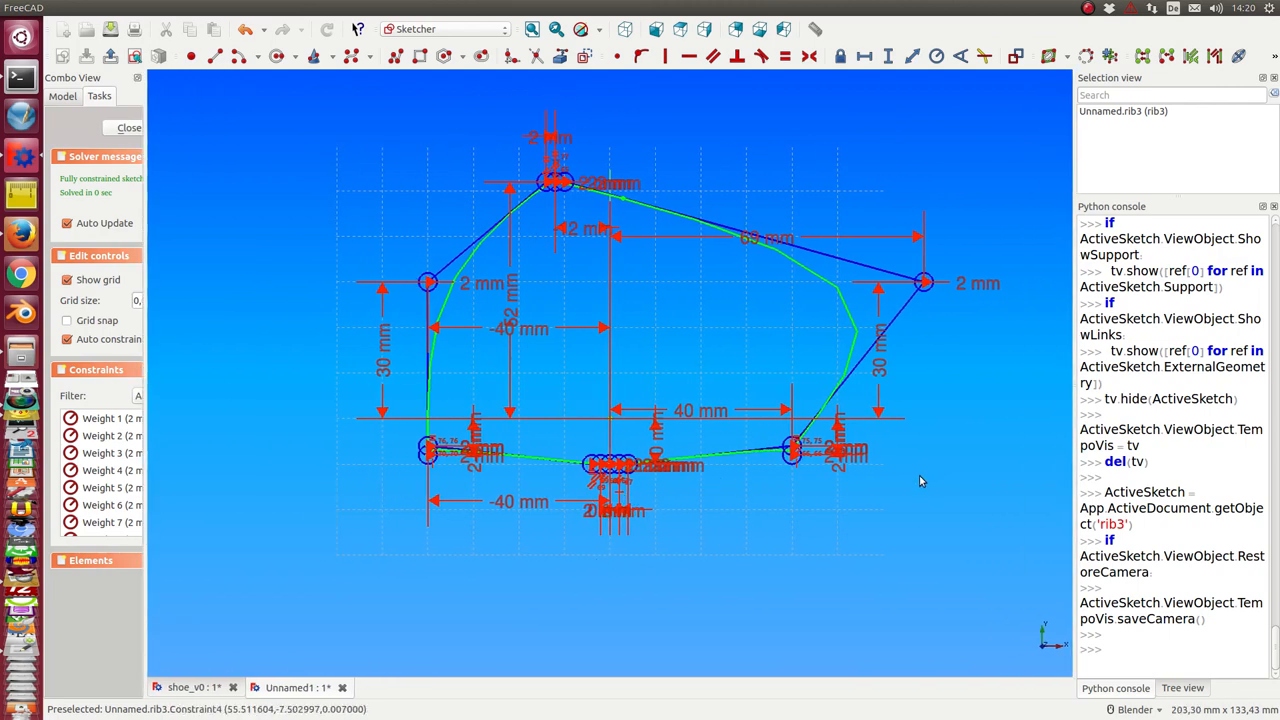
mouse_move(590, 380)
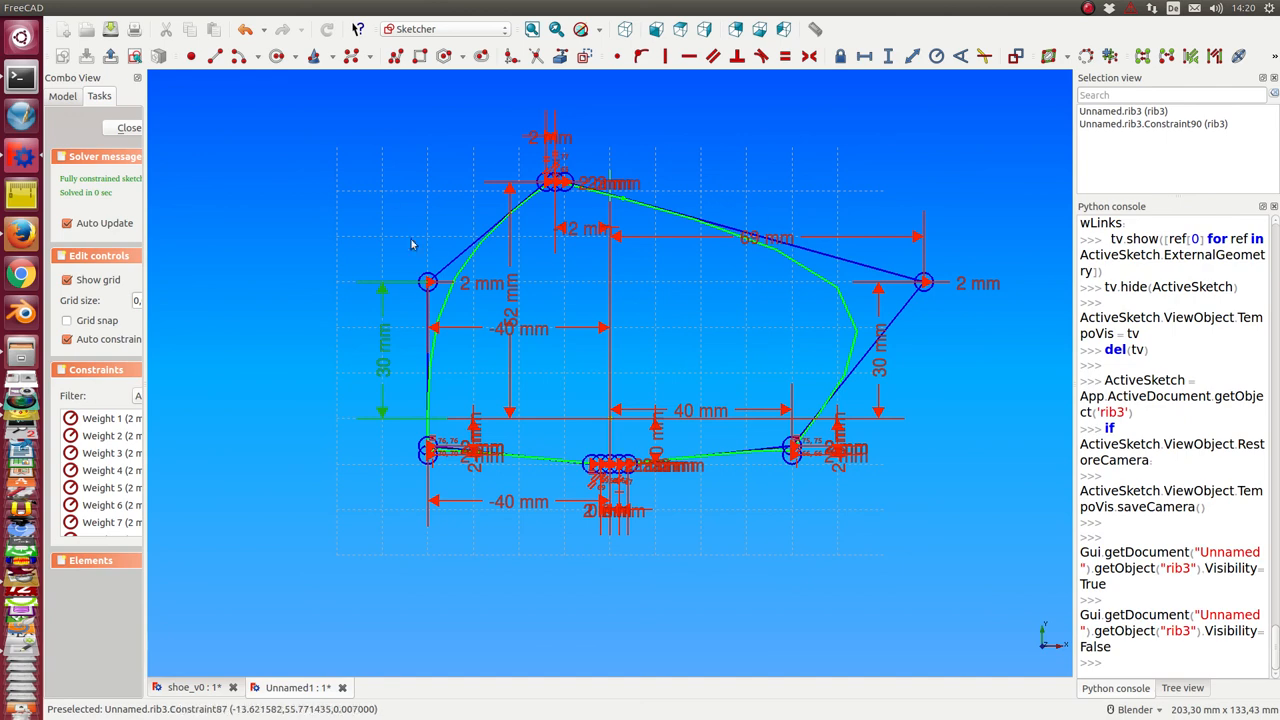
mouse_move(940, 305)
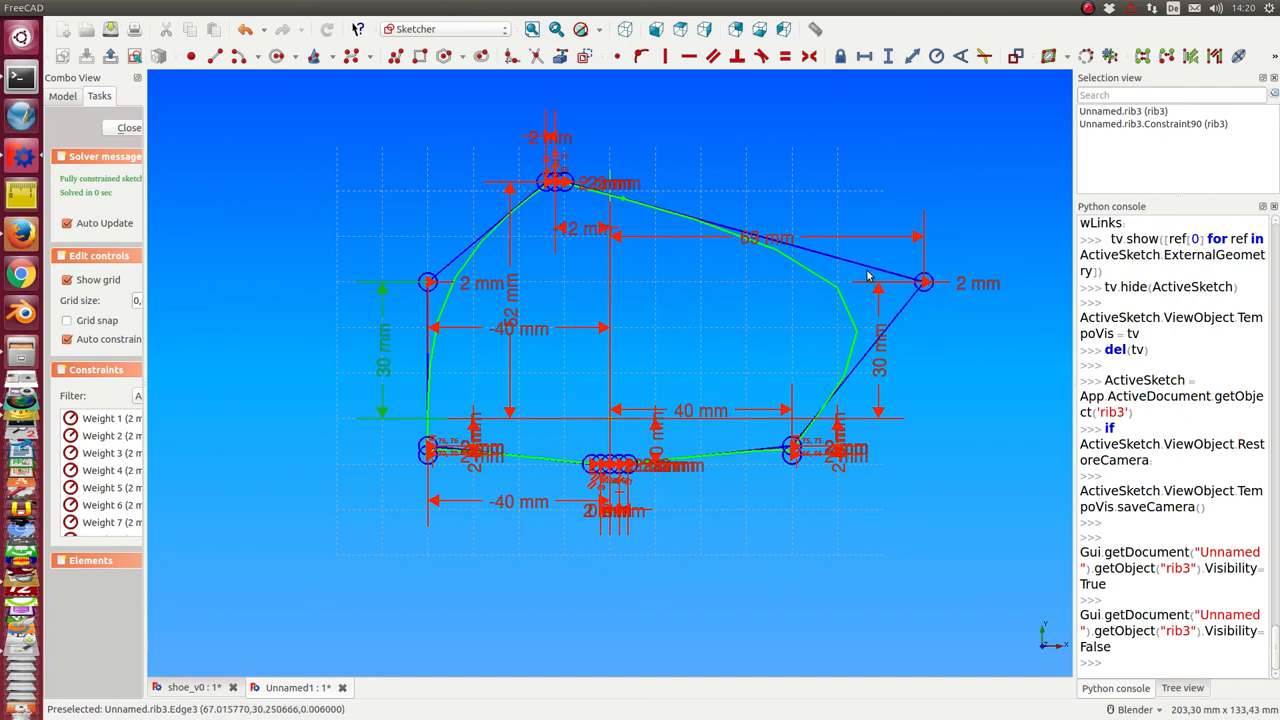
mouse_move(755, 231)
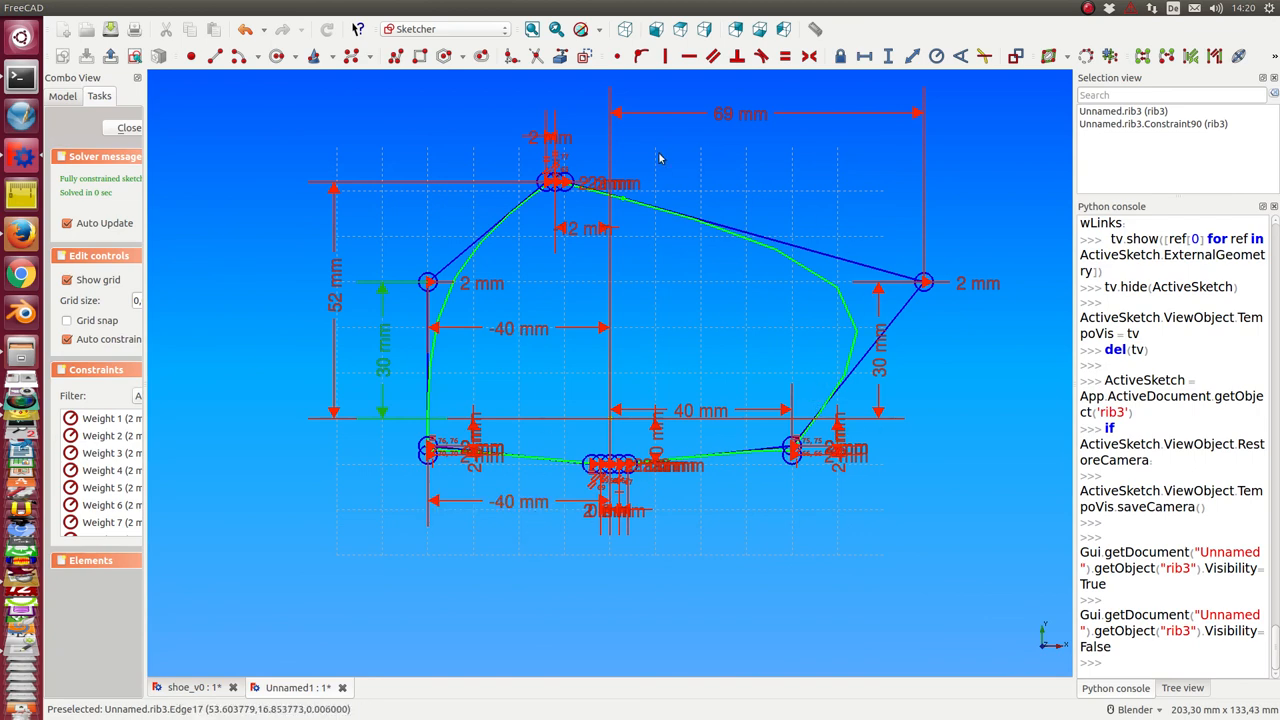
mouse_move(659, 158)
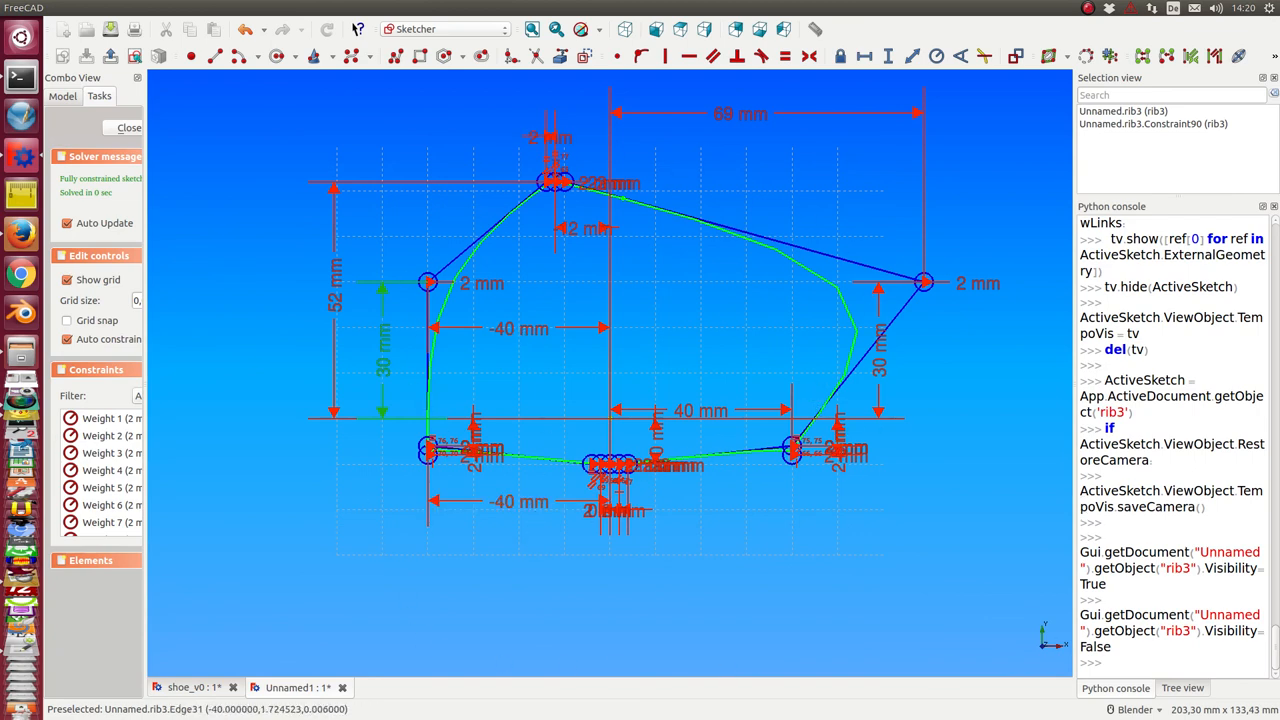